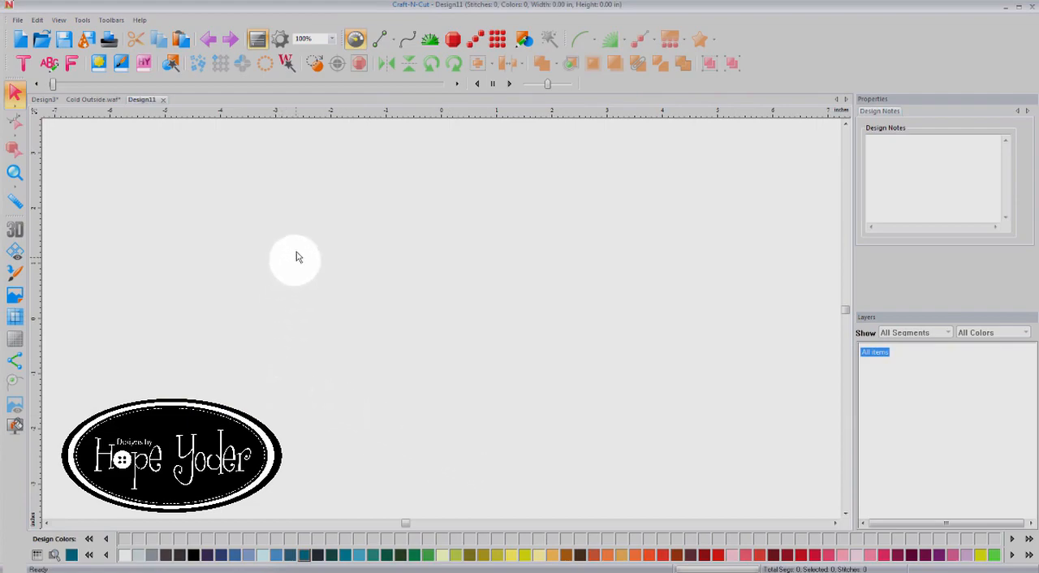
mouse_move(296, 98)
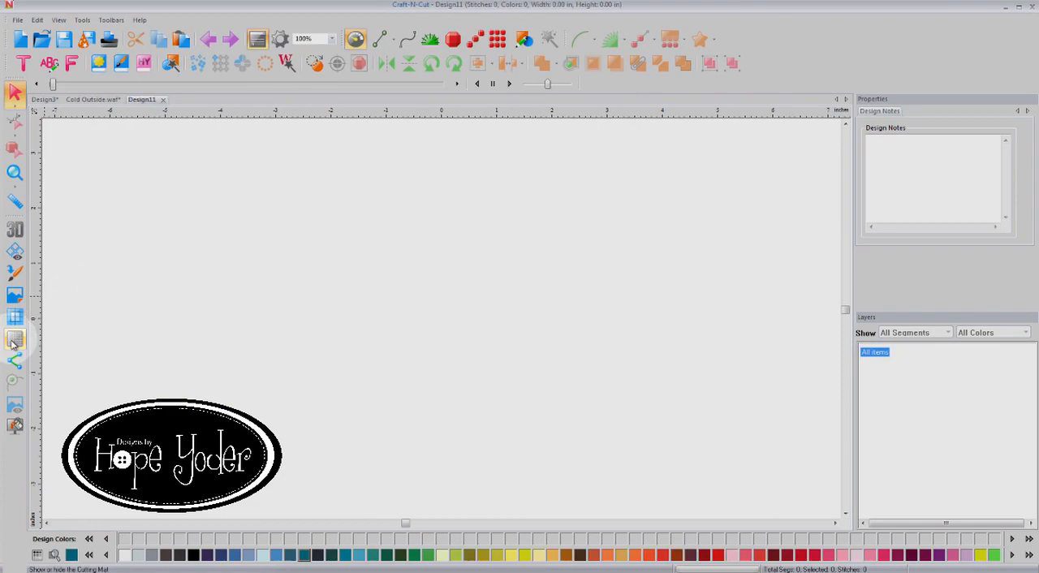
mouse_move(14, 316)
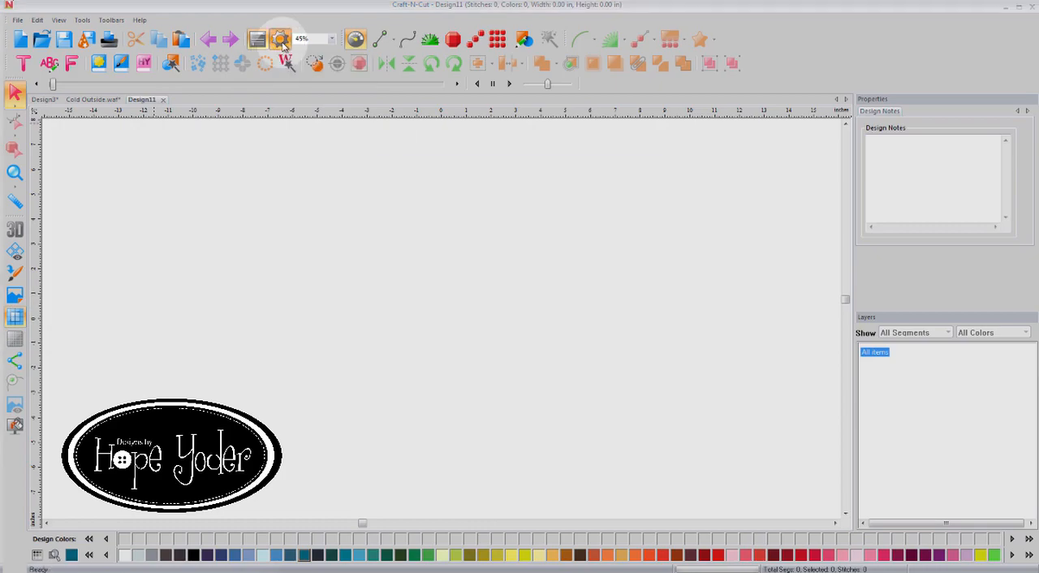
Set grid spacing to 0.5 by 0.5 inch with Snap to grid enabled in Preferences.
click(279, 39)
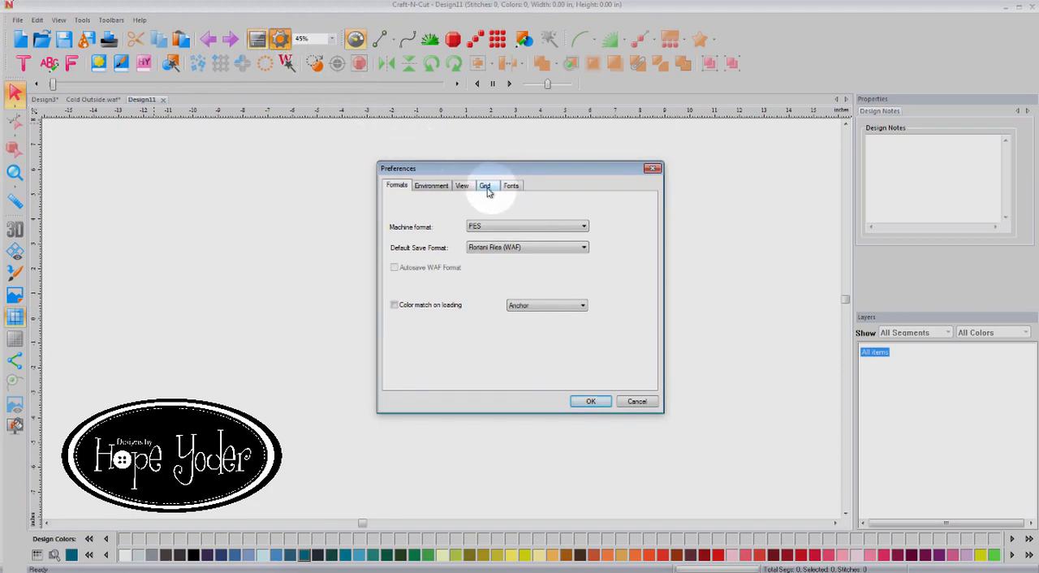
click(484, 185)
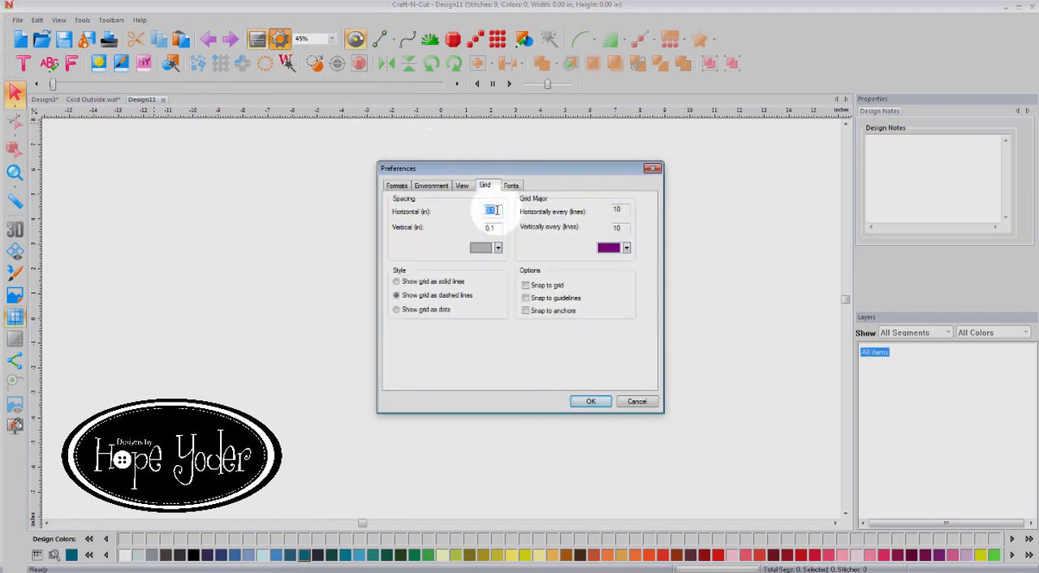
text(0.5)
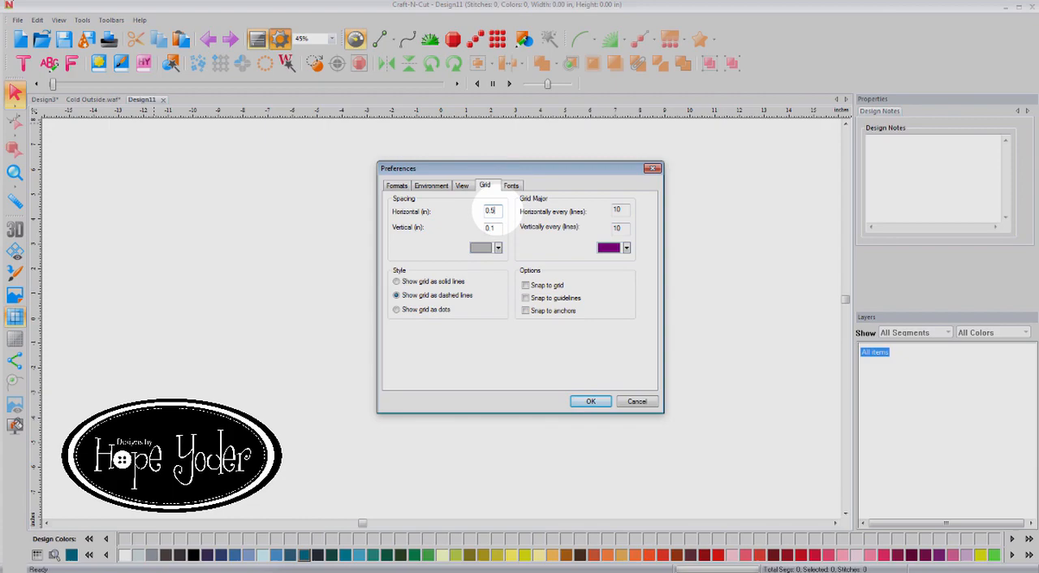
click(490, 227)
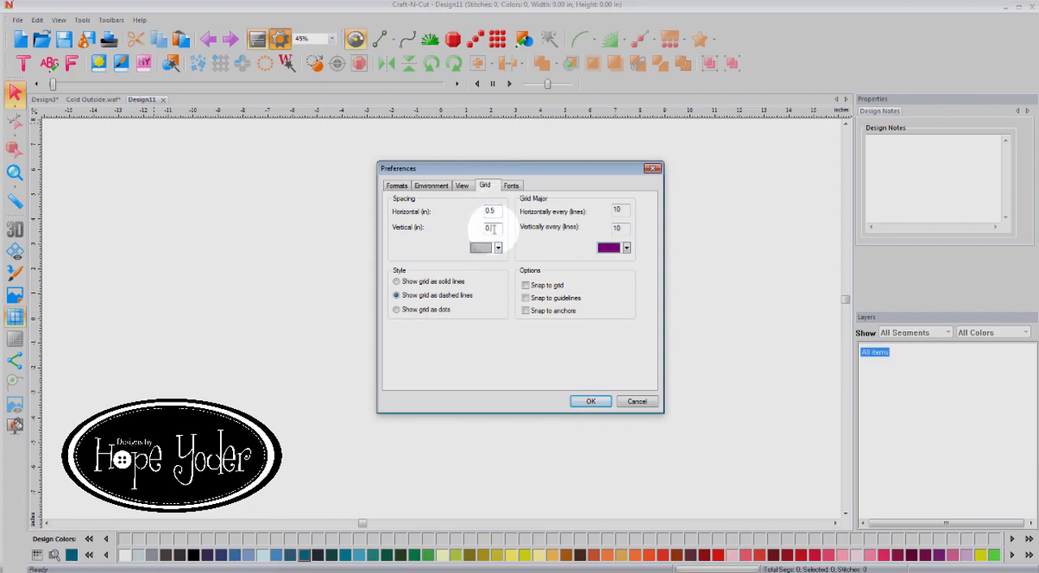
text(0.5)
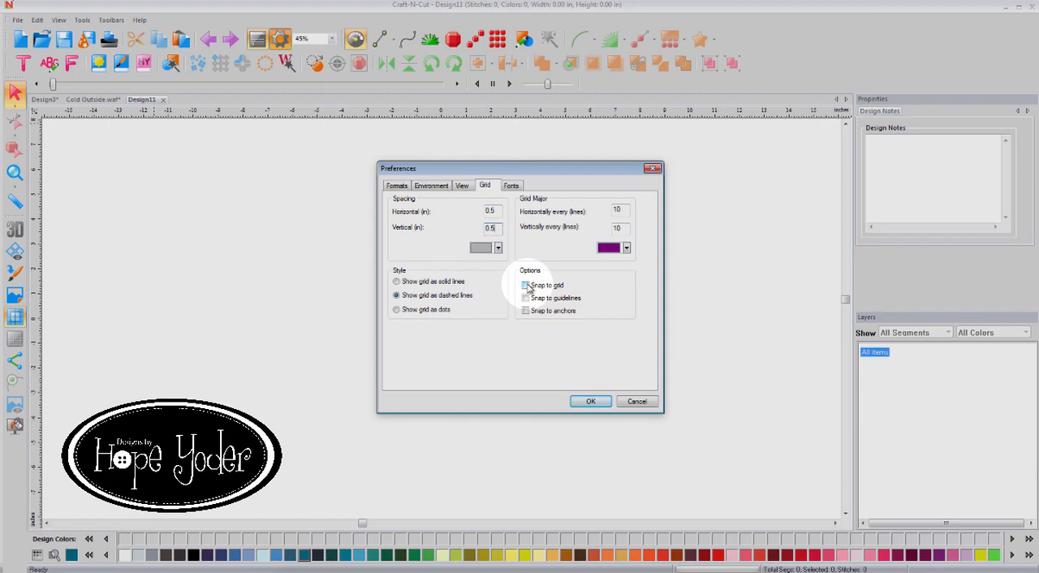
click(526, 286)
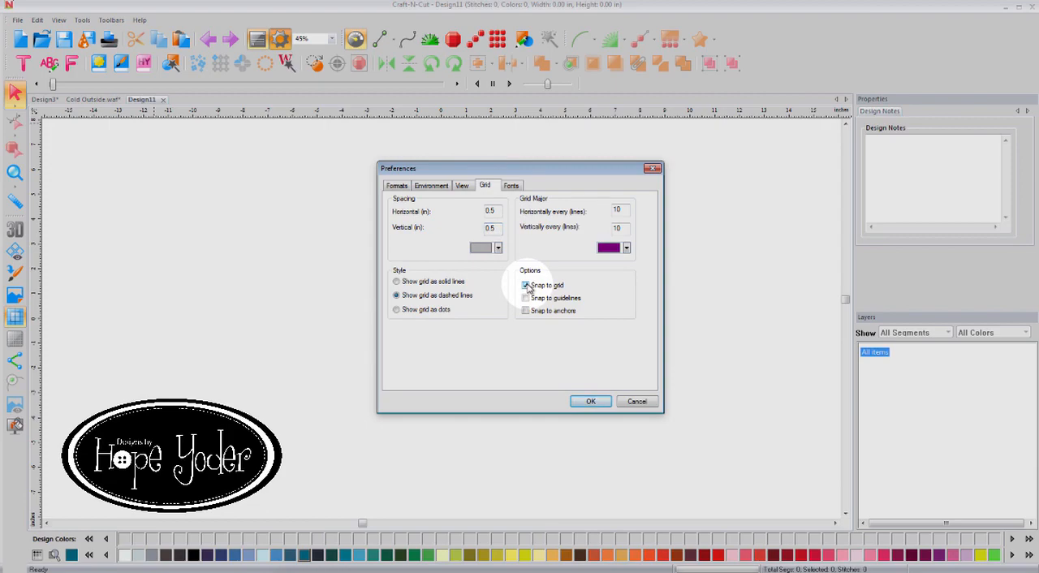
click(591, 401)
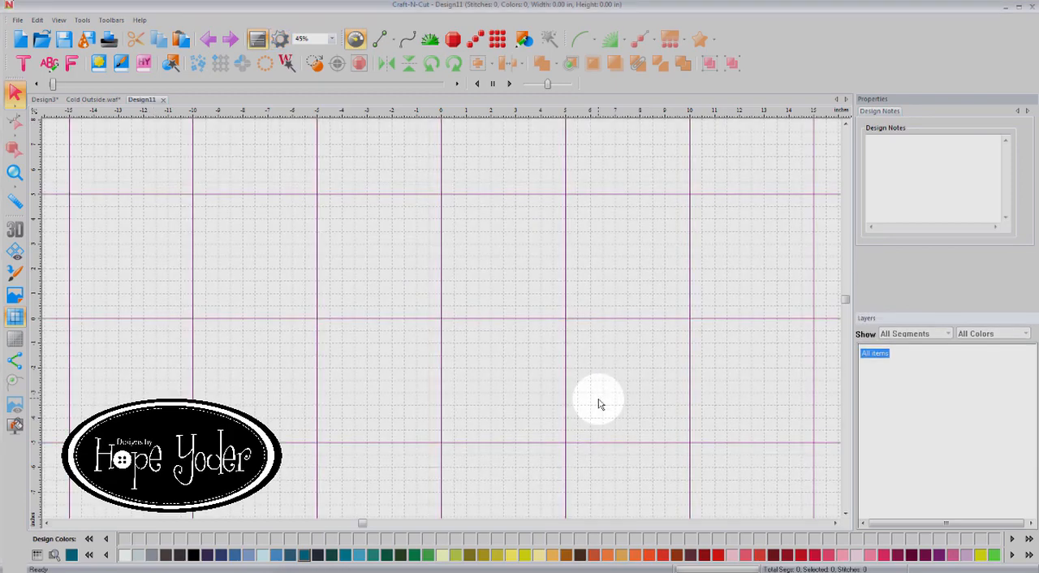
mouse_move(117, 289)
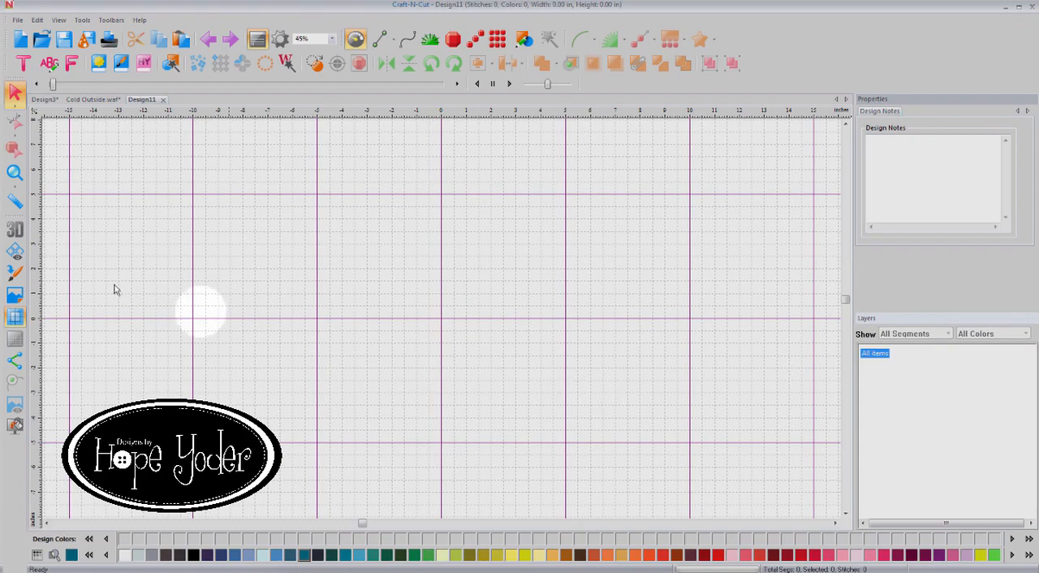
click(14, 172)
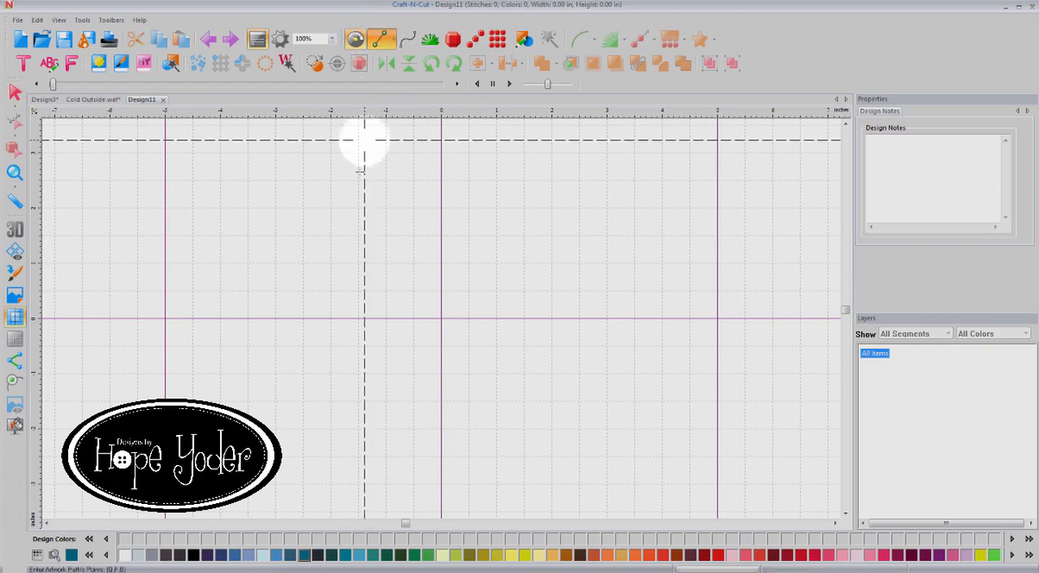
mouse_move(347, 357)
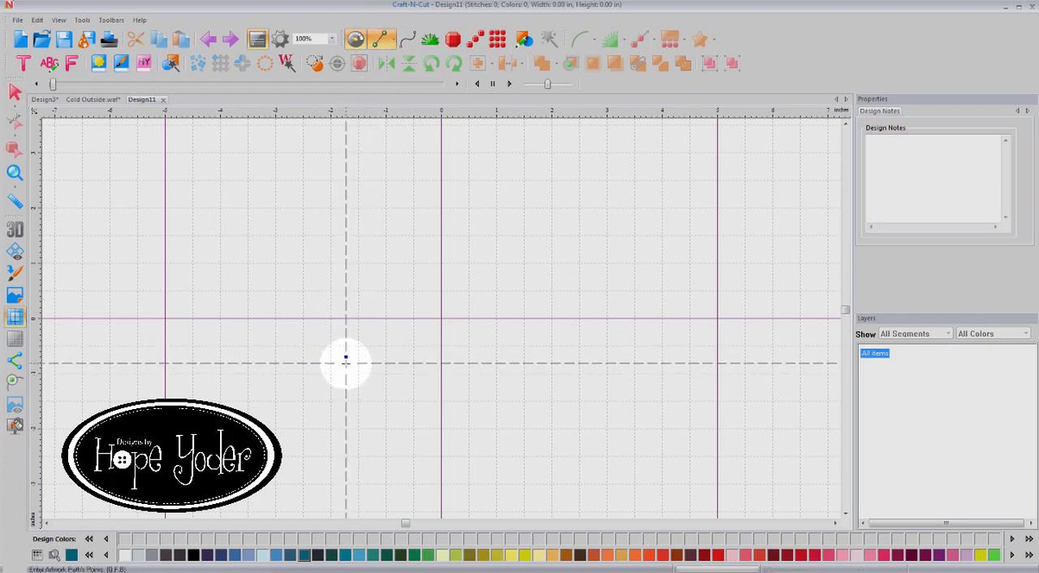
mouse_move(355, 370)
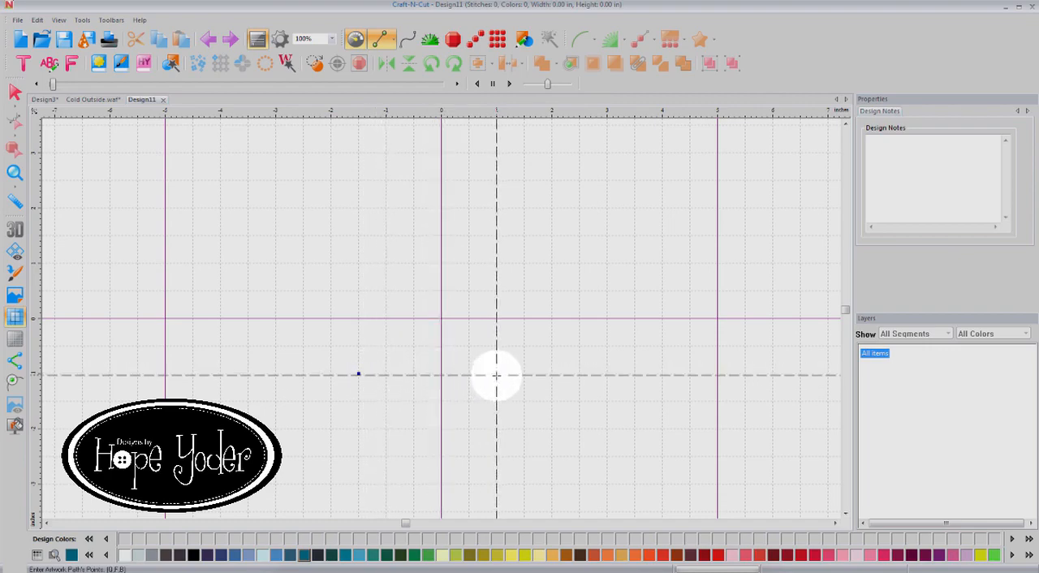
mouse_move(523, 374)
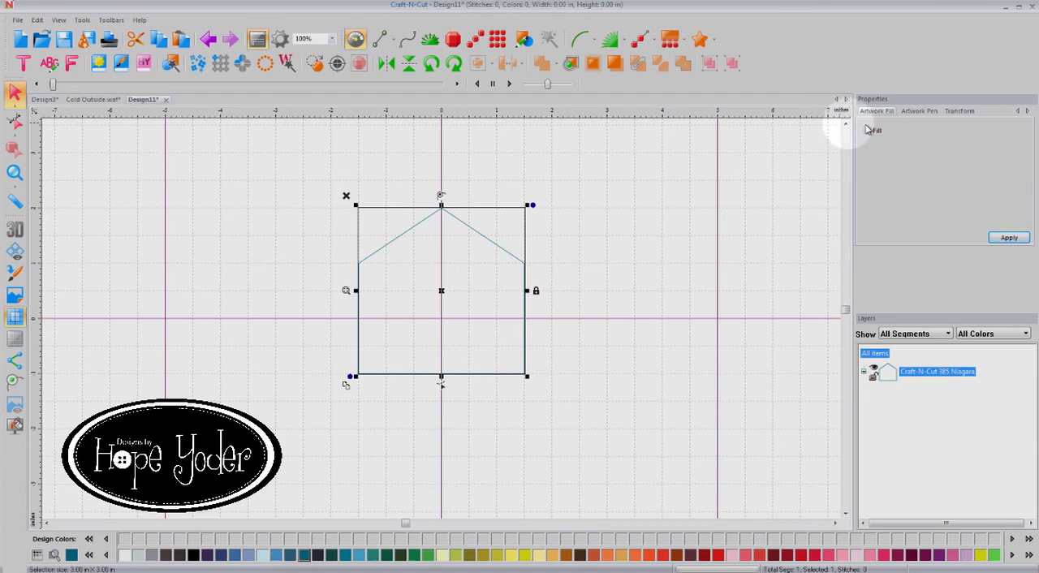
Apply a solid dark teal fill to the house shape.
click(1008, 237)
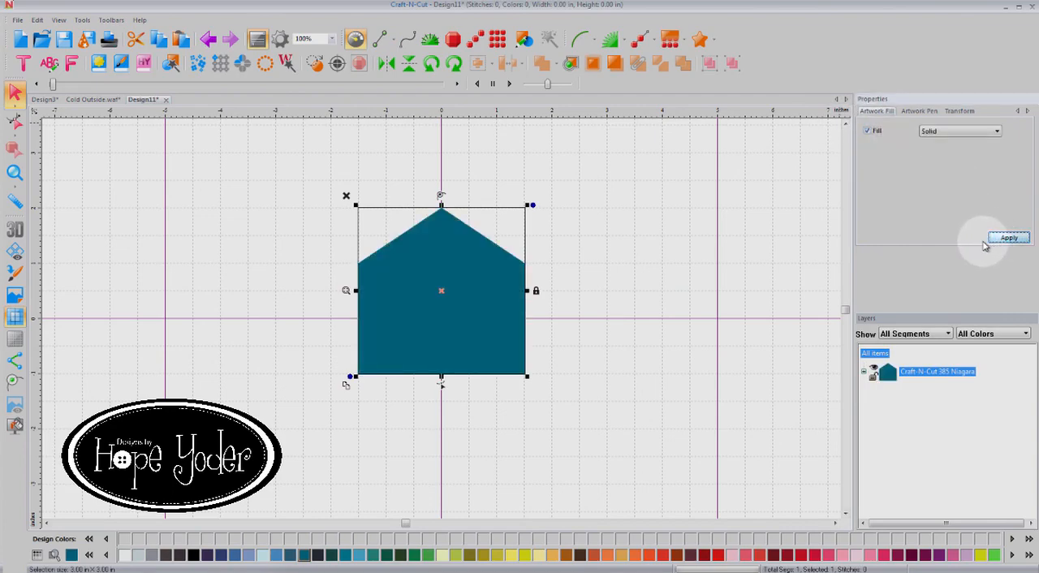
mouse_move(929, 248)
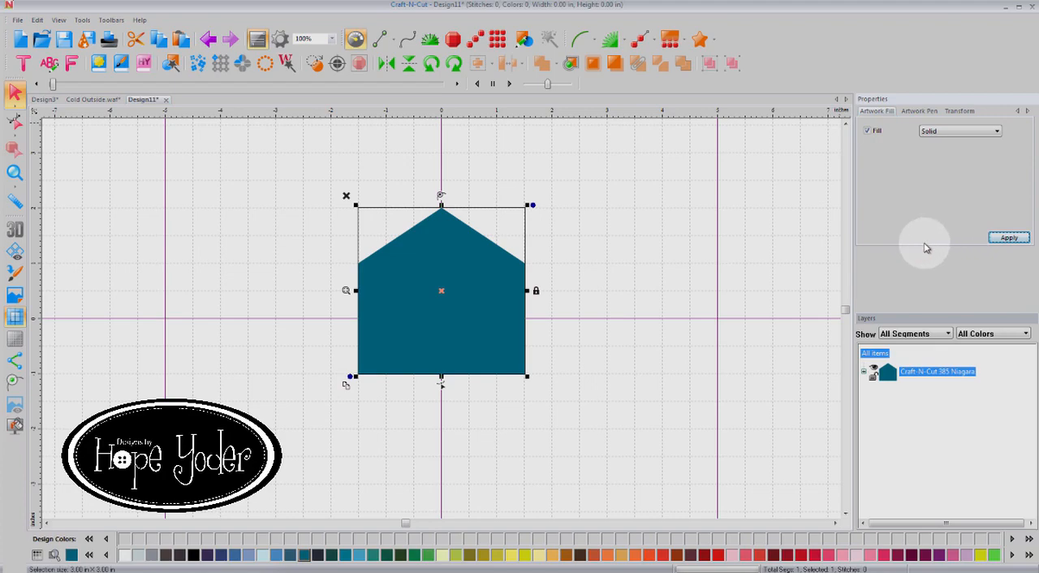
mouse_move(893, 219)
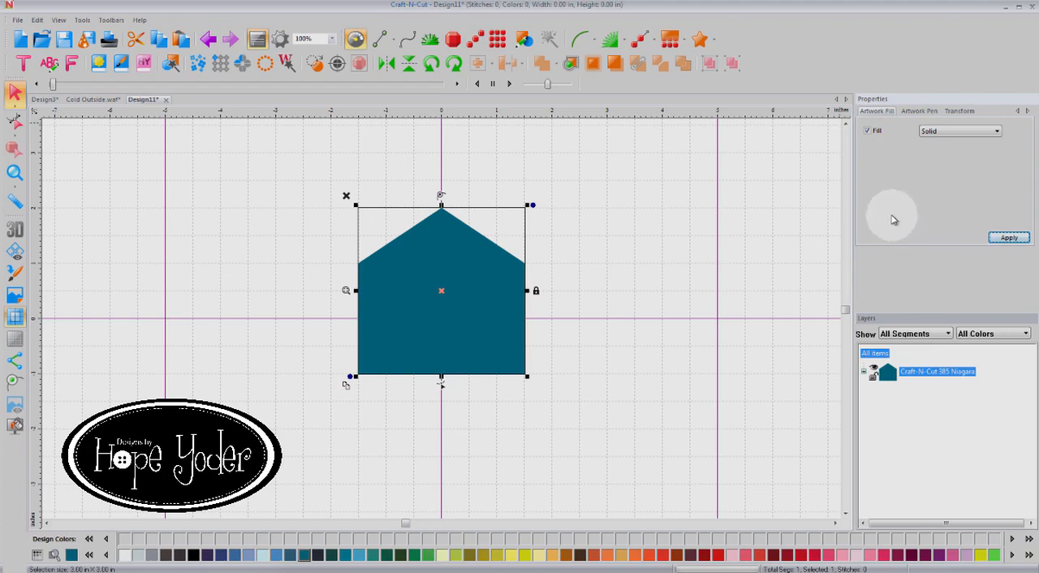
mouse_move(893, 241)
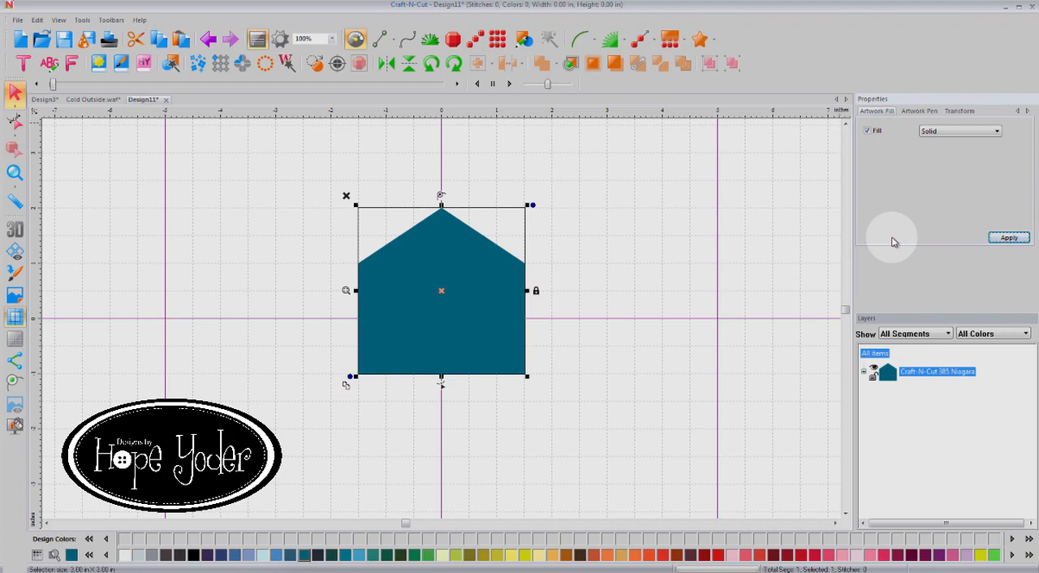
mouse_move(945, 159)
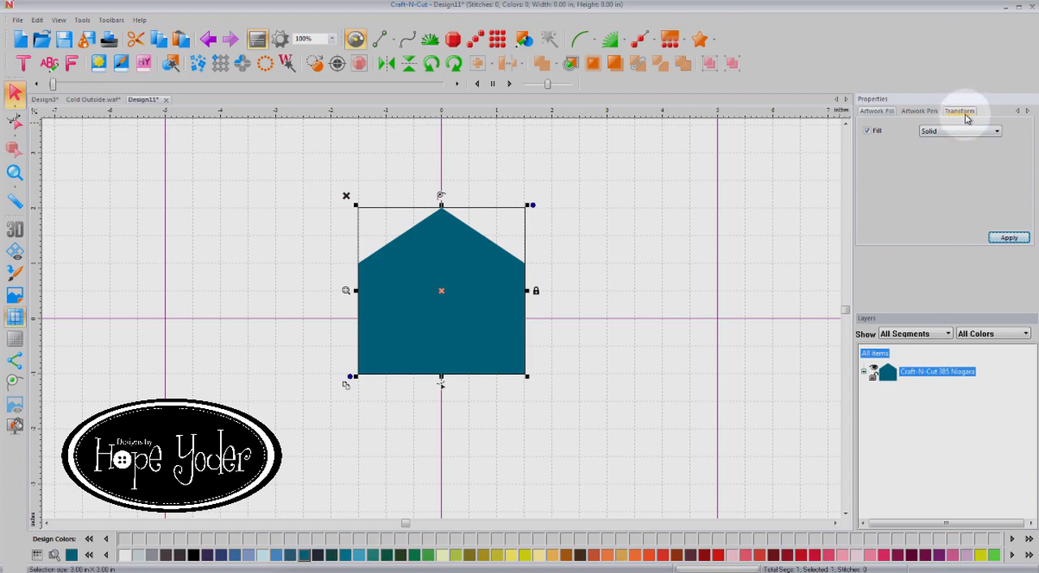
Resize the house to 3.85 in wide by 4.5 in tall with aspect ratio unlocked.
click(959, 111)
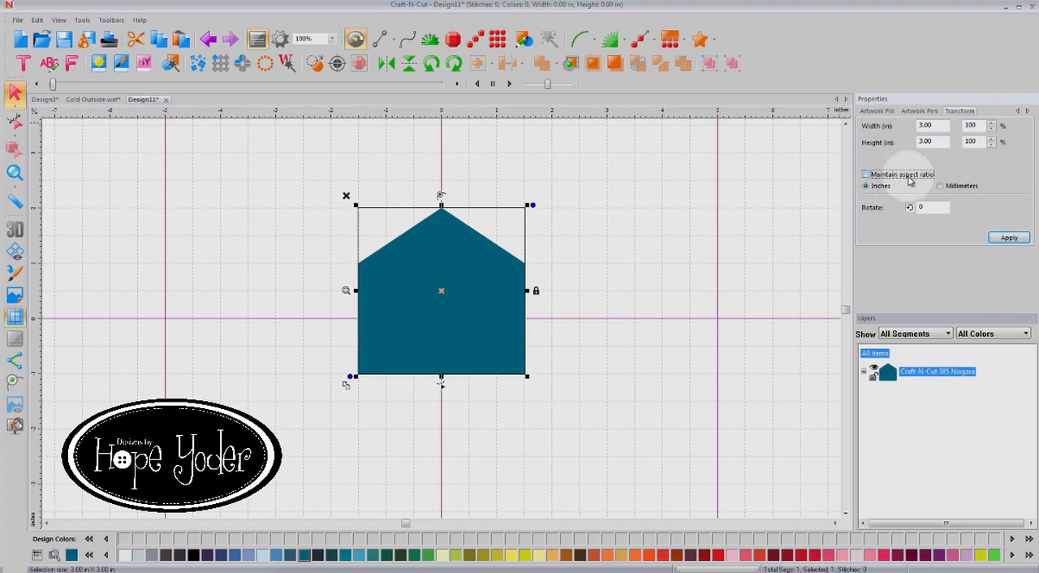
mouse_move(925, 159)
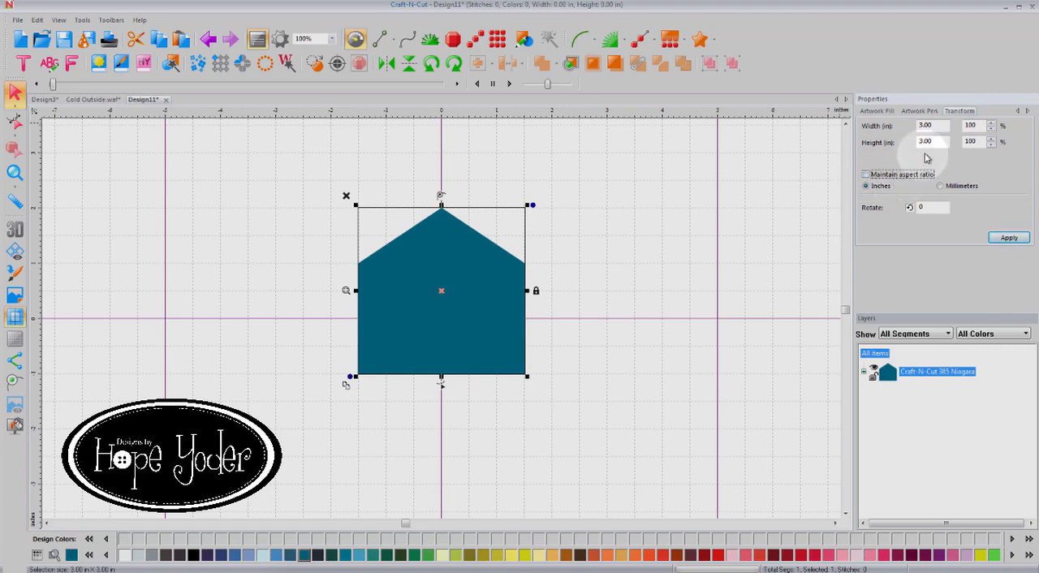
click(928, 127)
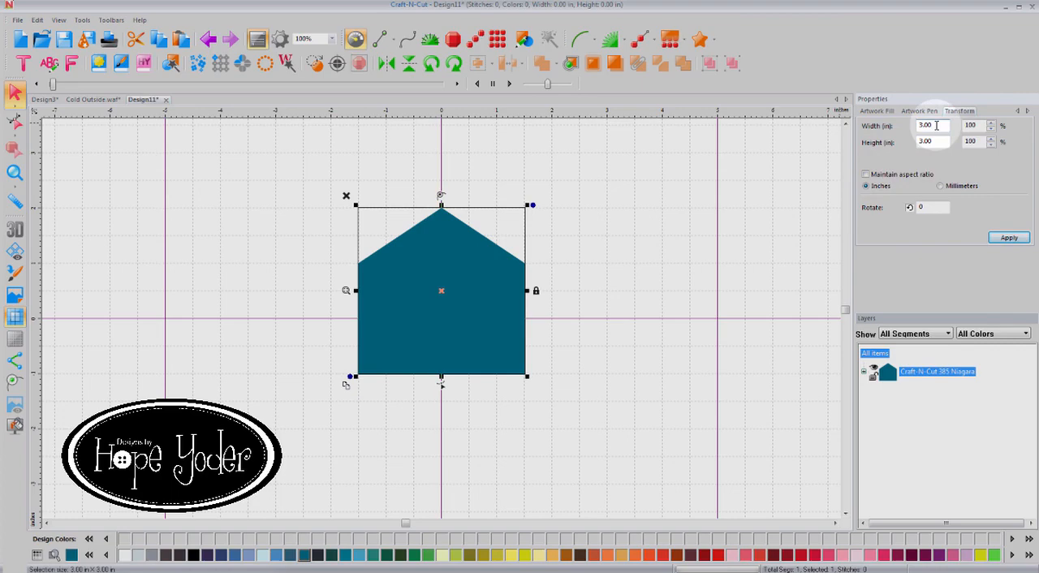
triple_click(931, 125)
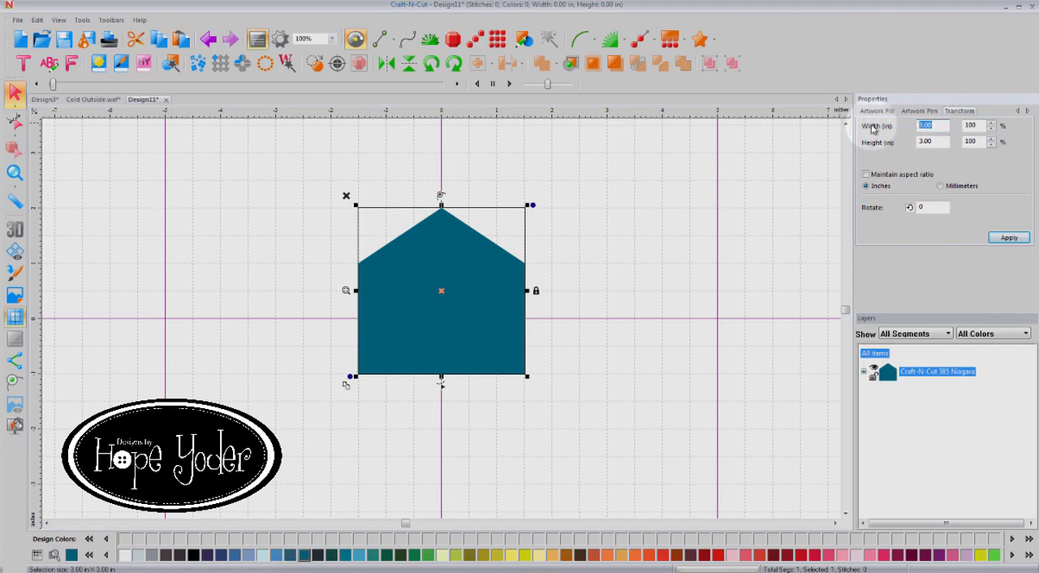
text(3.85)
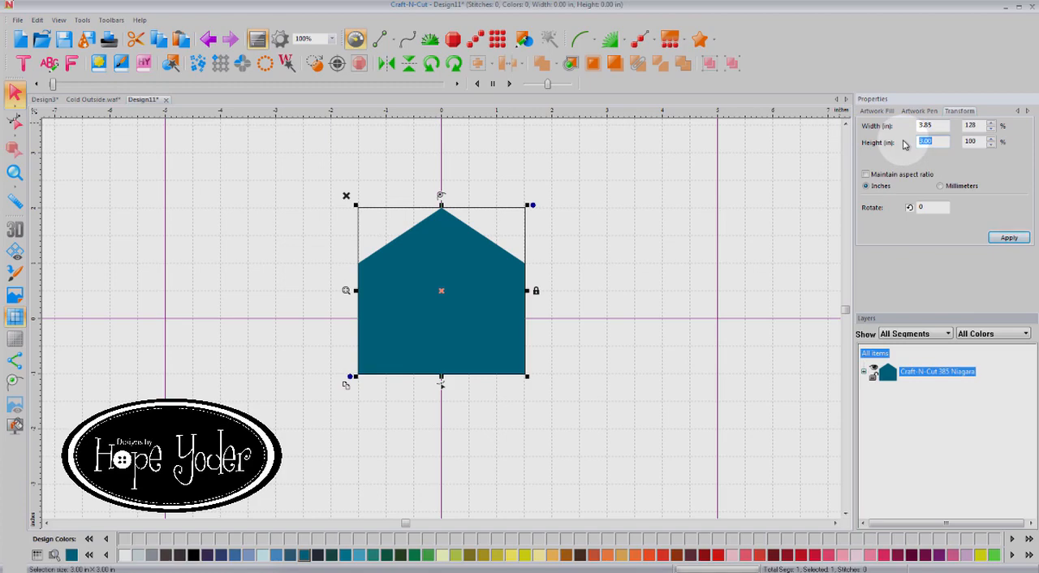
text(4.5)
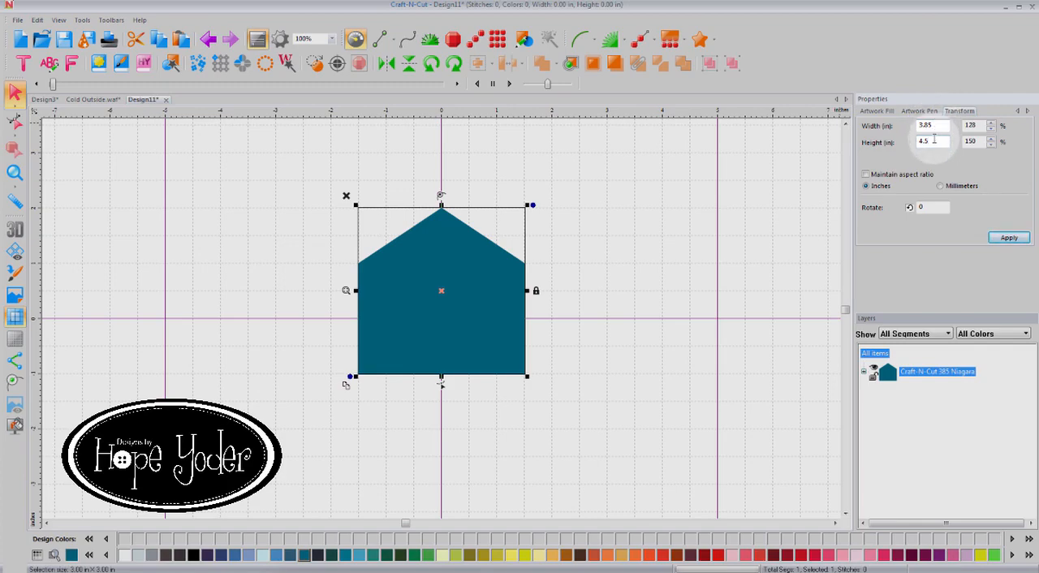
click(1010, 237)
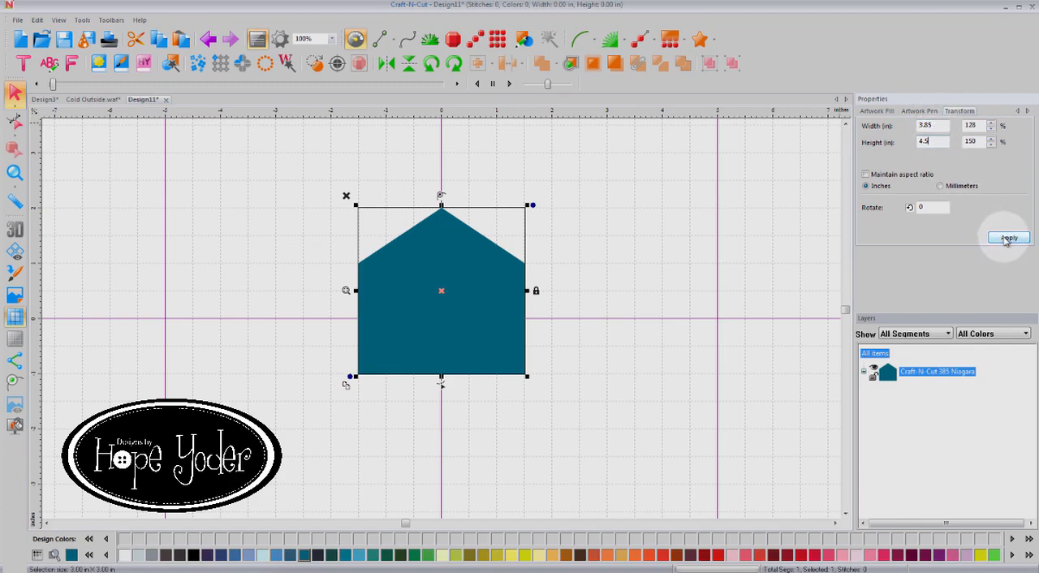
click(1008, 237)
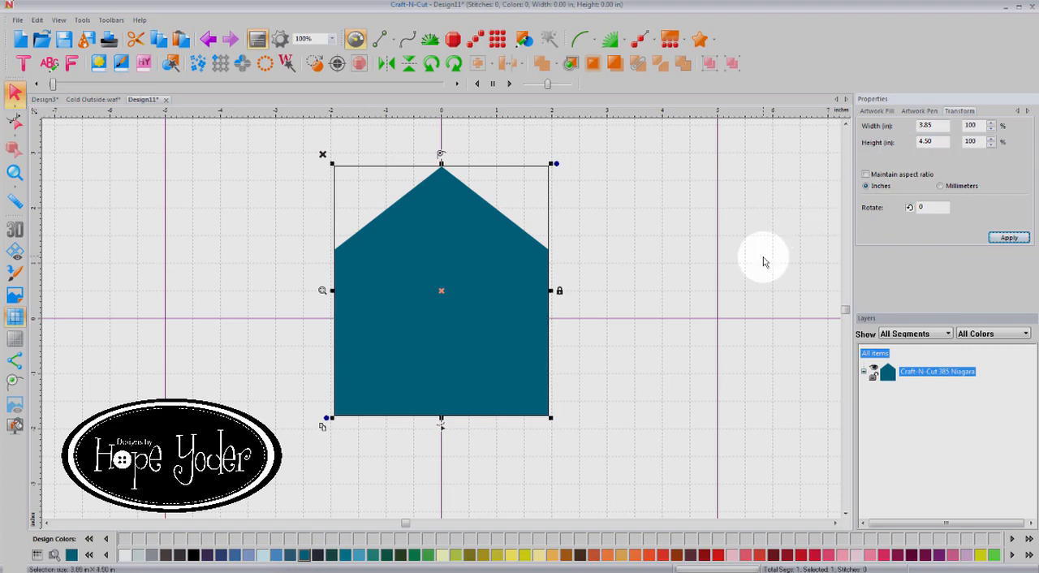
Reselect the teal house and show its Artwork Fill properties.
click(574, 224)
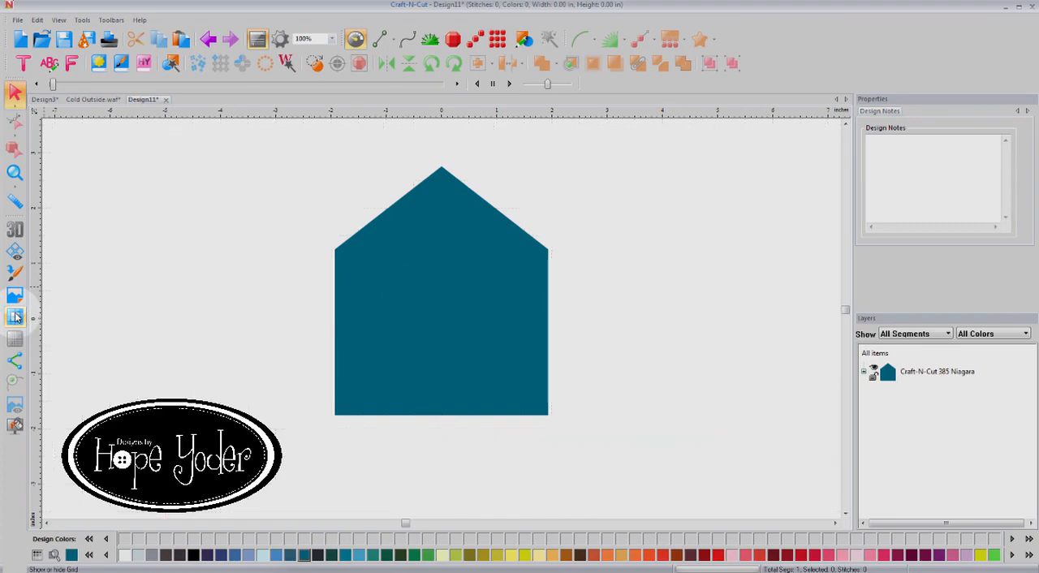
click(441, 290)
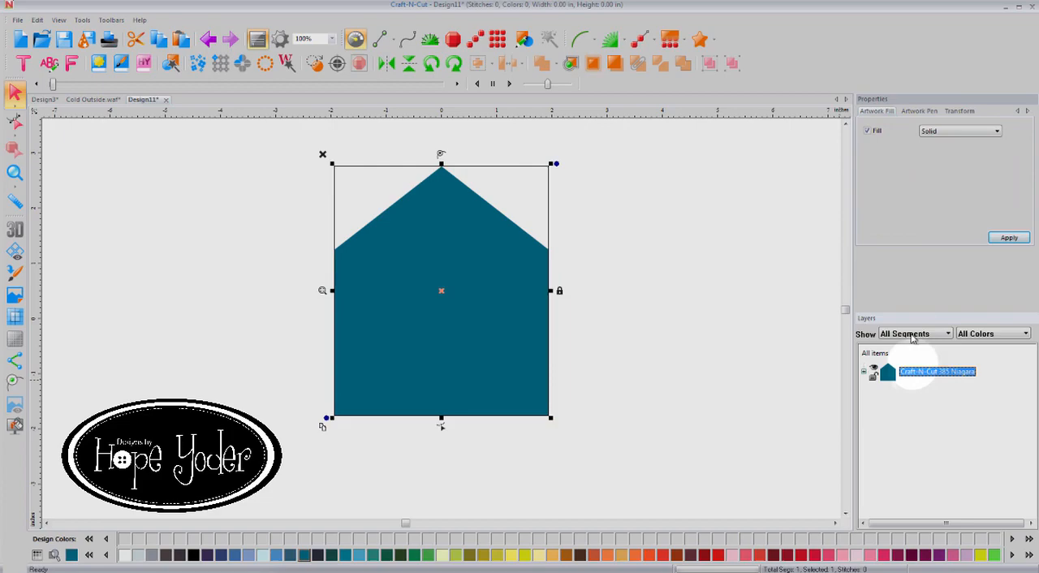
Remove the house's fill, leaving it as an outline only.
click(867, 130)
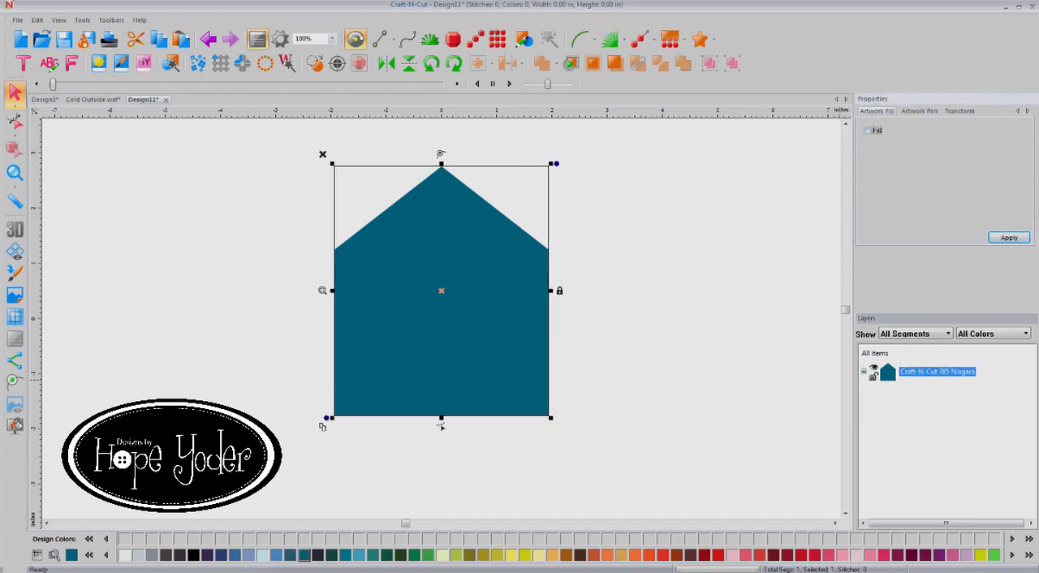
click(1010, 237)
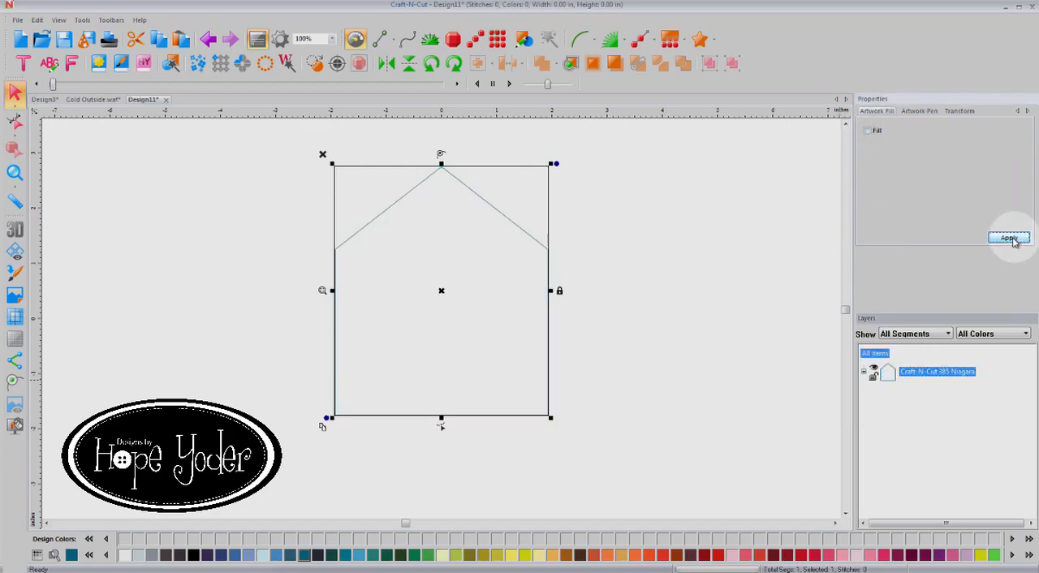
click(1010, 237)
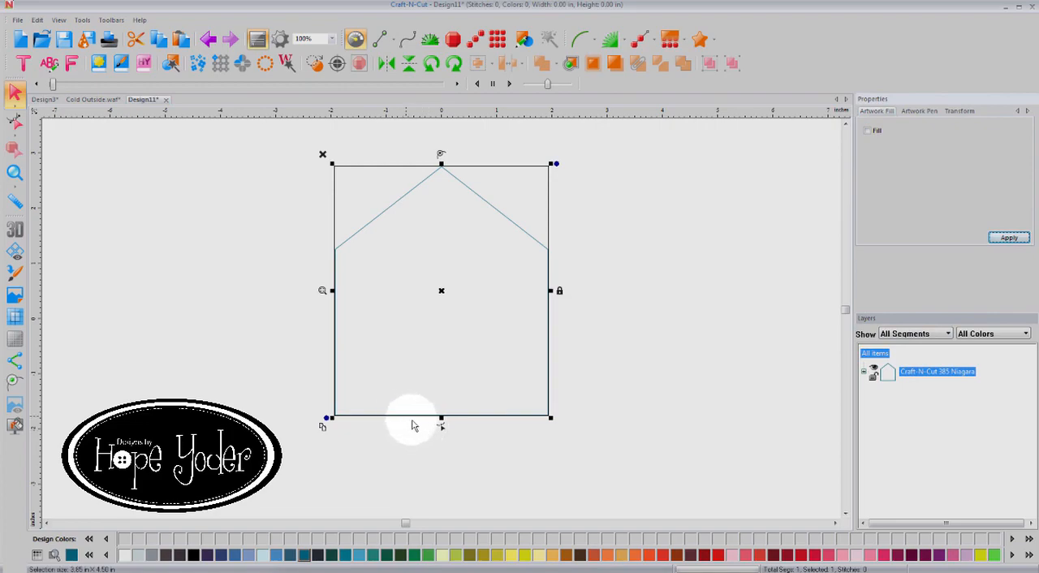
mouse_move(325, 430)
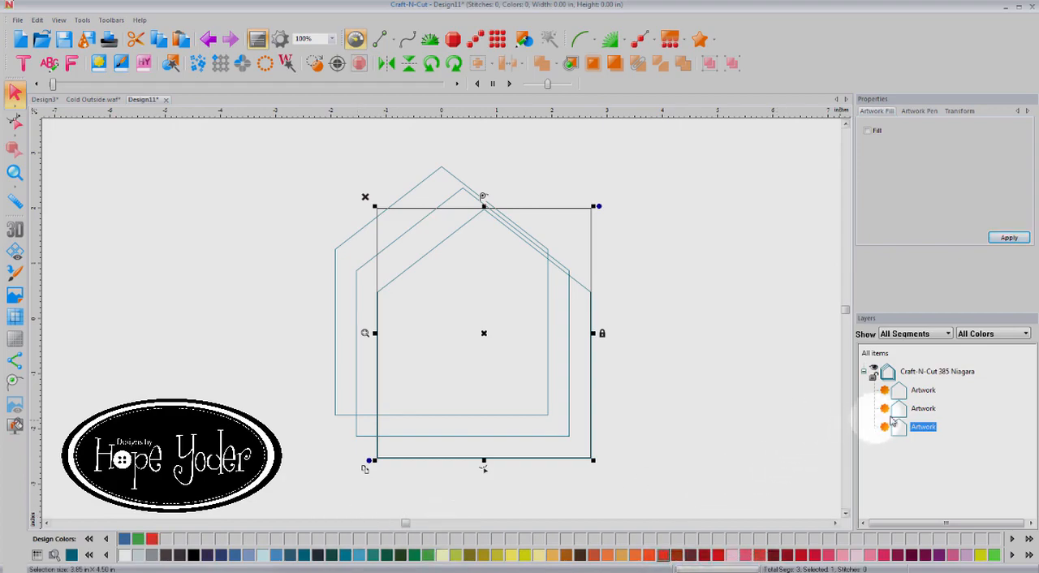
Colour the three house outlines Solar Blue, Sour Apple and Orange.
click(921, 389)
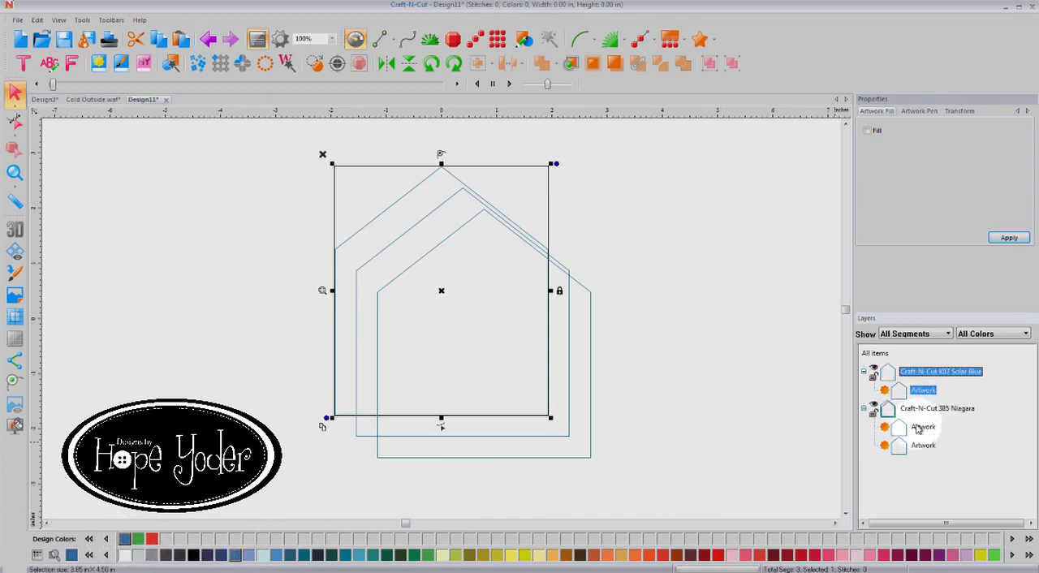
click(942, 409)
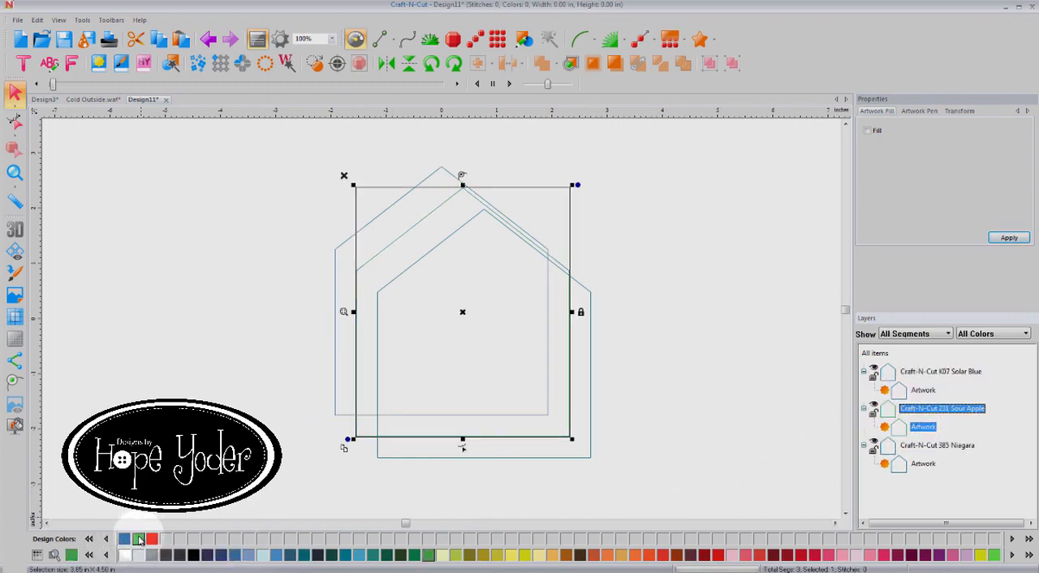
click(922, 465)
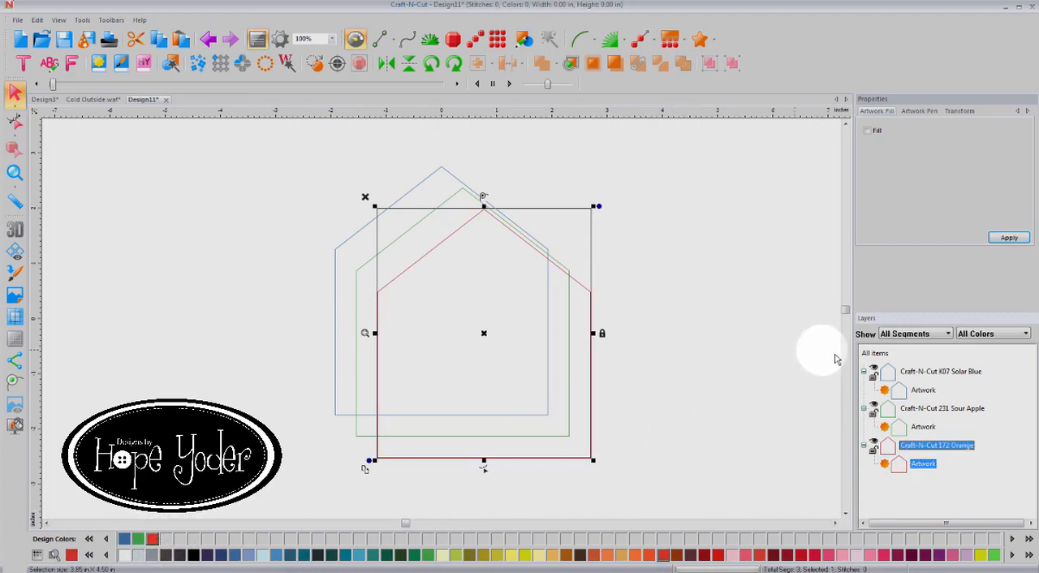
Select all three house outlines and centre them on one another.
click(873, 352)
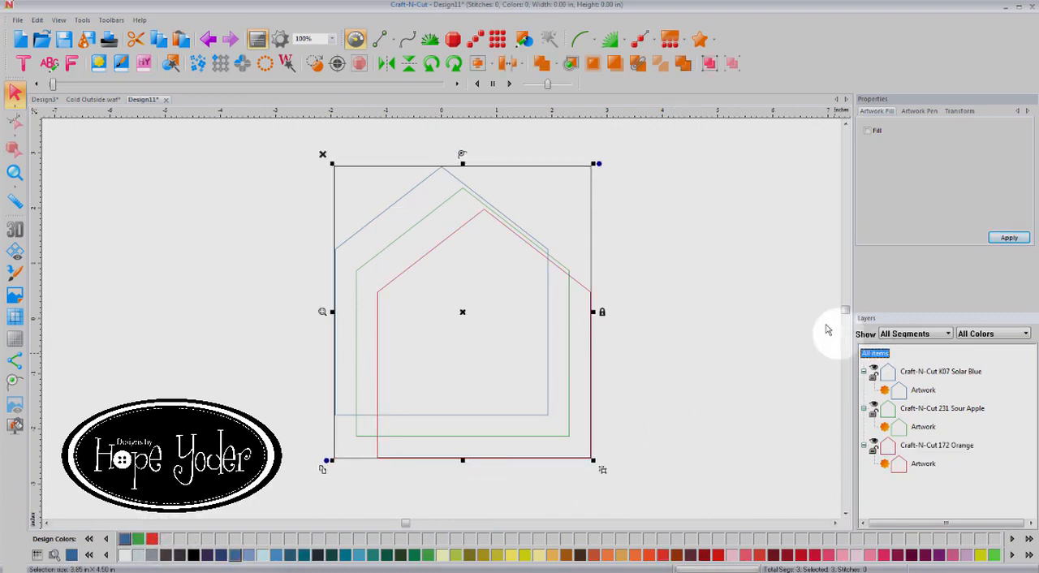
mouse_move(511, 64)
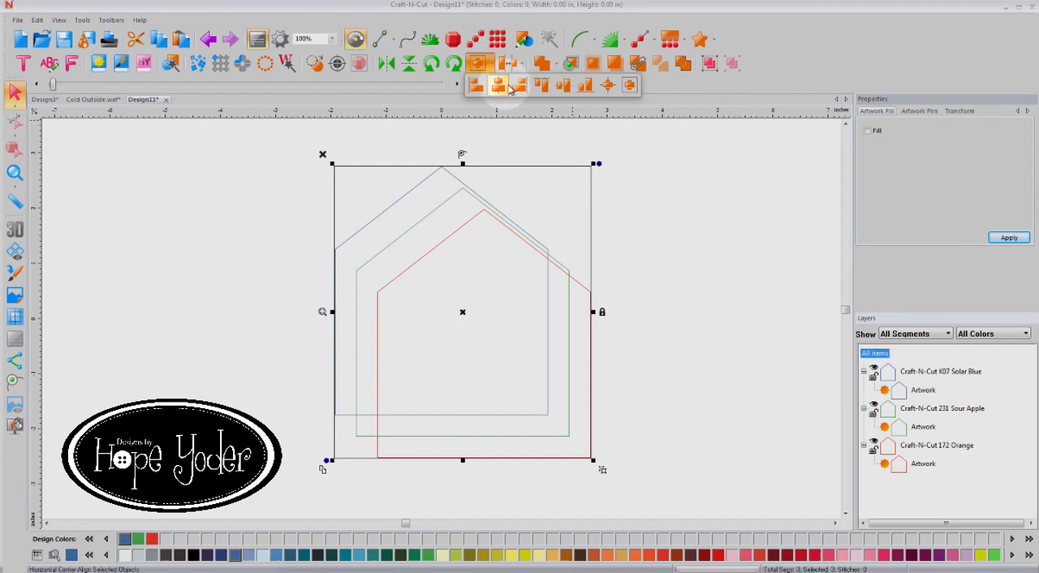
mouse_move(630, 84)
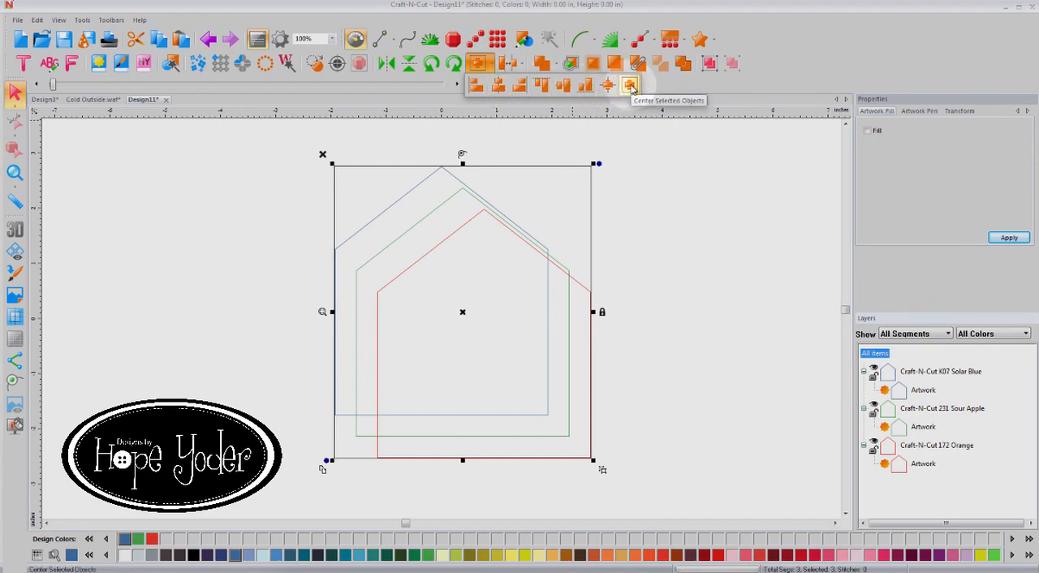
click(629, 85)
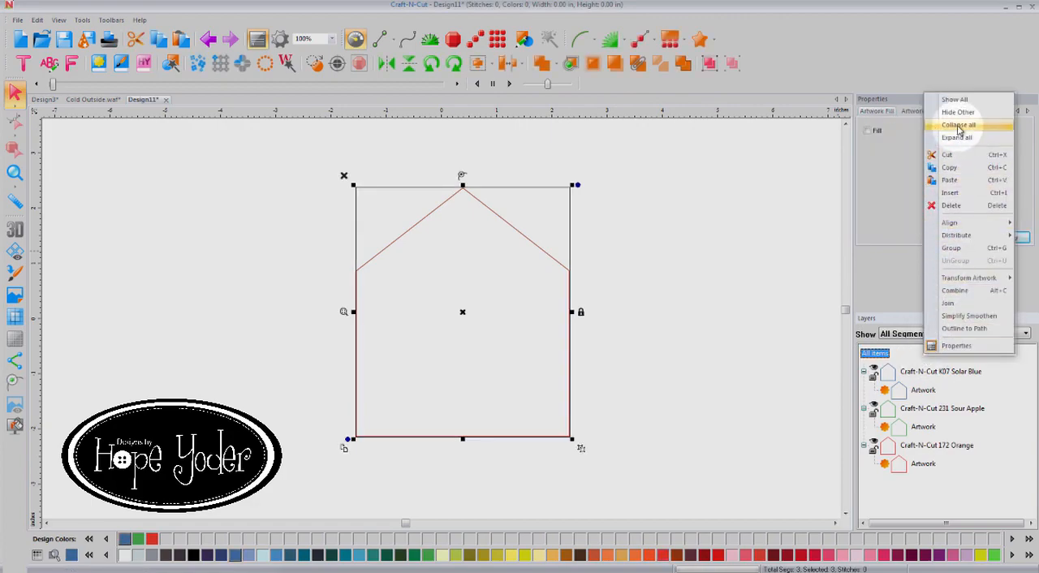
Convert the Sour Apple house outline into a satin applique border.
click(958, 125)
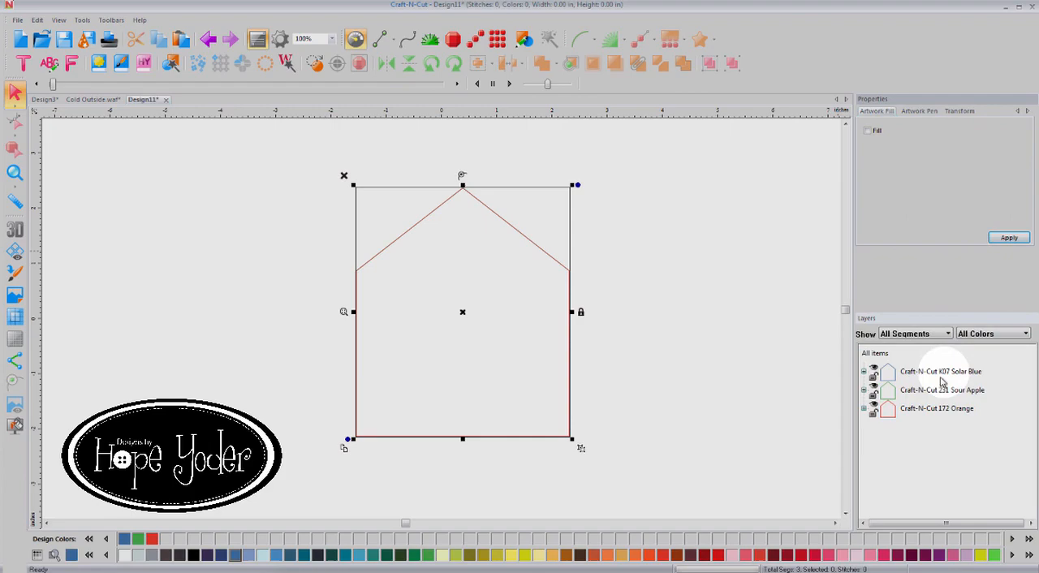
mouse_move(912, 403)
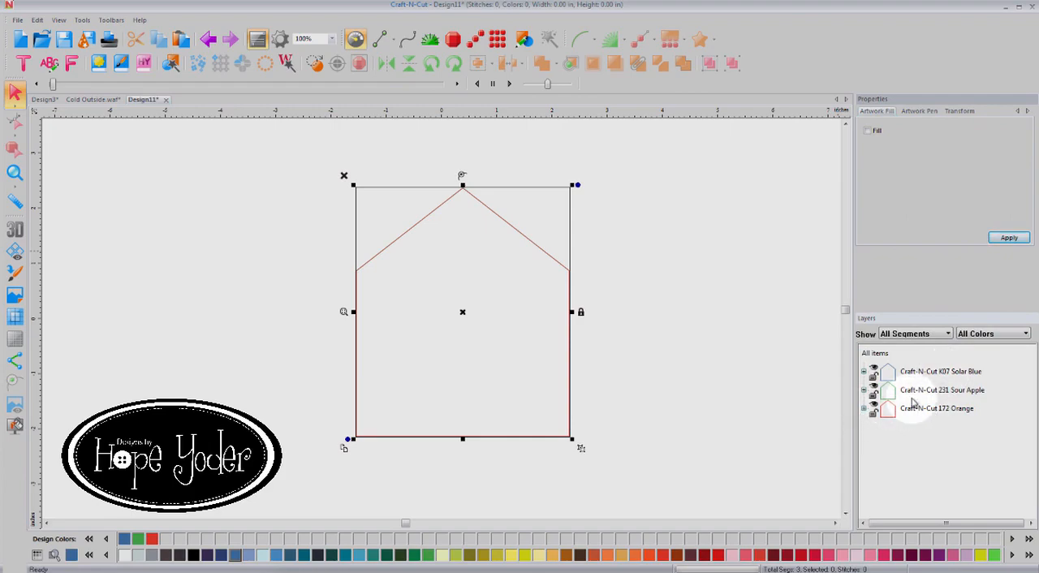
mouse_move(929, 393)
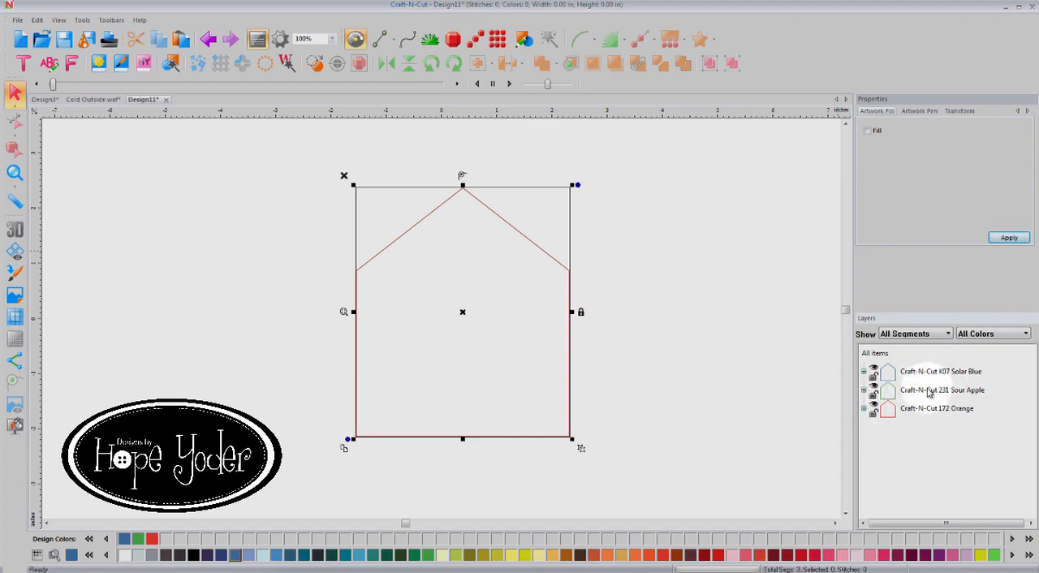
click(942, 389)
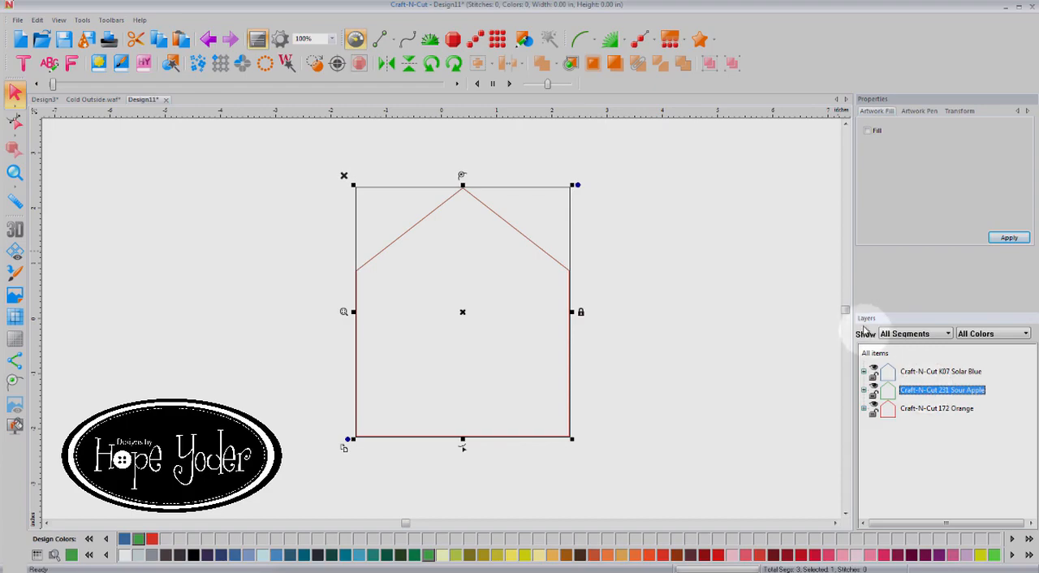
mouse_move(609, 39)
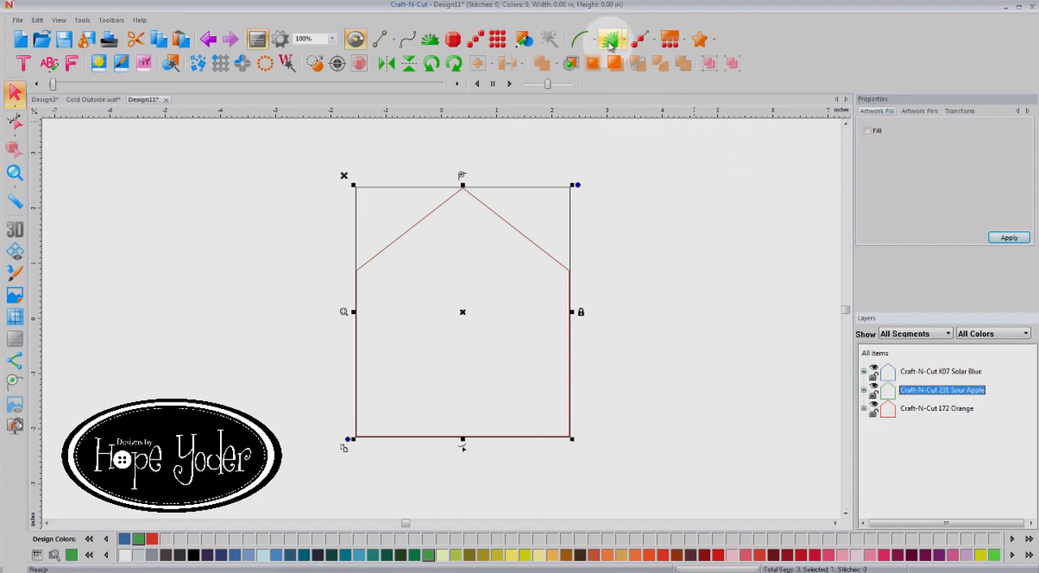
click(610, 39)
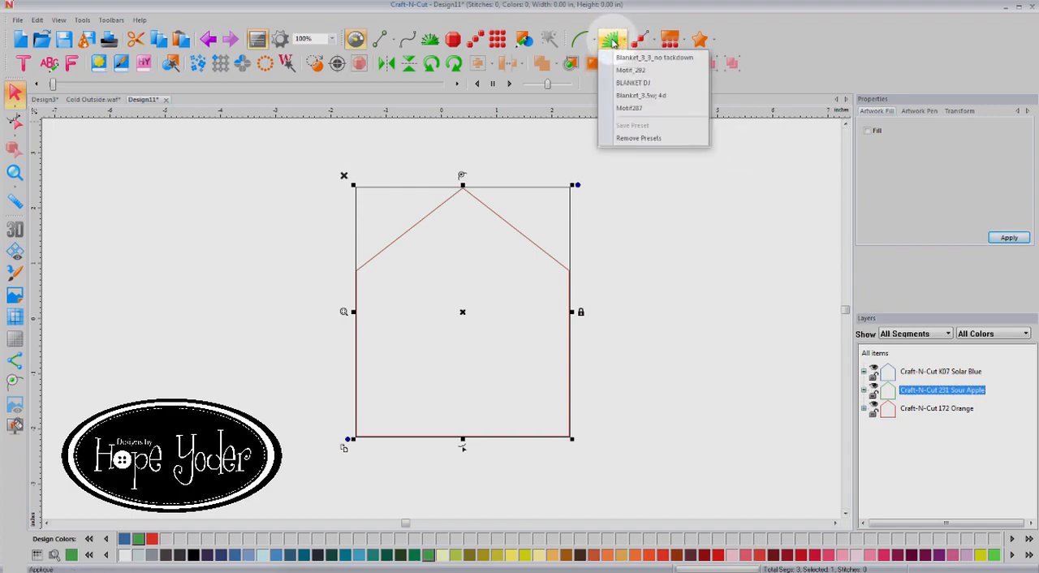
click(610, 39)
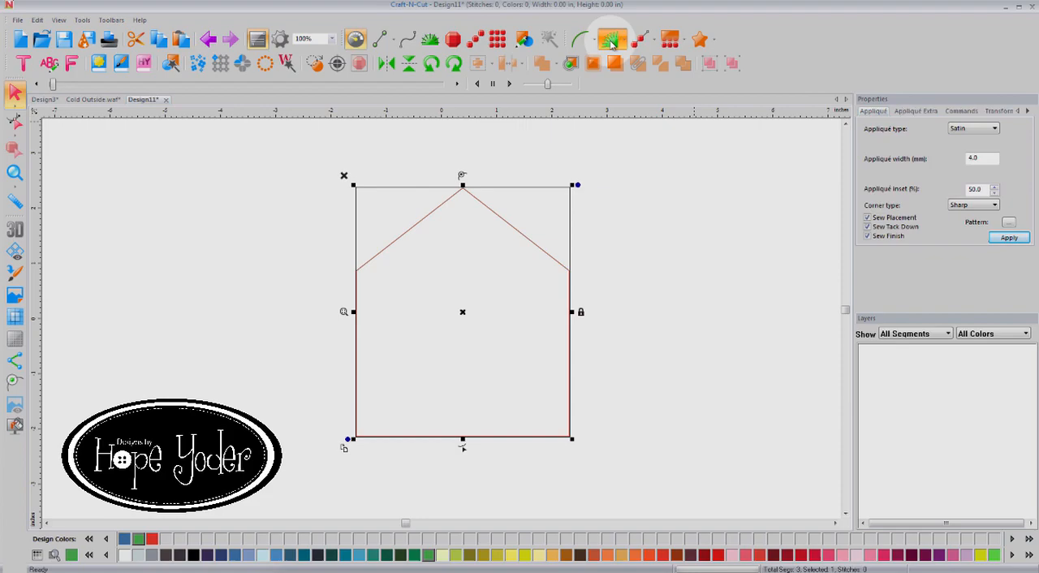
click(1008, 237)
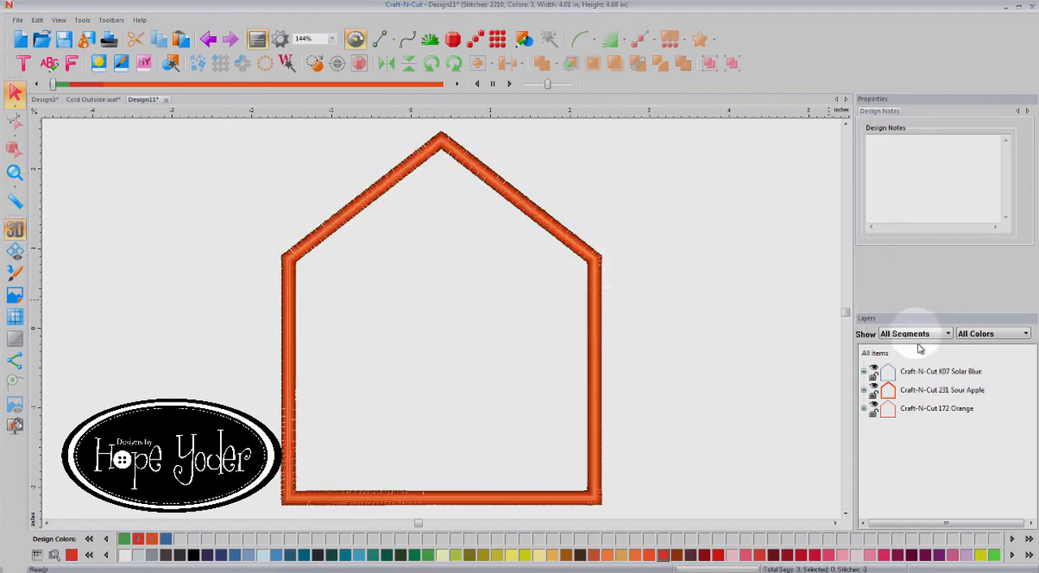
click(941, 390)
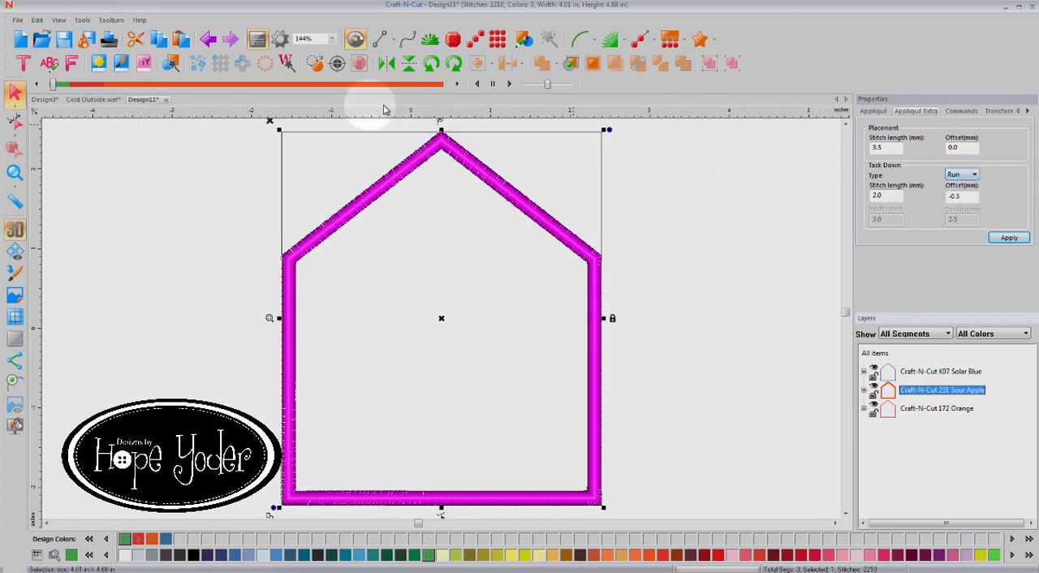
Simulate sewing of the house applique with its default tack-down.
click(509, 84)
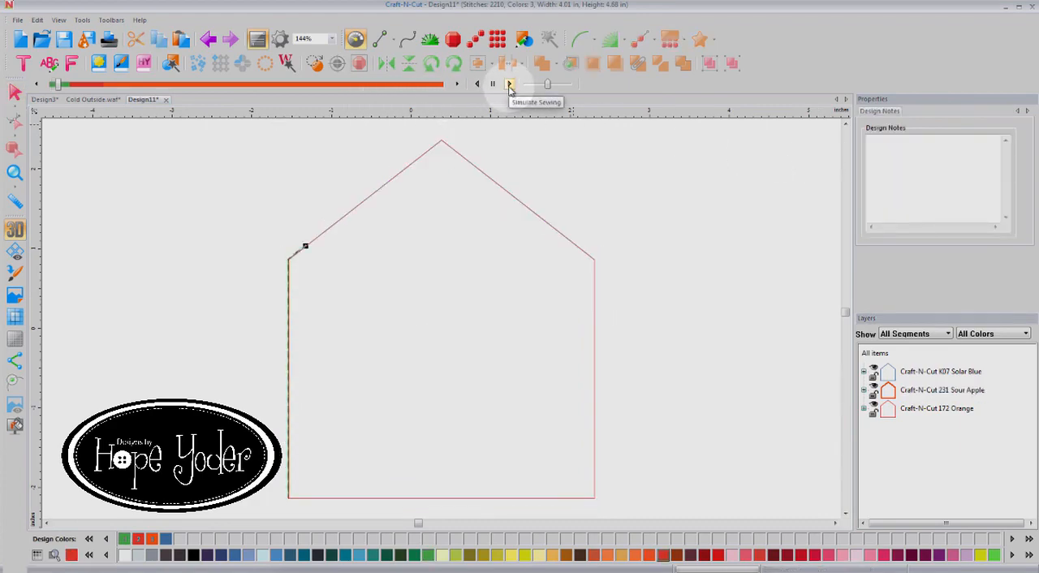
click(510, 84)
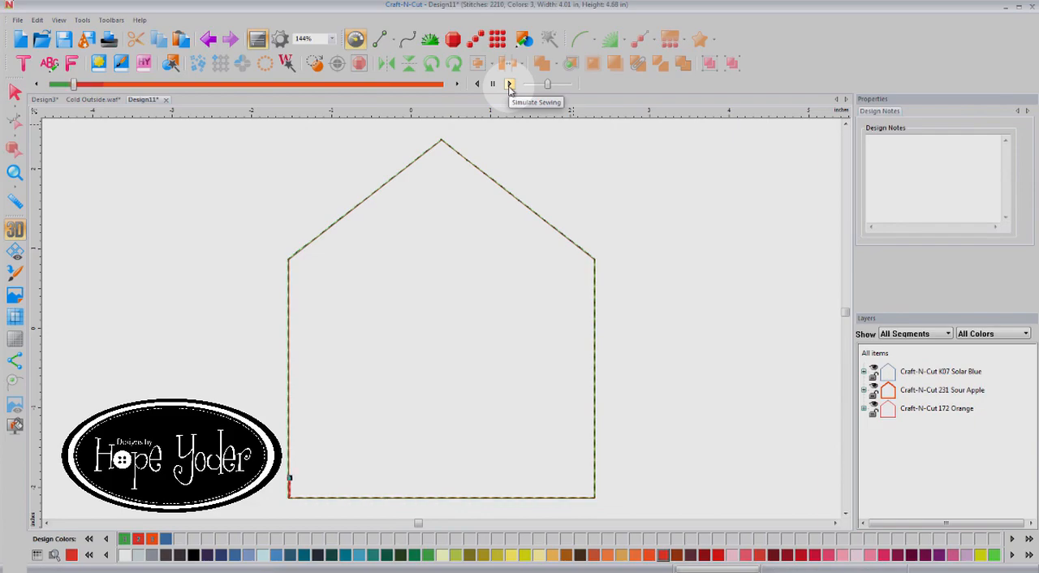
click(510, 84)
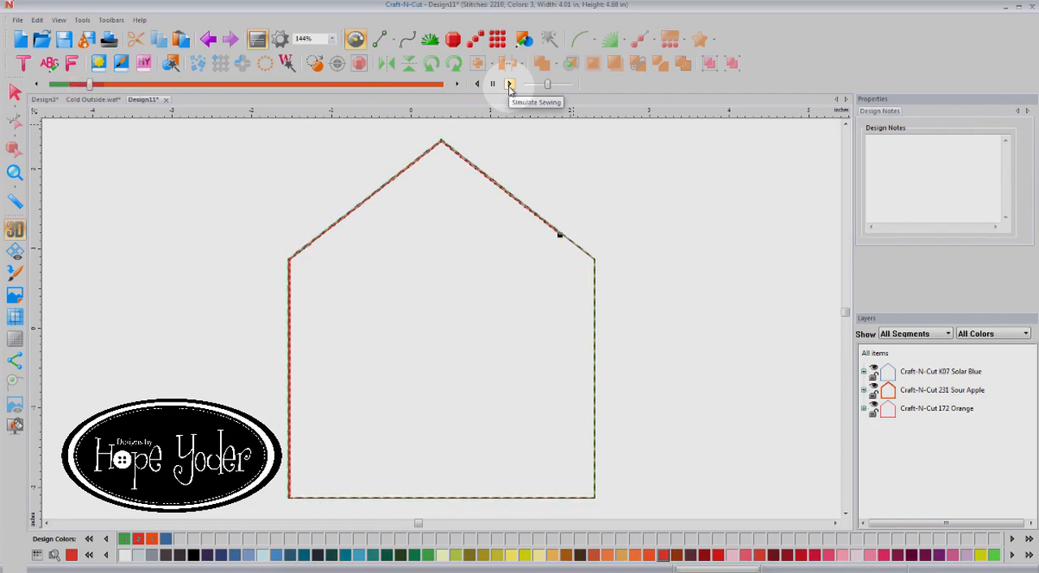
click(510, 84)
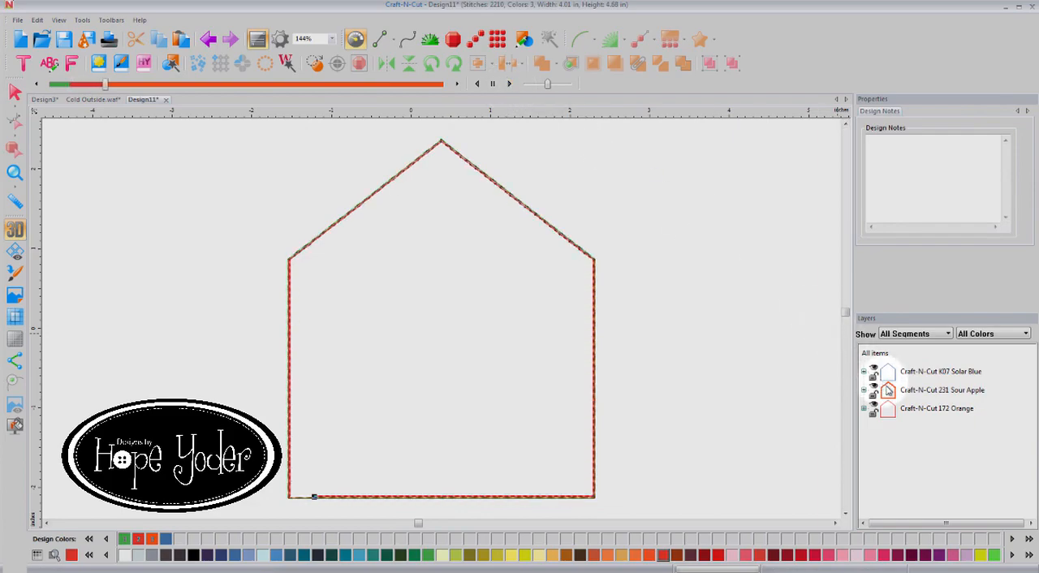
Change the applique's tack-down stitch type to ZigZag.
click(942, 390)
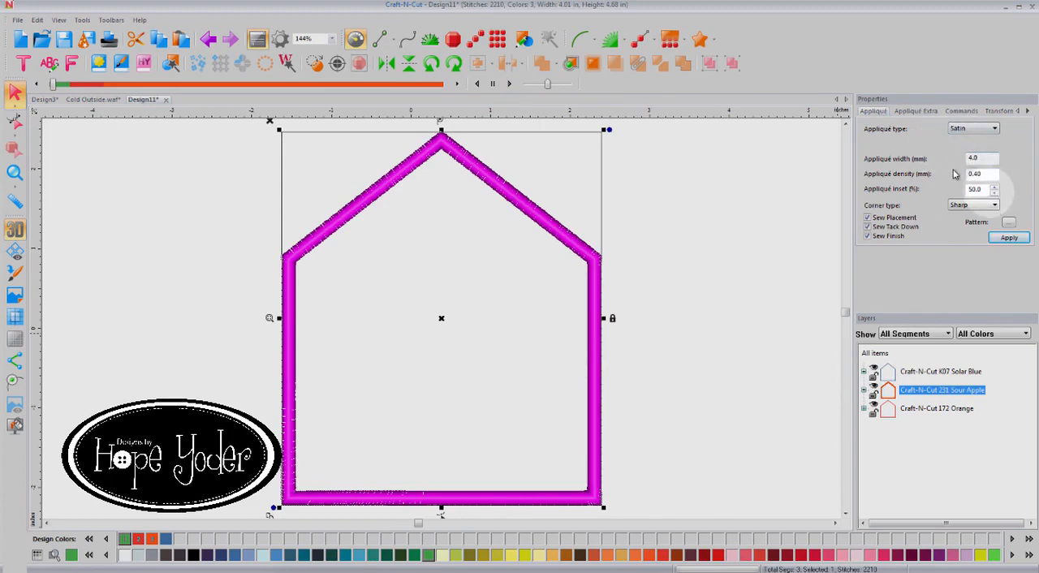
click(915, 110)
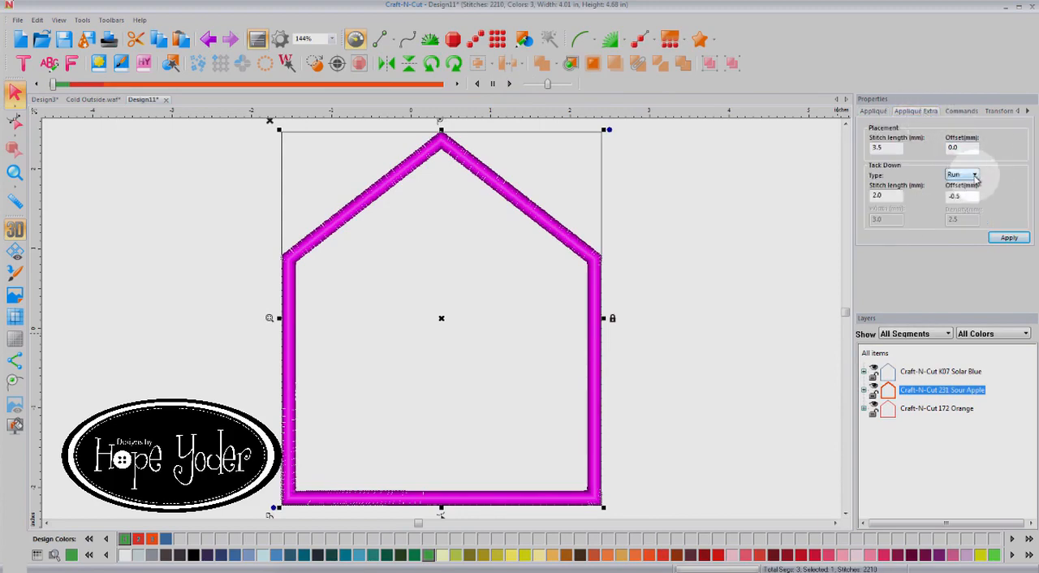
click(974, 175)
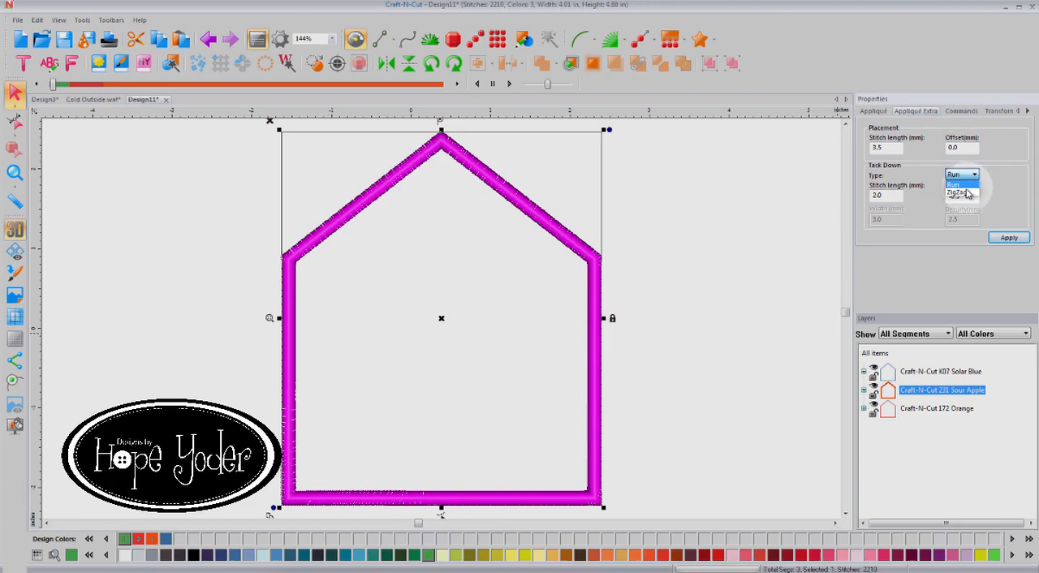
click(957, 193)
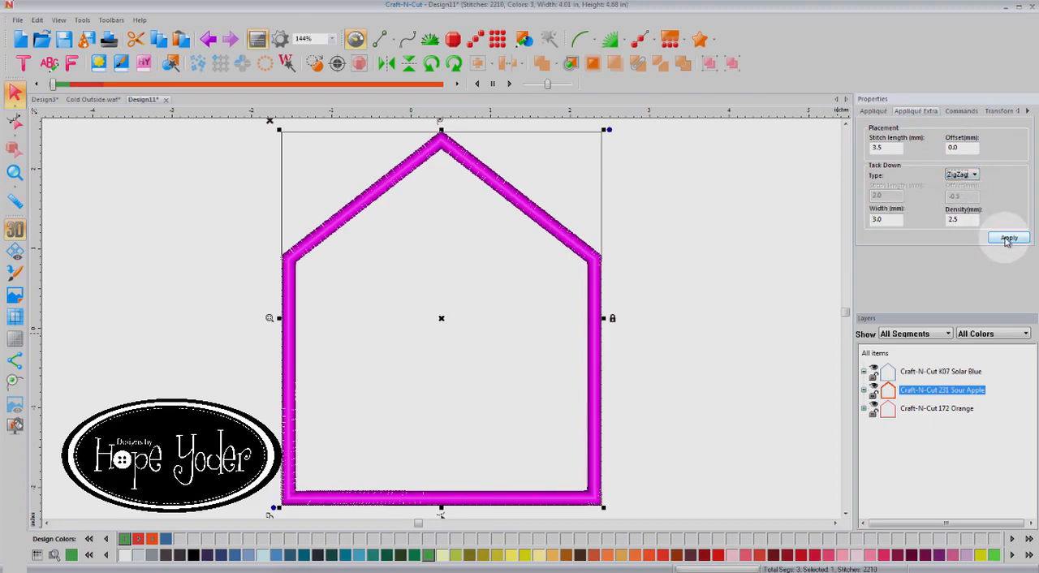
click(1008, 237)
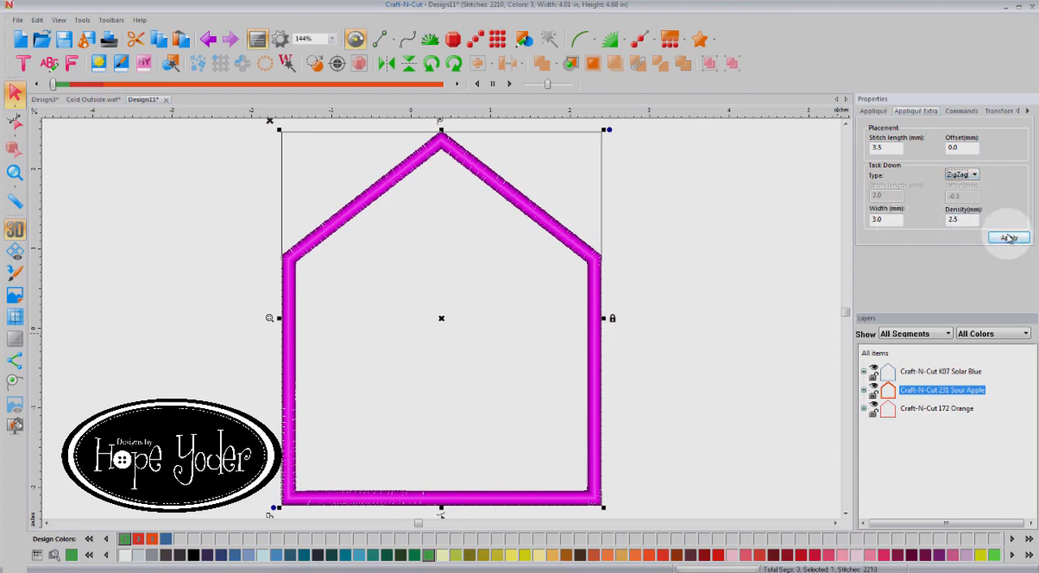
click(1008, 237)
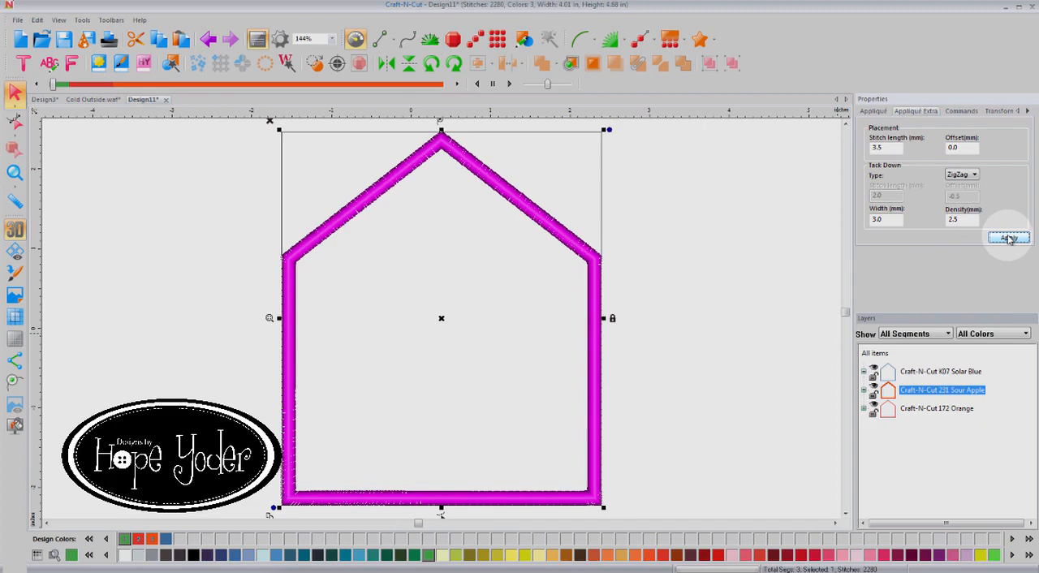
click(1008, 237)
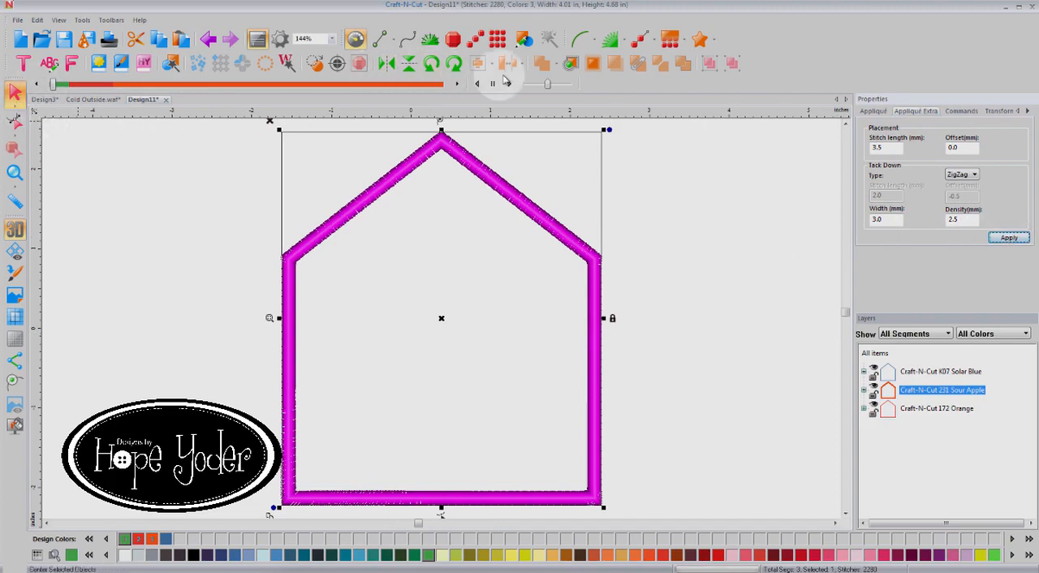
Simulate sewing again to preview the zigzag tack-down around the house.
click(511, 84)
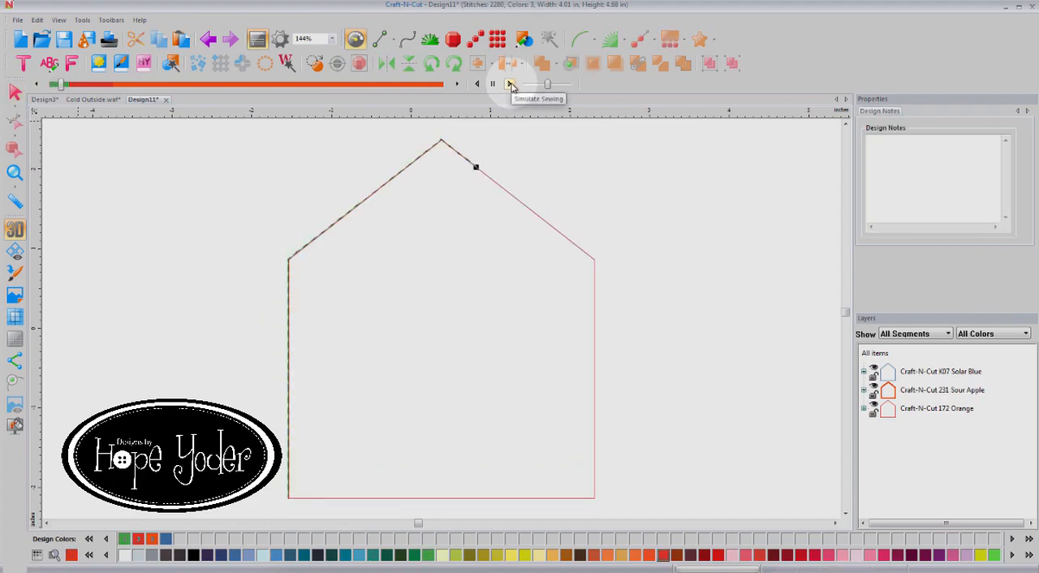
click(510, 84)
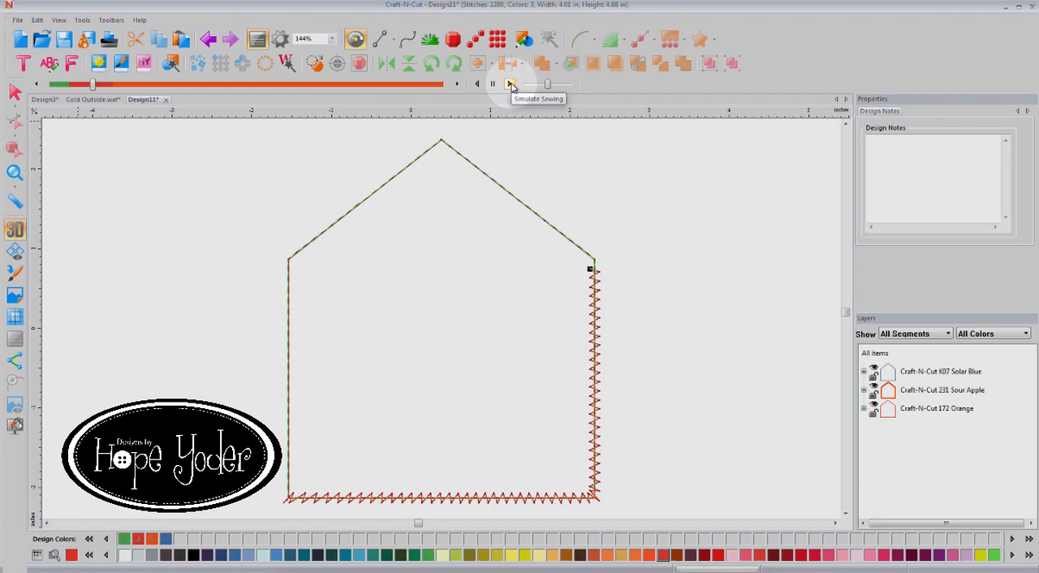
click(510, 84)
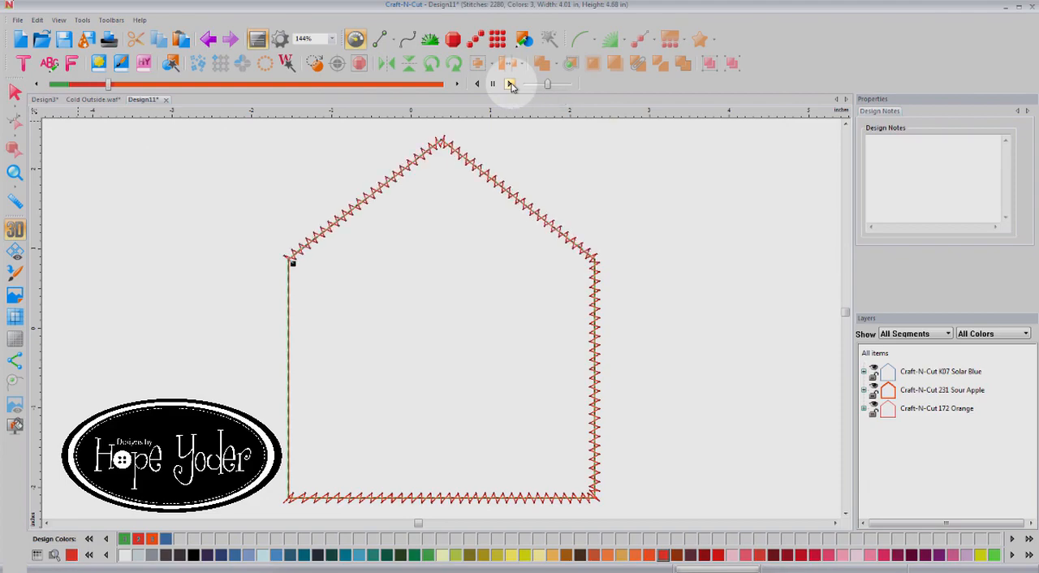
click(509, 84)
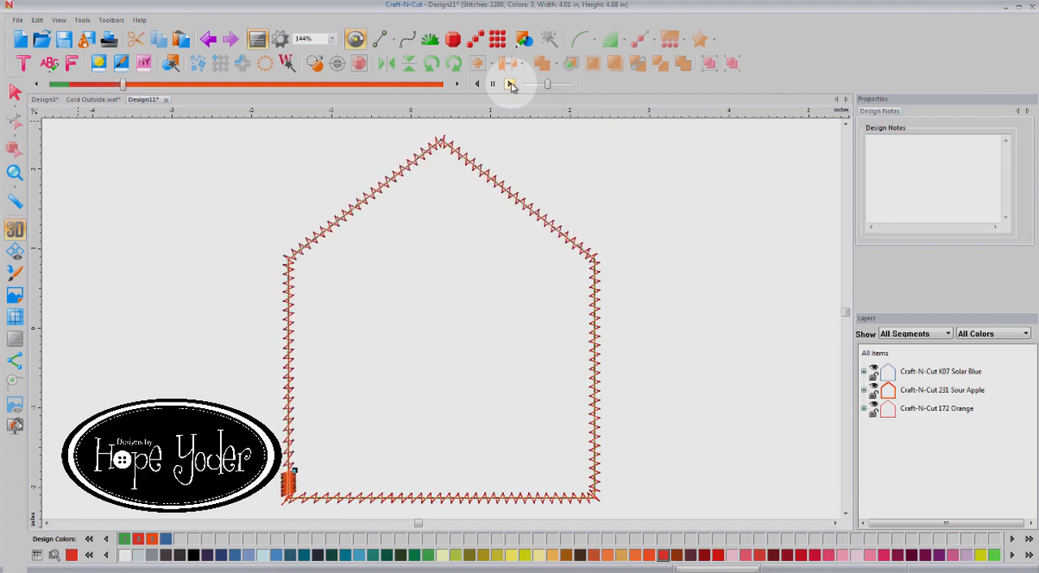
click(510, 85)
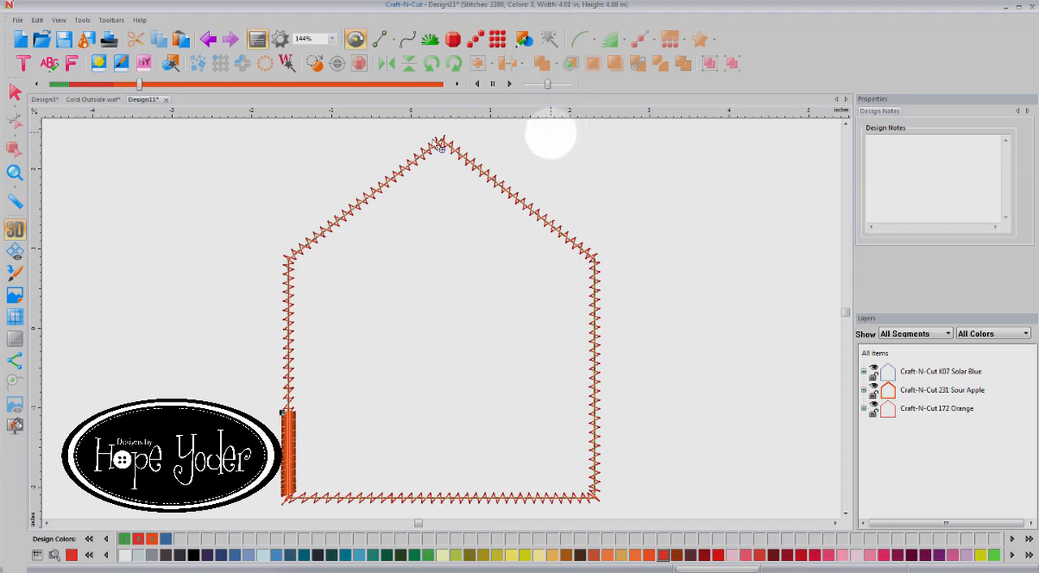
mouse_move(16, 172)
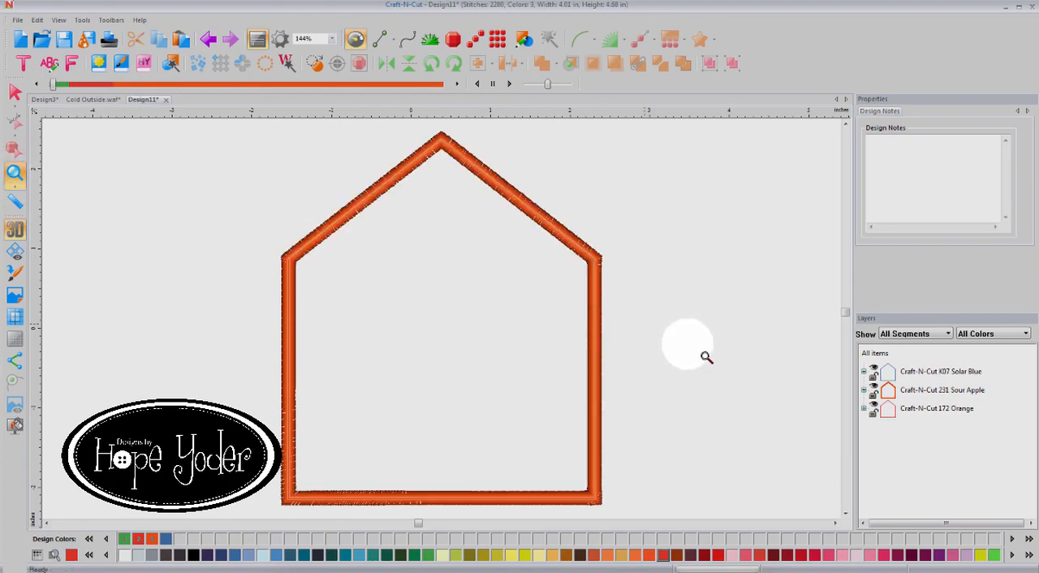
mouse_move(892, 377)
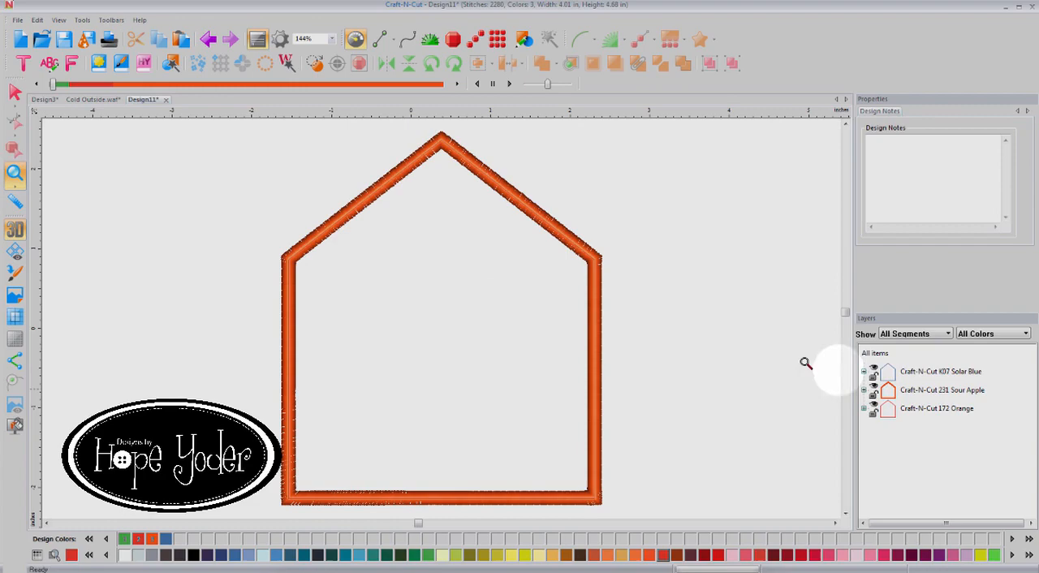
mouse_move(318, 123)
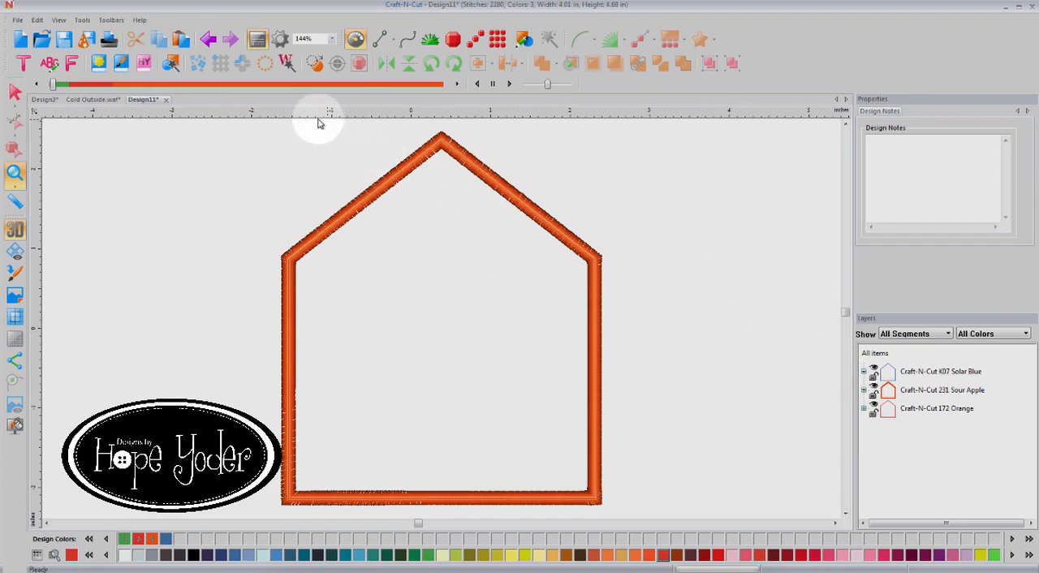
mouse_move(868, 353)
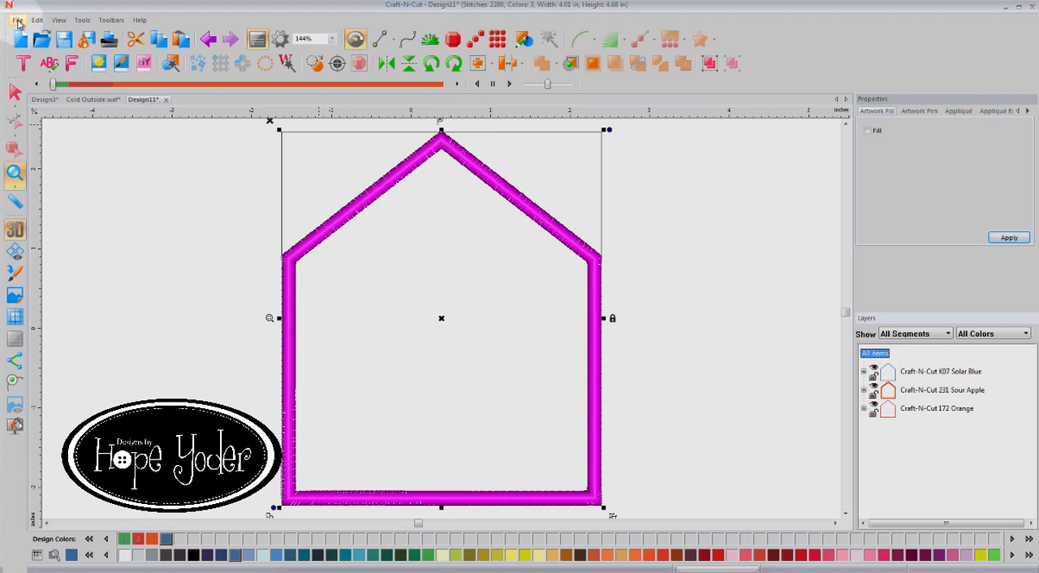
Save the design under a new name as native WAF file Video_CC.
click(17, 20)
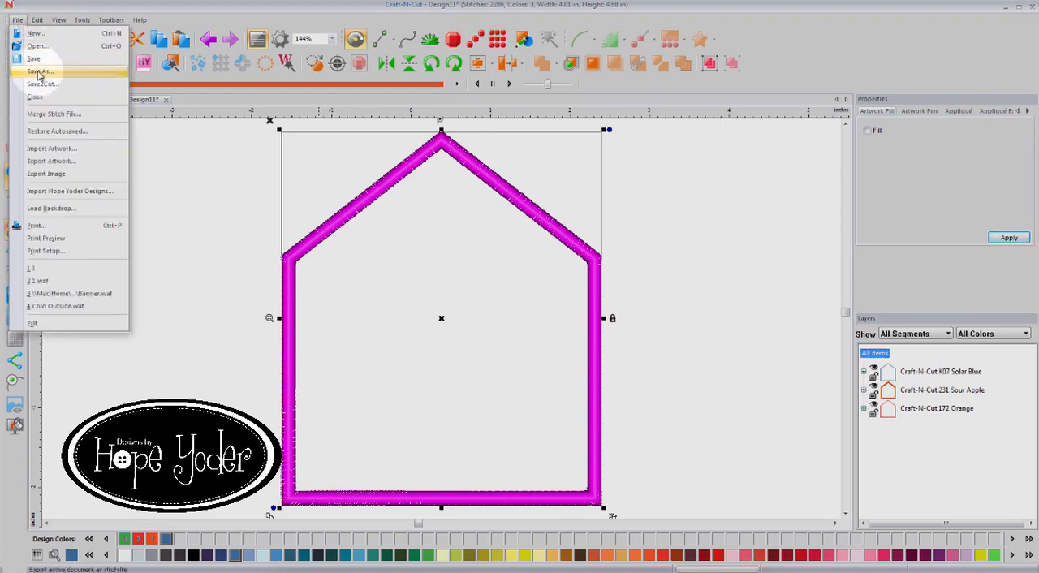
click(40, 71)
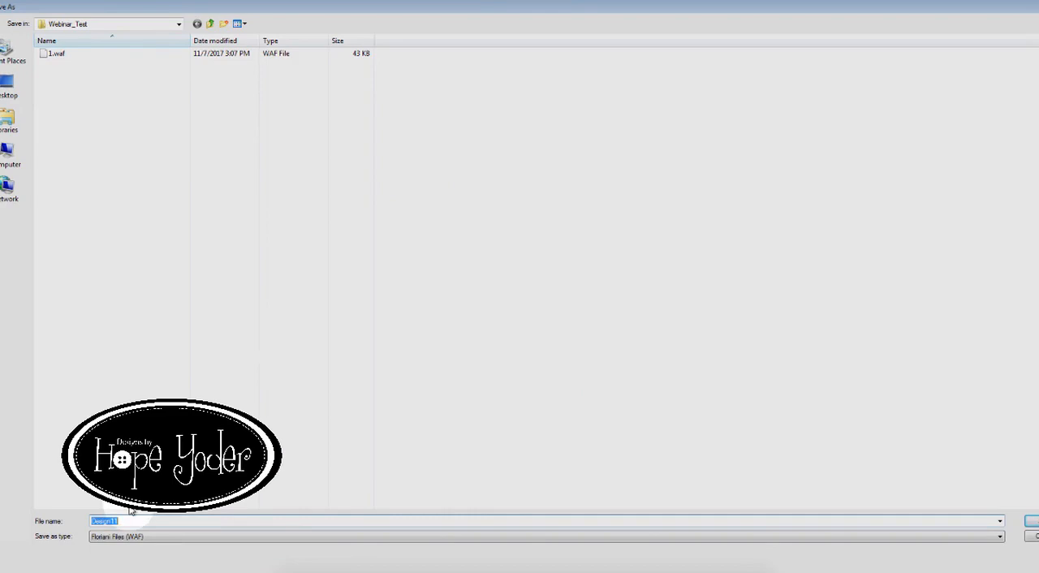
text(Video_CC)
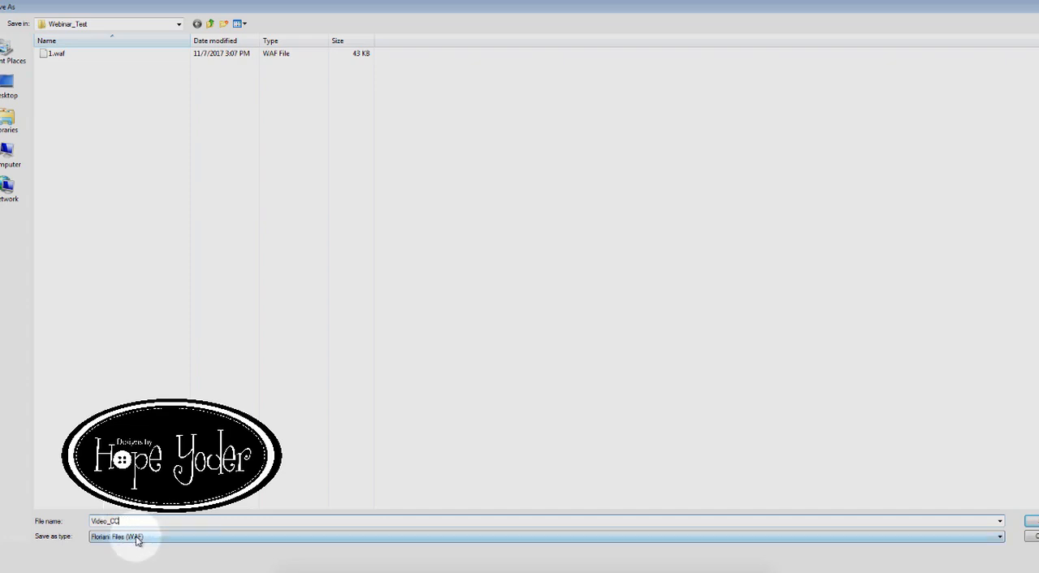
mouse_move(968, 533)
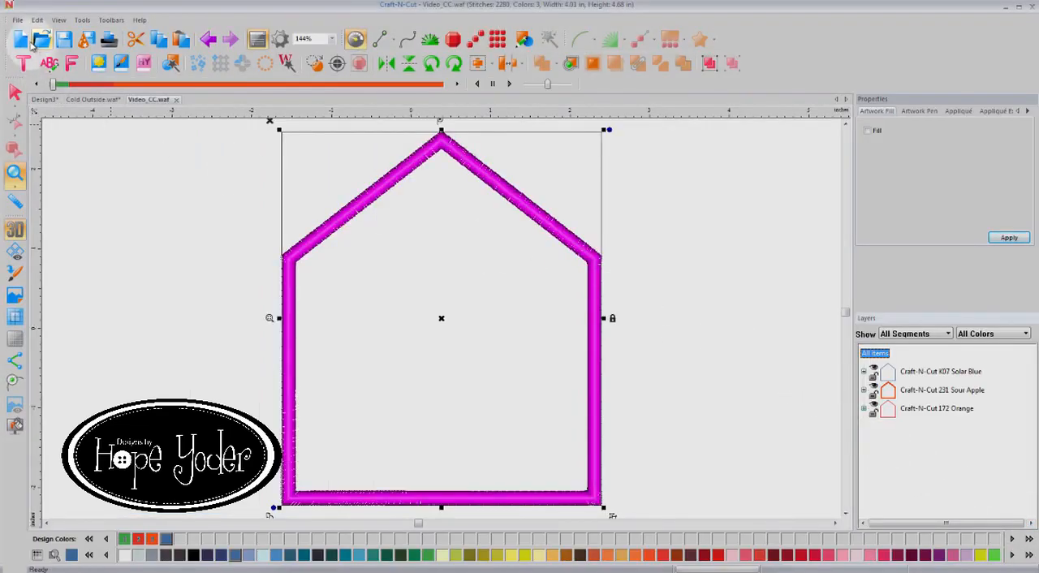
Save a copy of the house applique as Video_CC in Baby Lock/Brother/Bernina PES format.
click(16, 19)
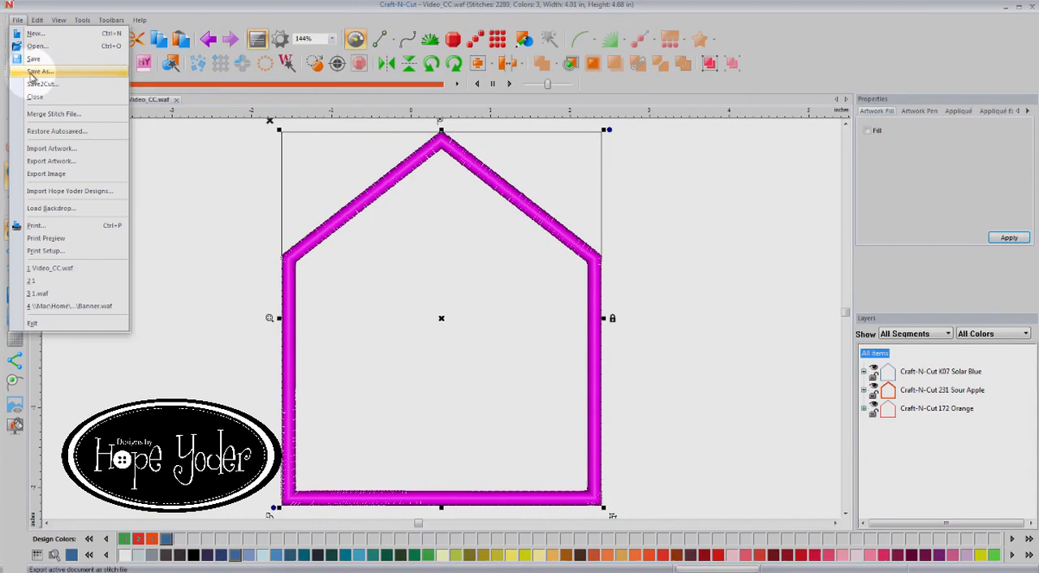
click(39, 72)
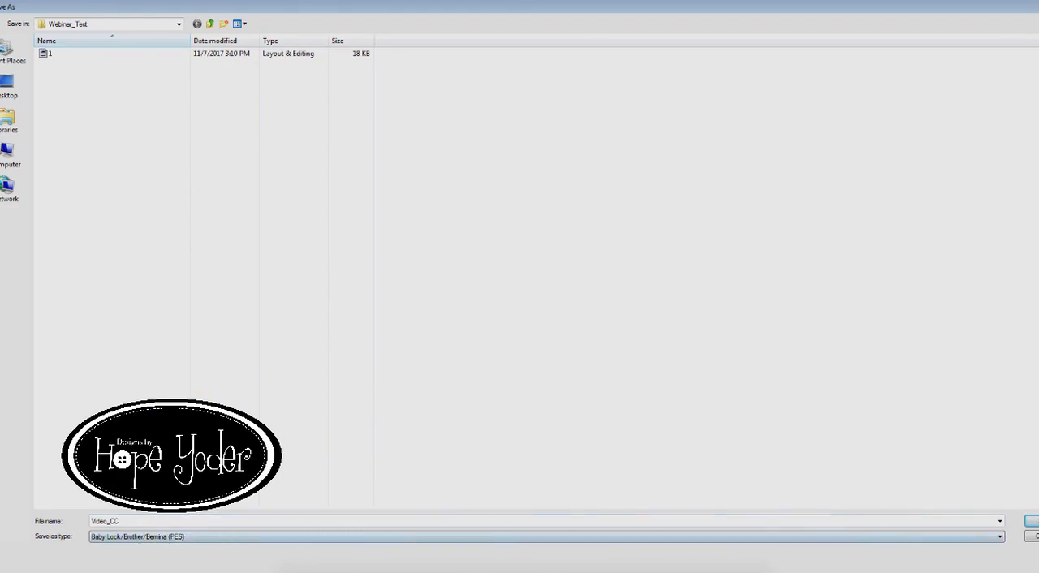
click(1030, 520)
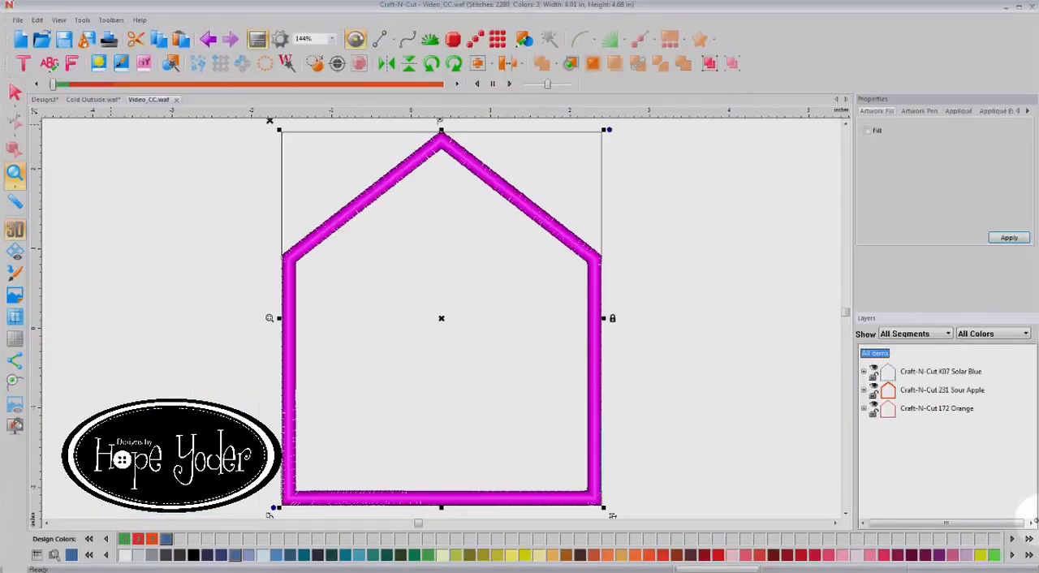
mouse_move(805, 384)
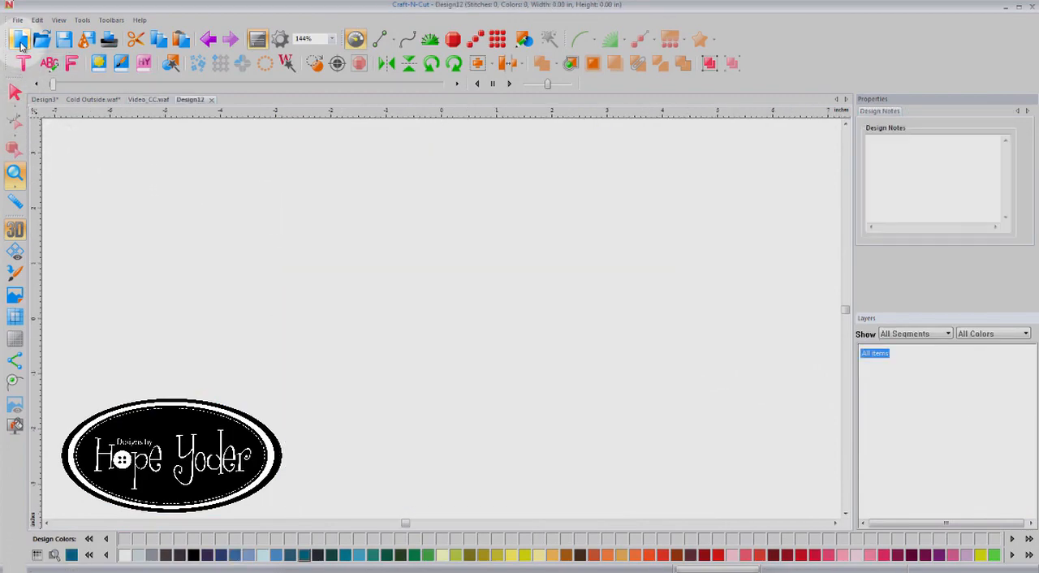
Reopen the saved Video_CC embroidery file in its own tab.
click(16, 19)
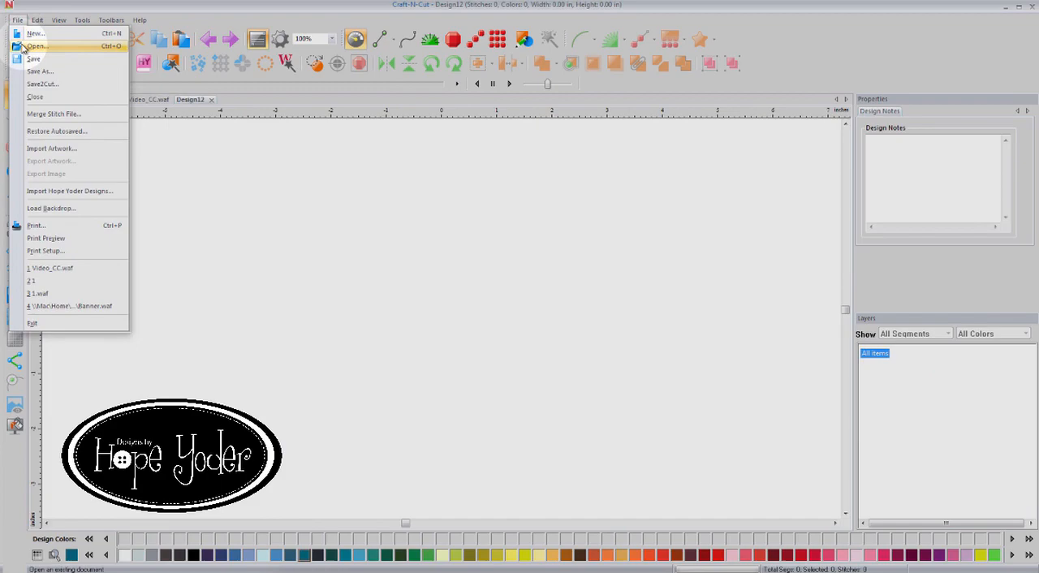
click(36, 45)
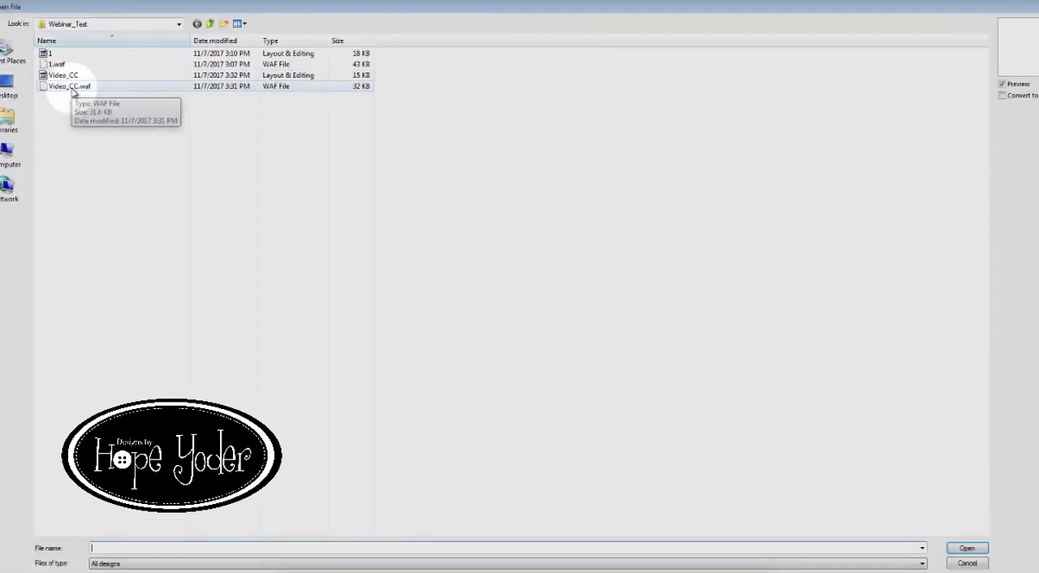
click(63, 74)
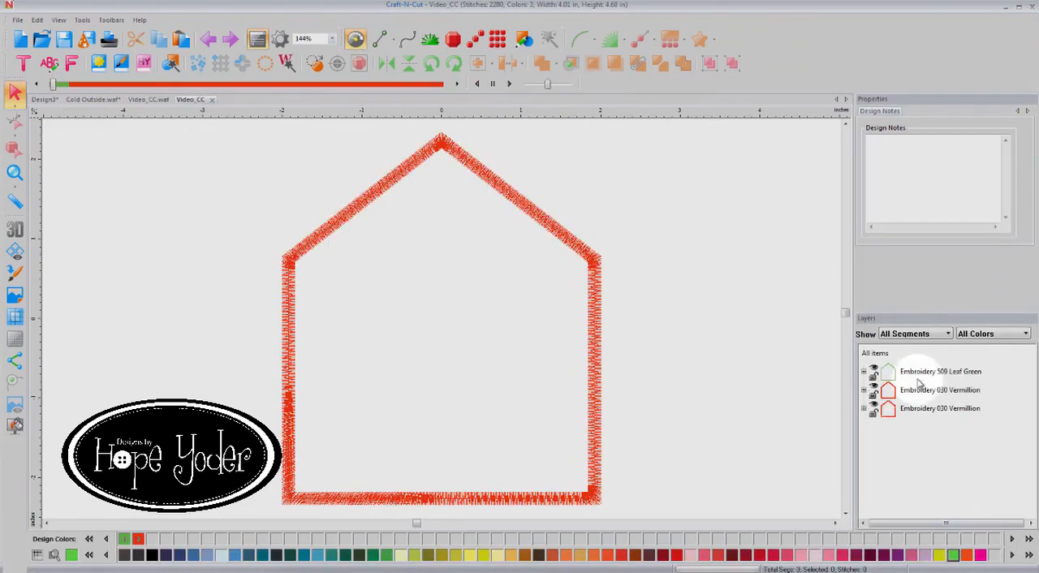
click(940, 371)
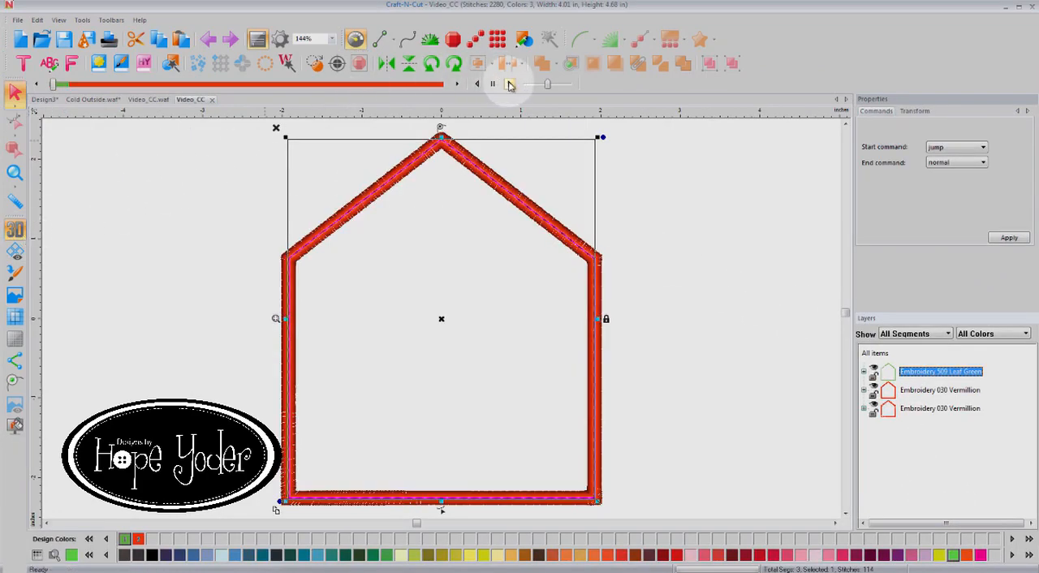
Run Simulate Sewing on the reopened design and select the placement and tack-down layers.
click(510, 85)
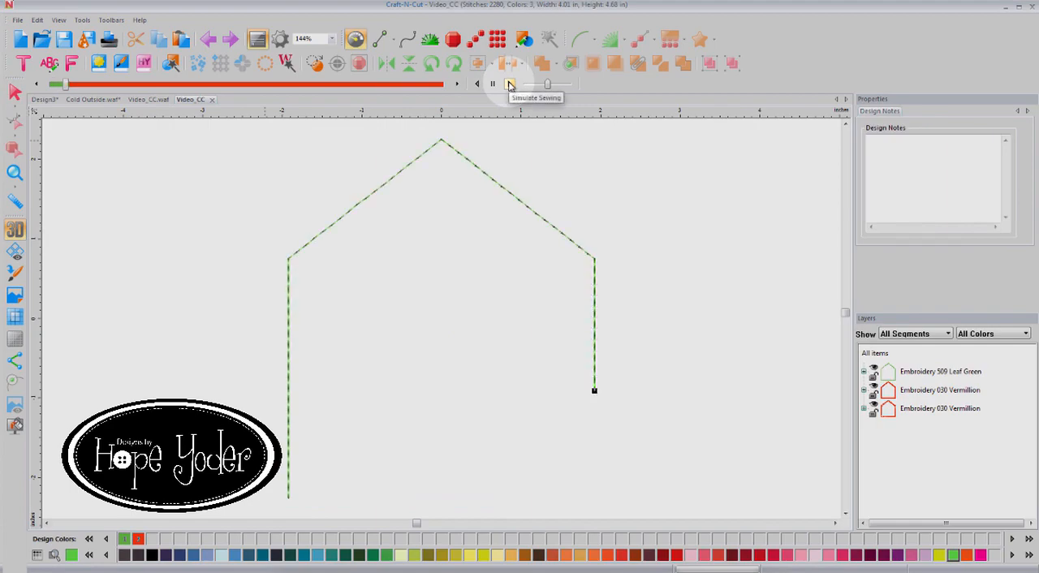
click(510, 84)
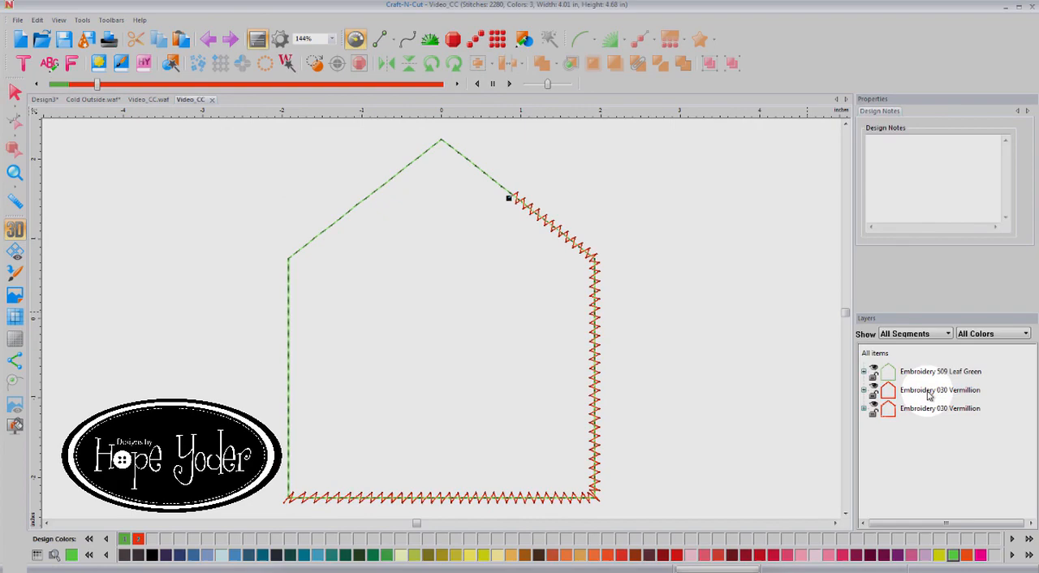
click(939, 409)
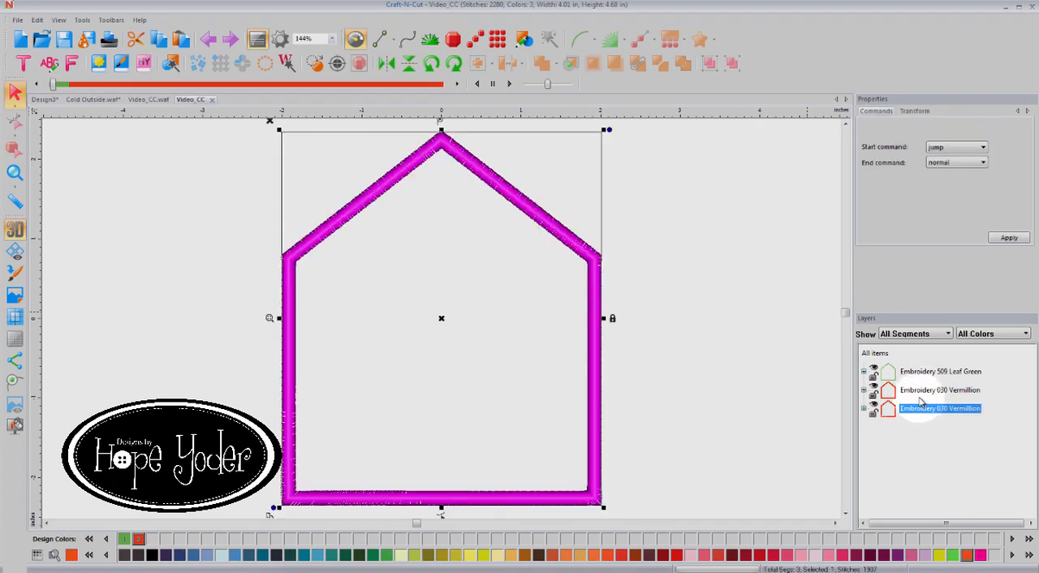
click(940, 372)
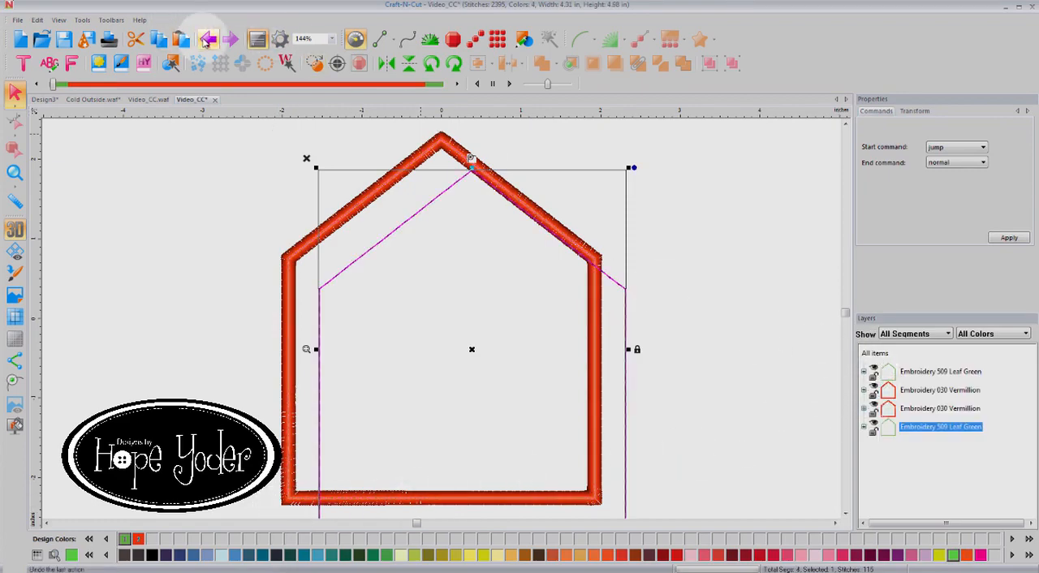
Duplicate the Leaf Green placement line and move the copy directly under the first layer.
click(333, 39)
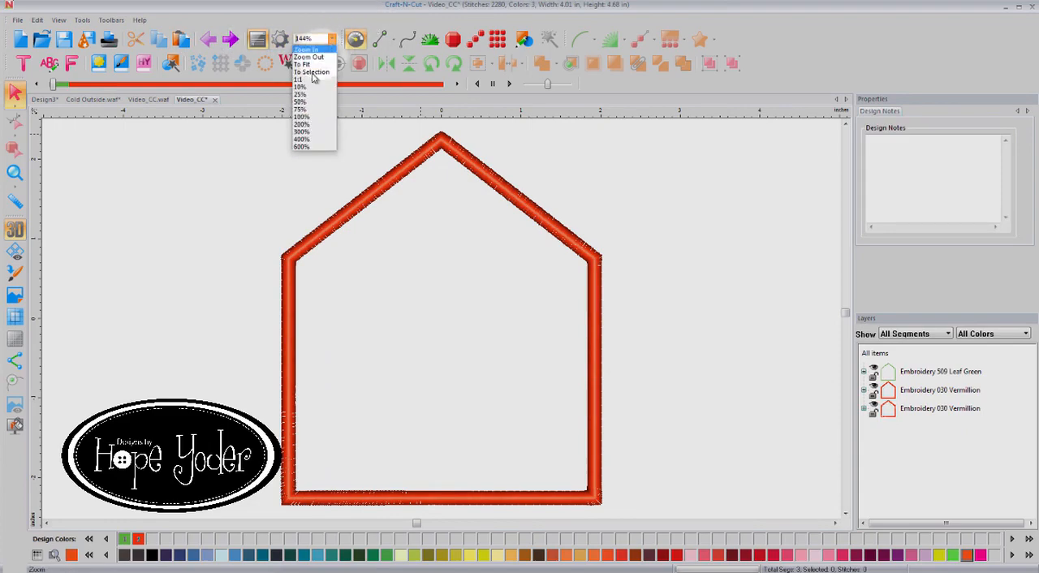
click(299, 100)
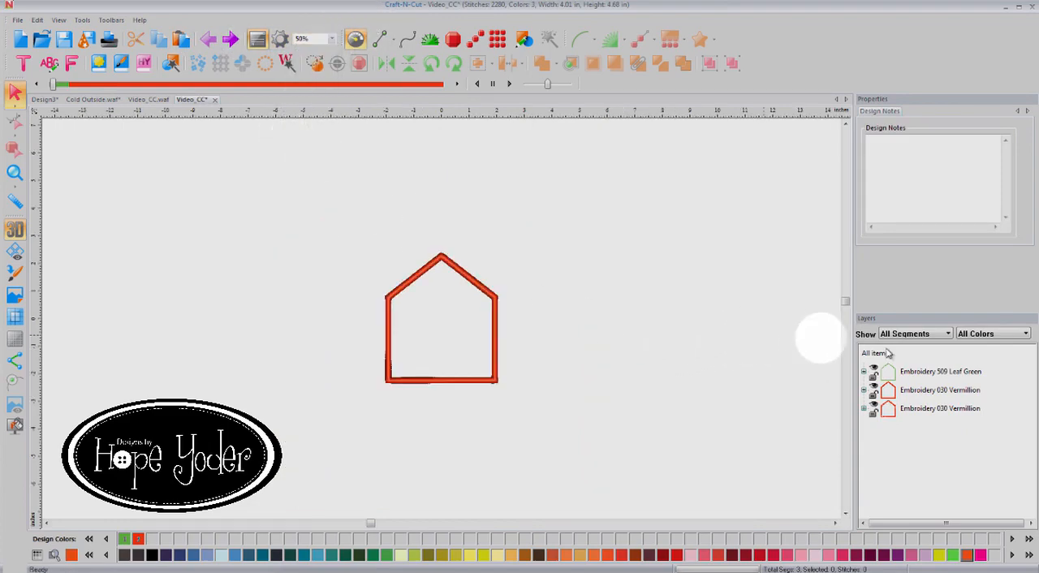
click(940, 372)
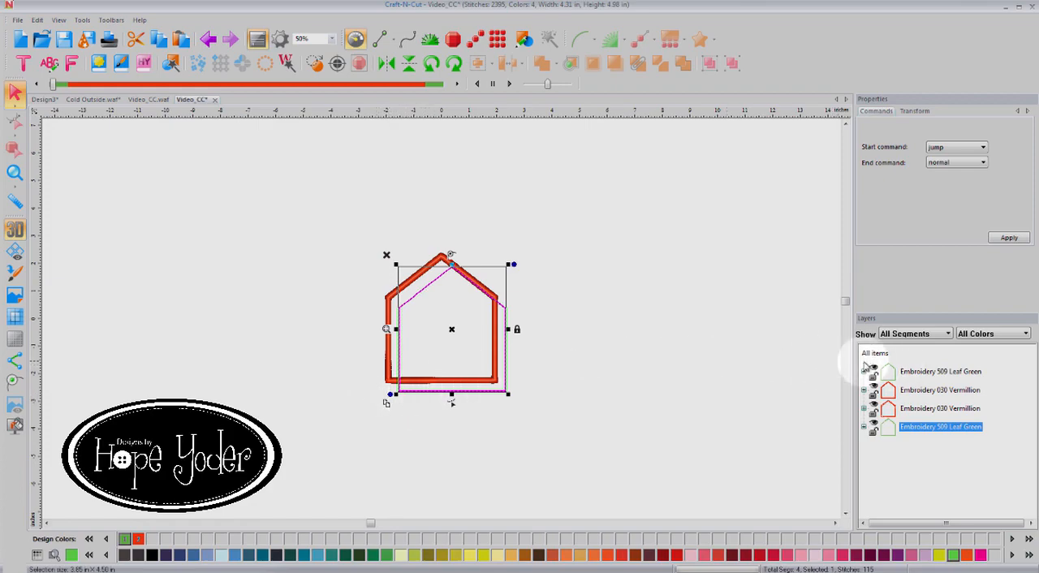
click(873, 352)
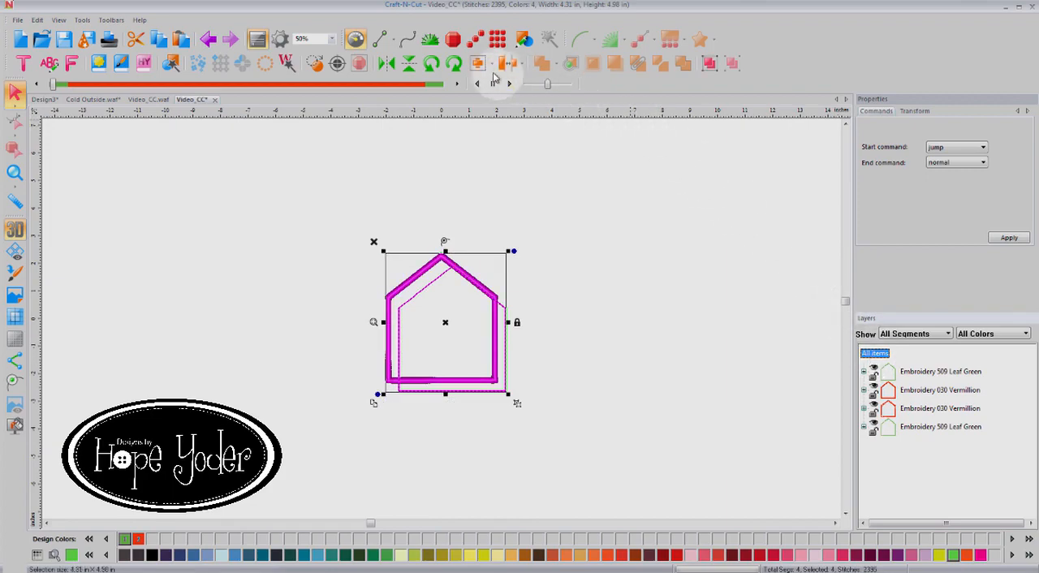
click(477, 62)
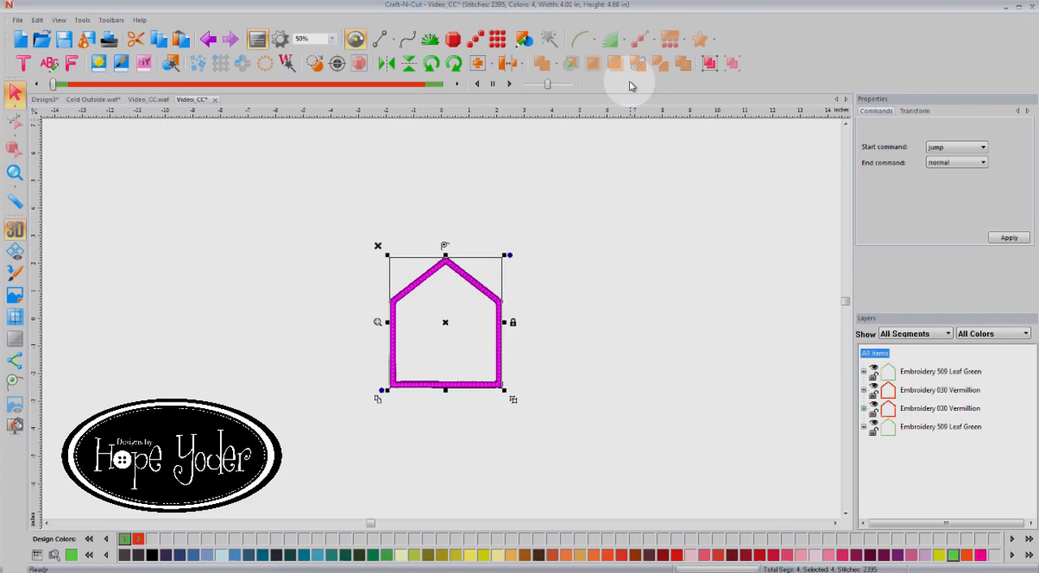
click(939, 425)
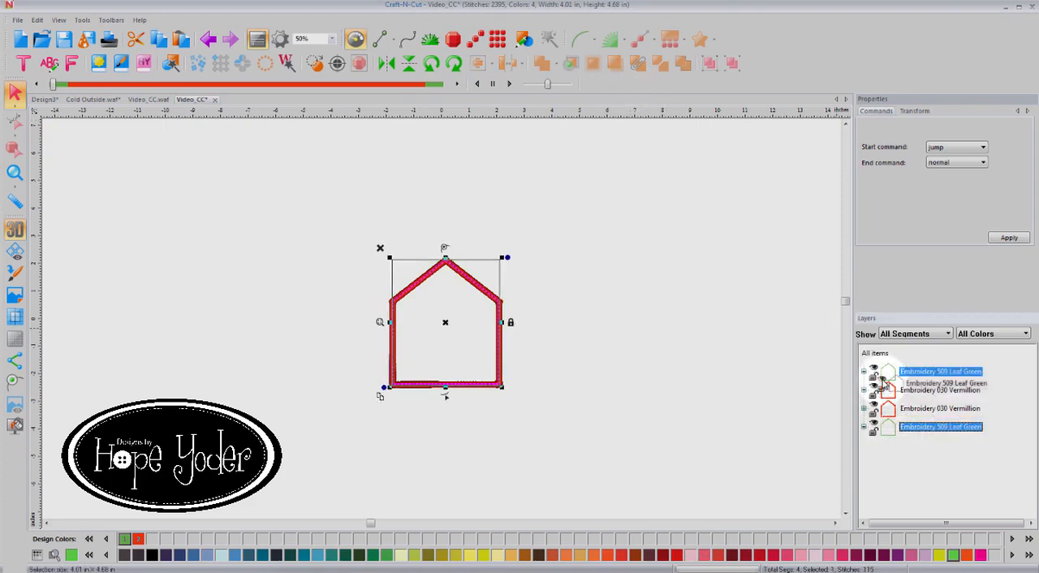
click(939, 390)
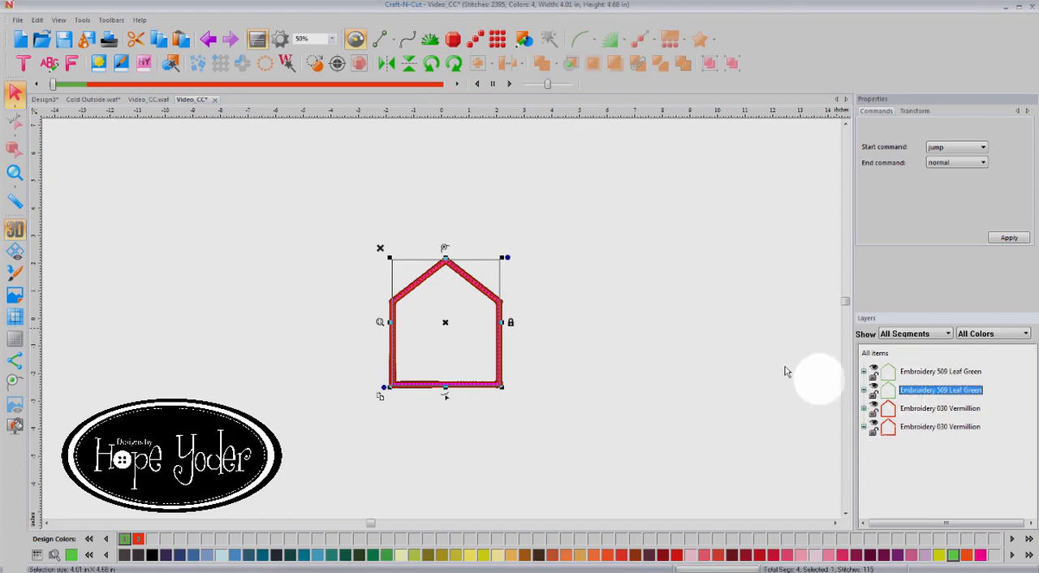
Recolour the duplicated placement layer as Craft-N-Cut 900 Black thread.
click(15, 175)
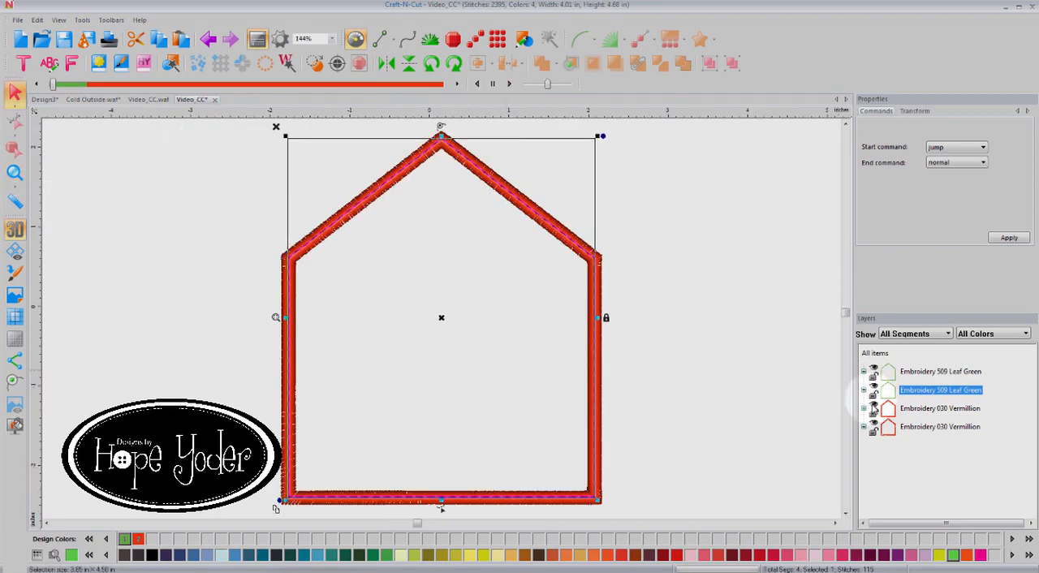
click(940, 409)
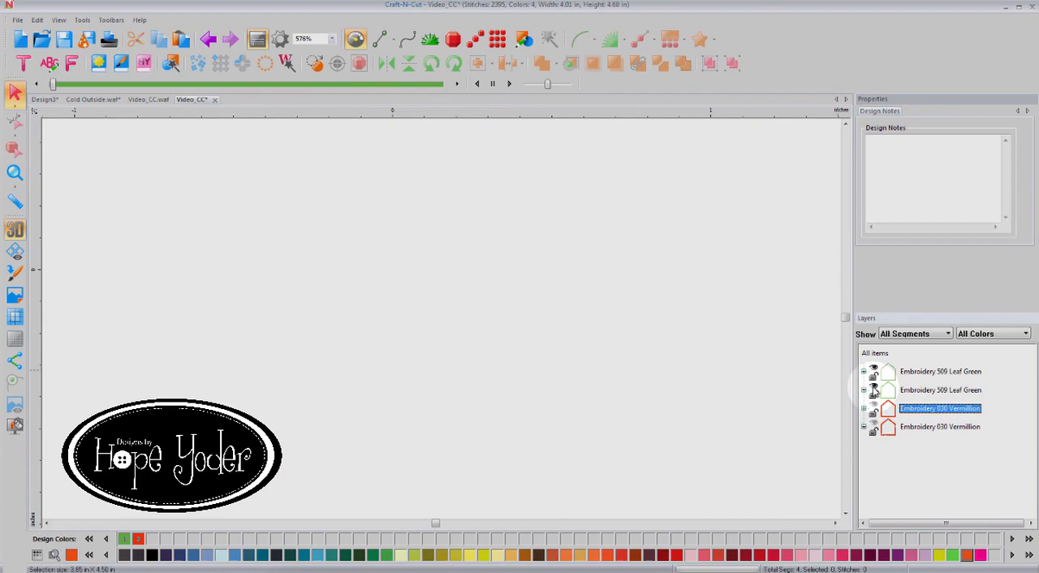
click(940, 389)
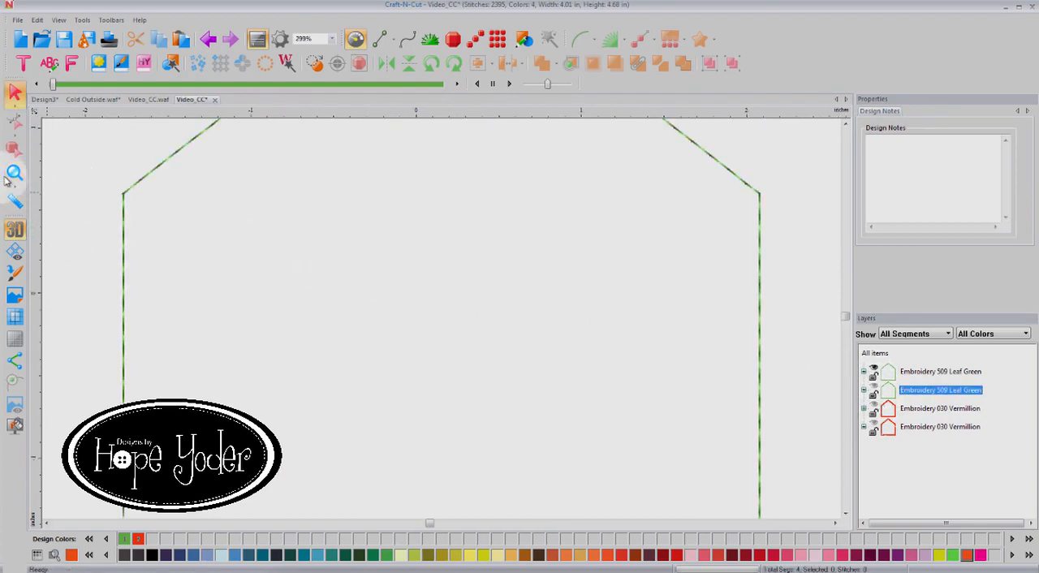
click(14, 173)
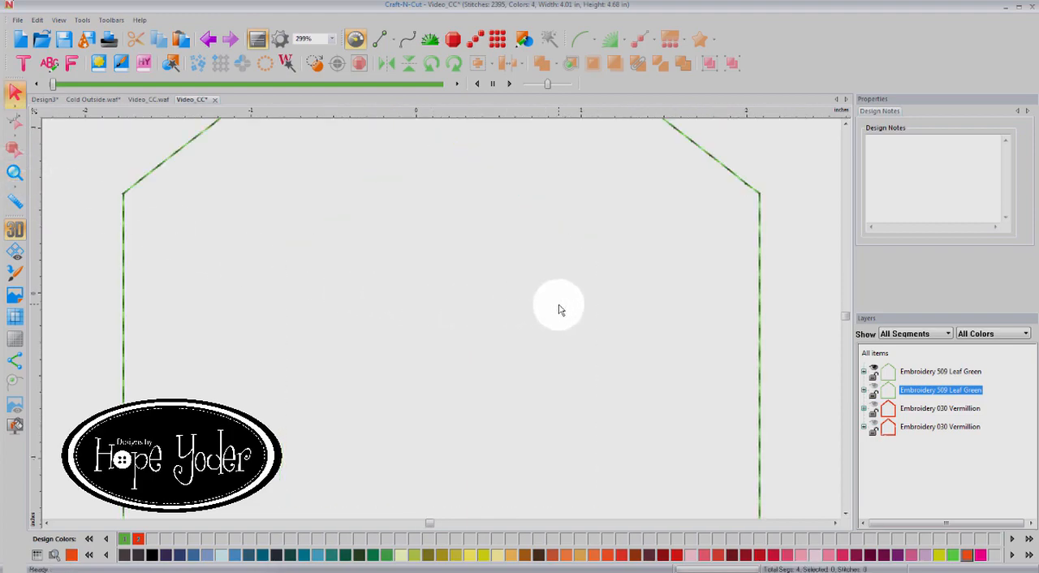
click(939, 372)
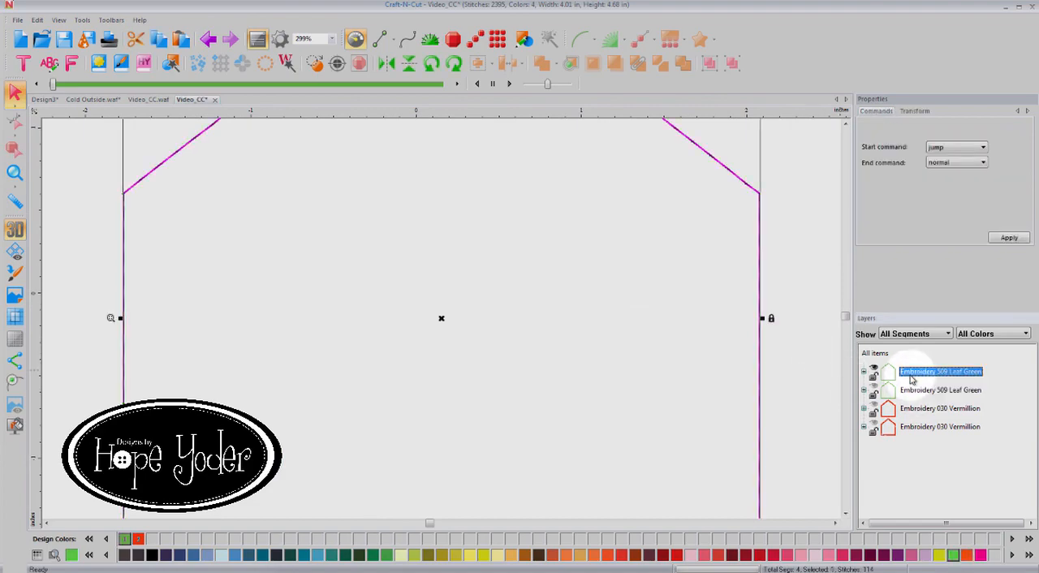
click(940, 390)
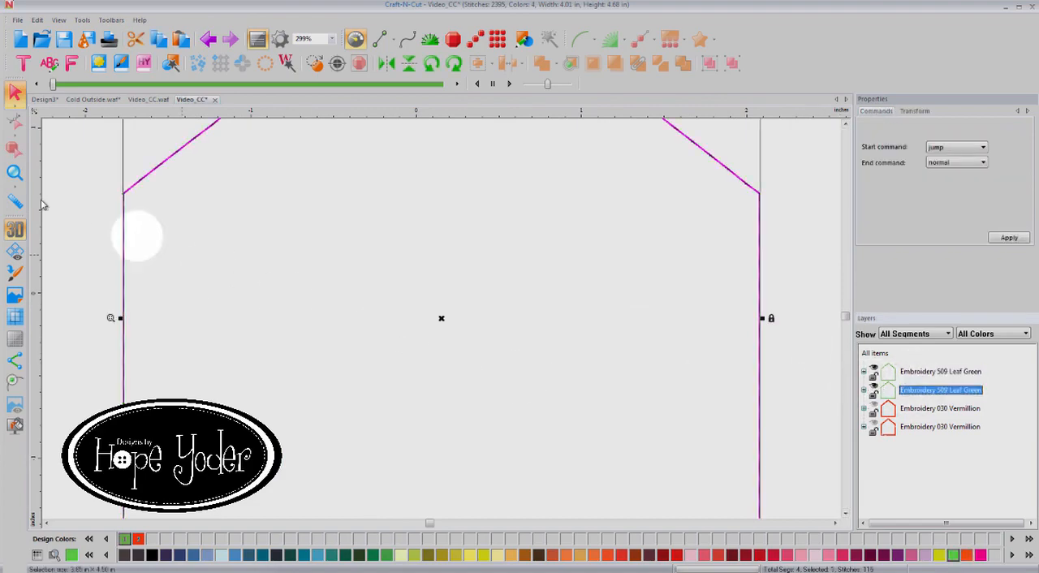
click(153, 555)
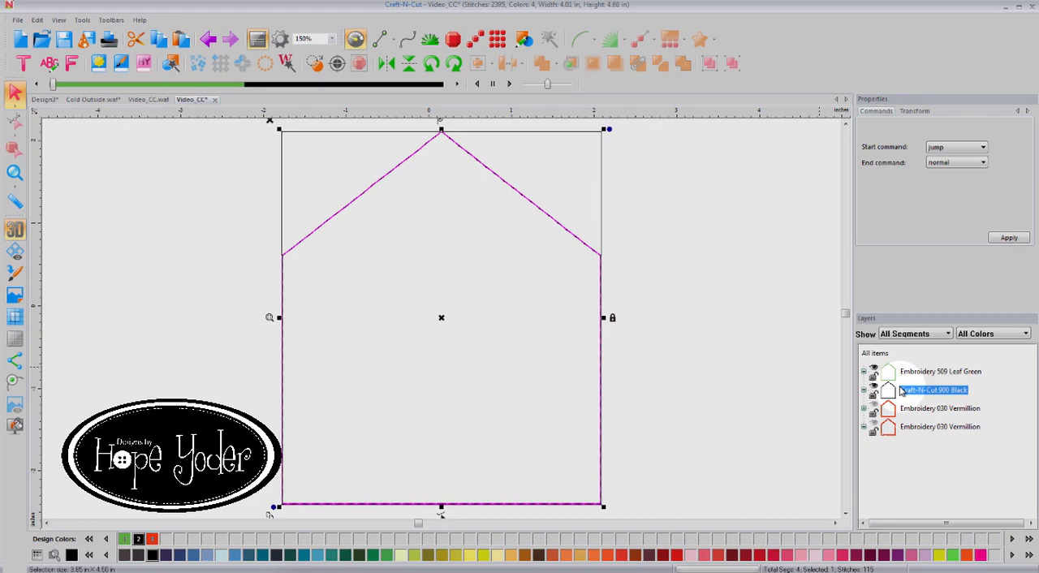
mouse_move(899, 399)
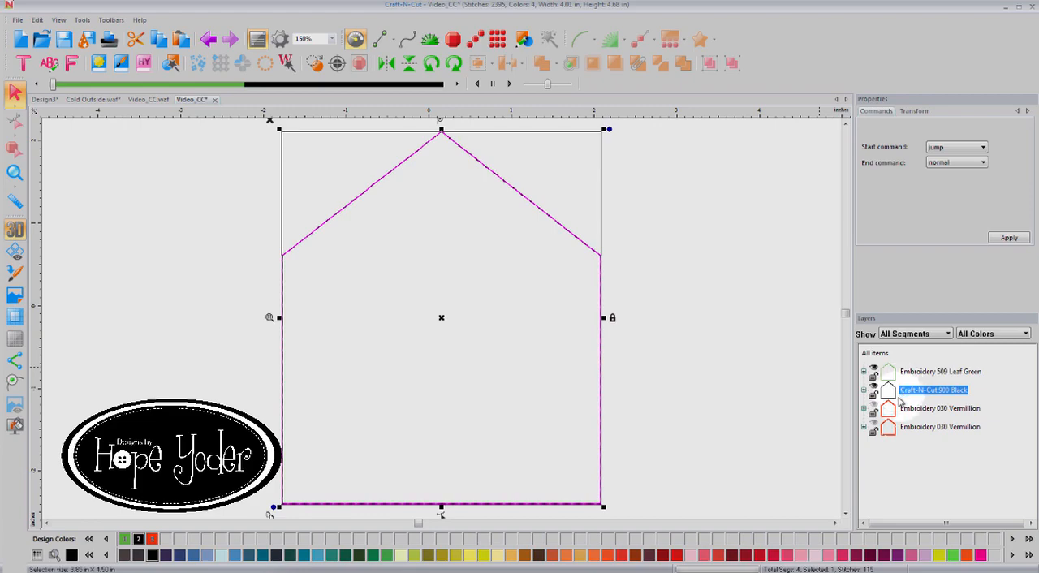
click(940, 409)
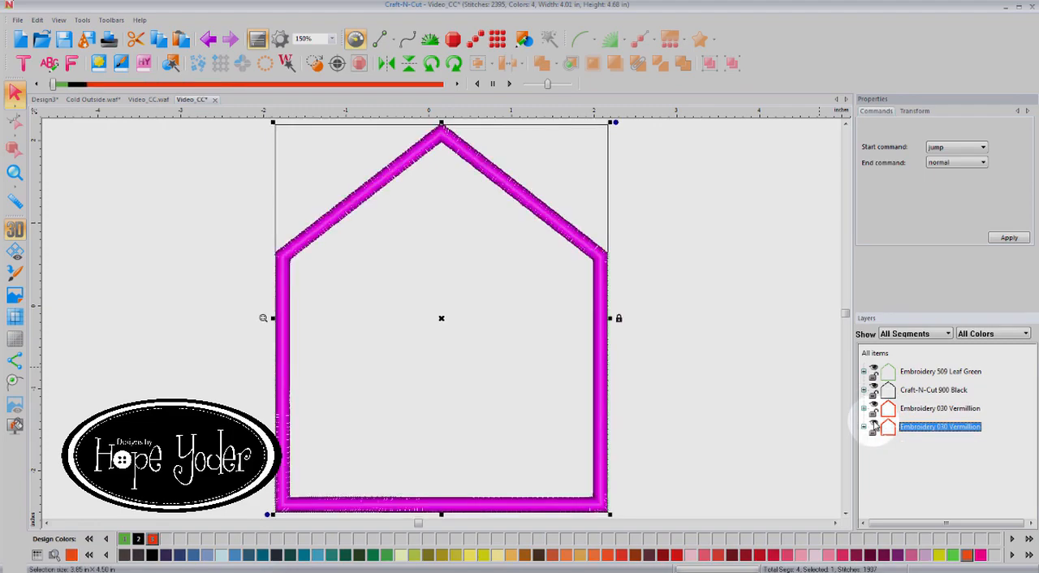
Save the four-layer house design again in Baby Lock/Brother PES format.
click(16, 19)
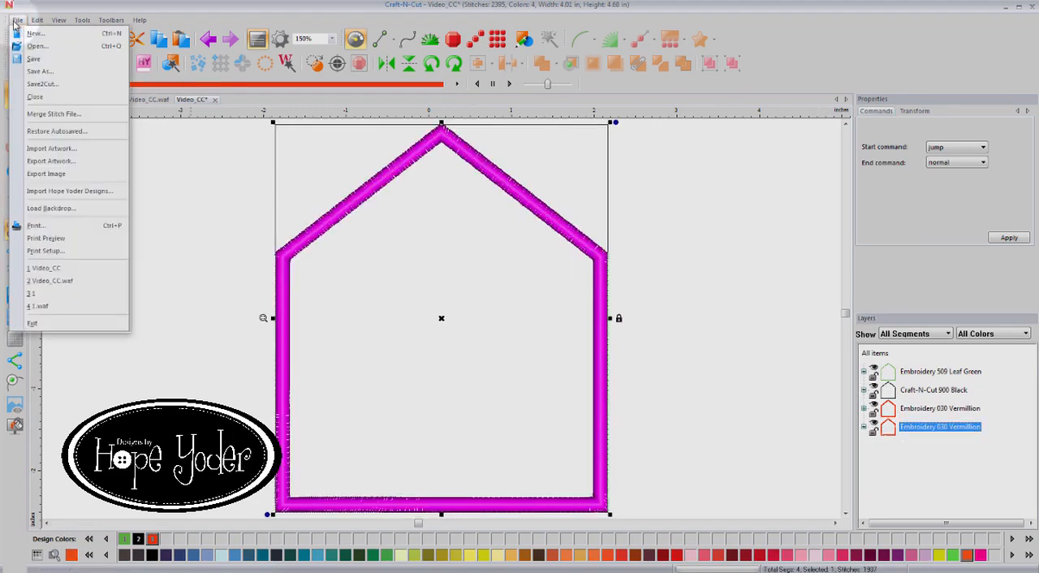
click(39, 71)
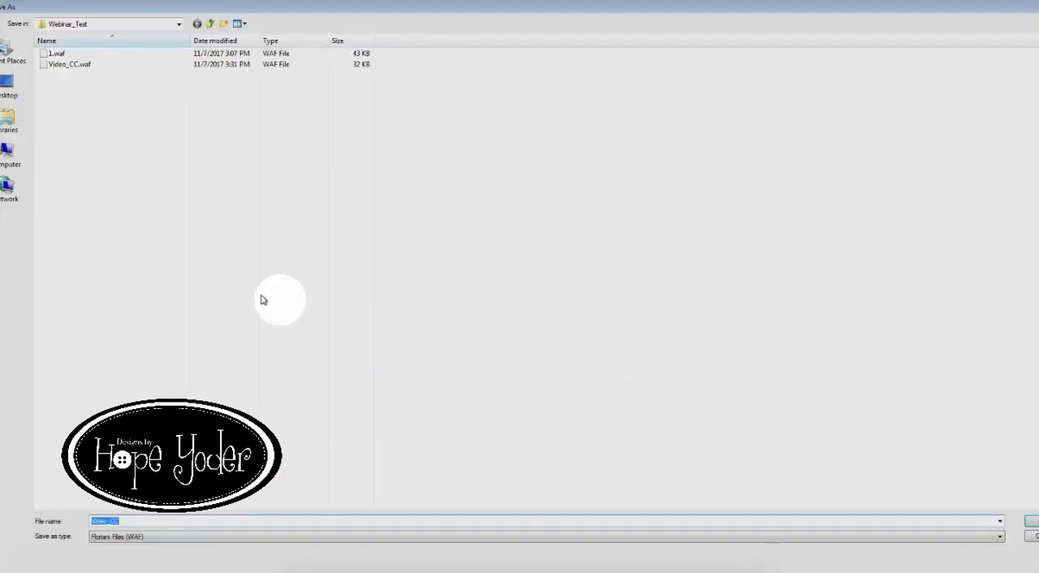
click(56, 52)
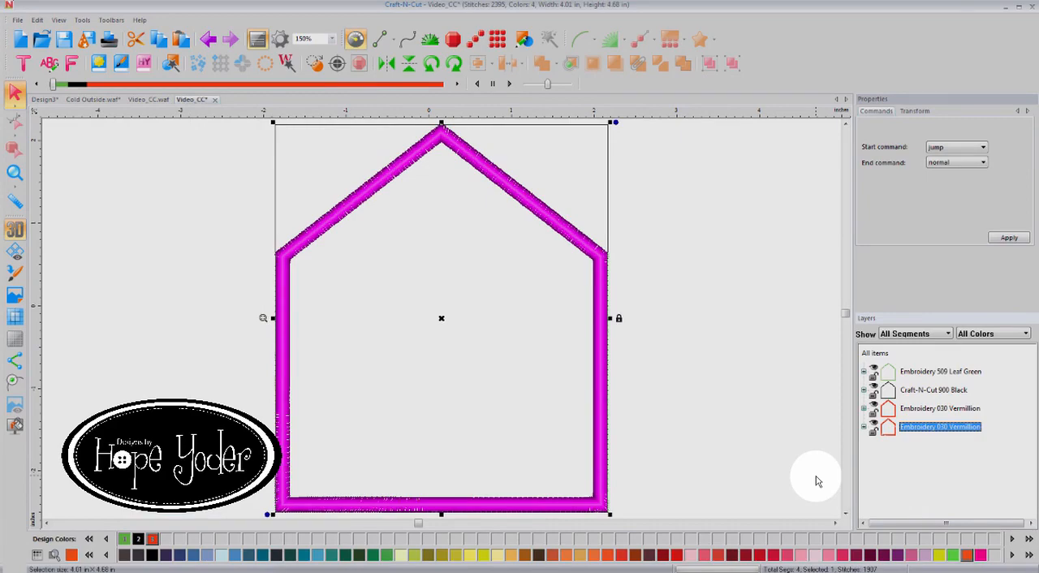
mouse_move(14, 23)
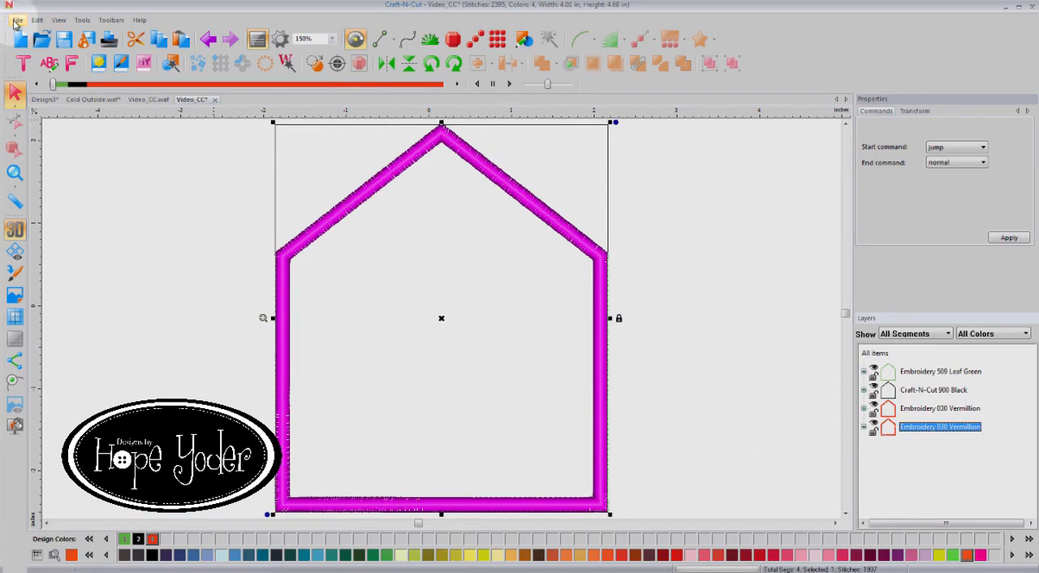
click(16, 20)
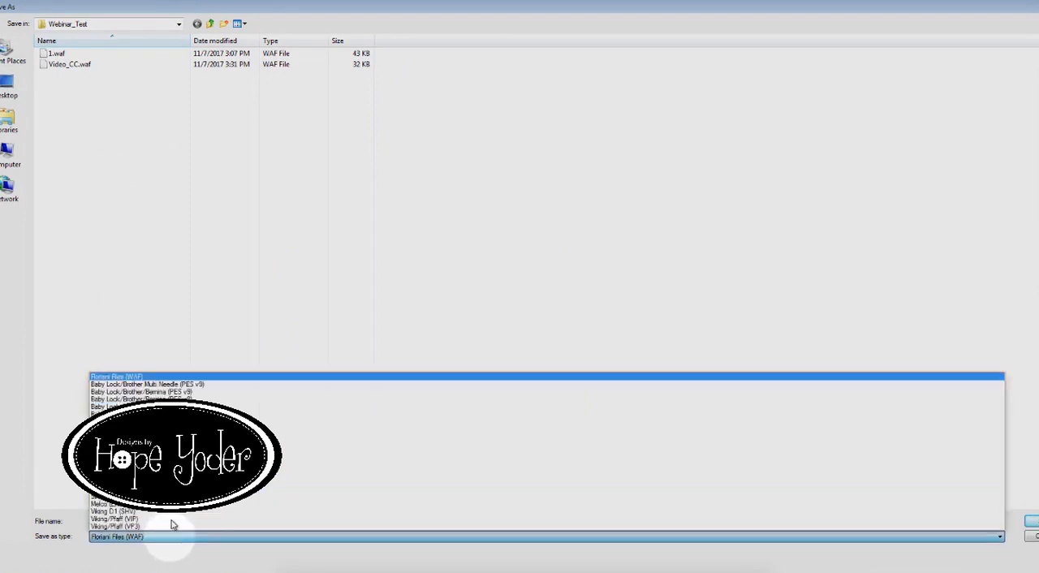
click(141, 393)
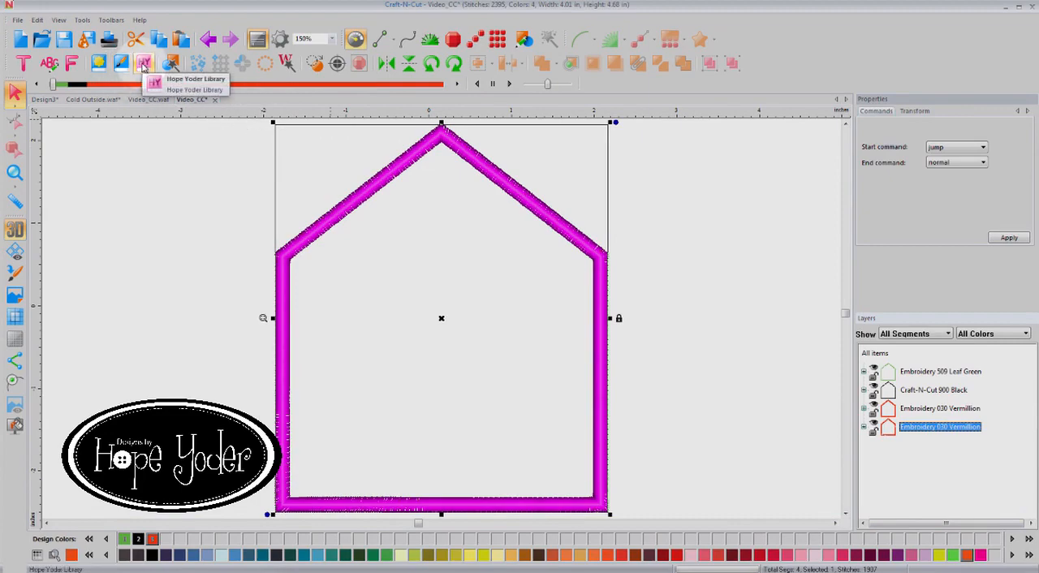
click(143, 63)
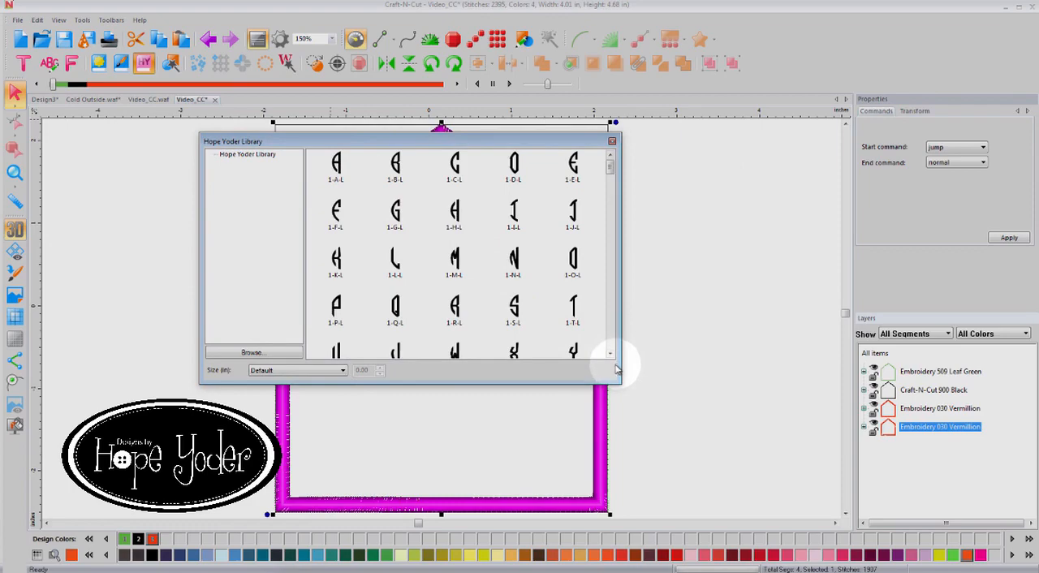
mouse_move(607, 203)
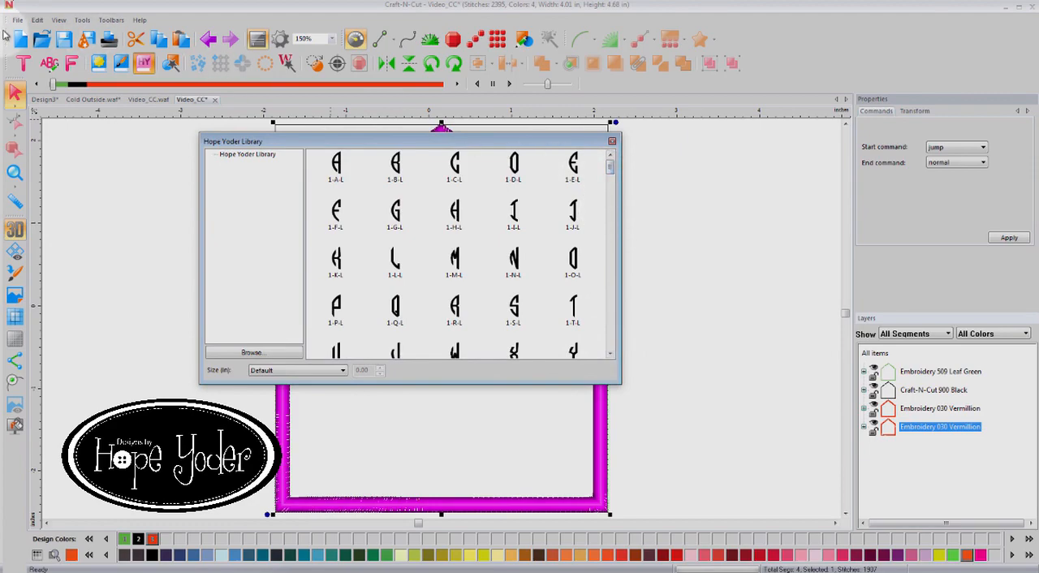
click(612, 140)
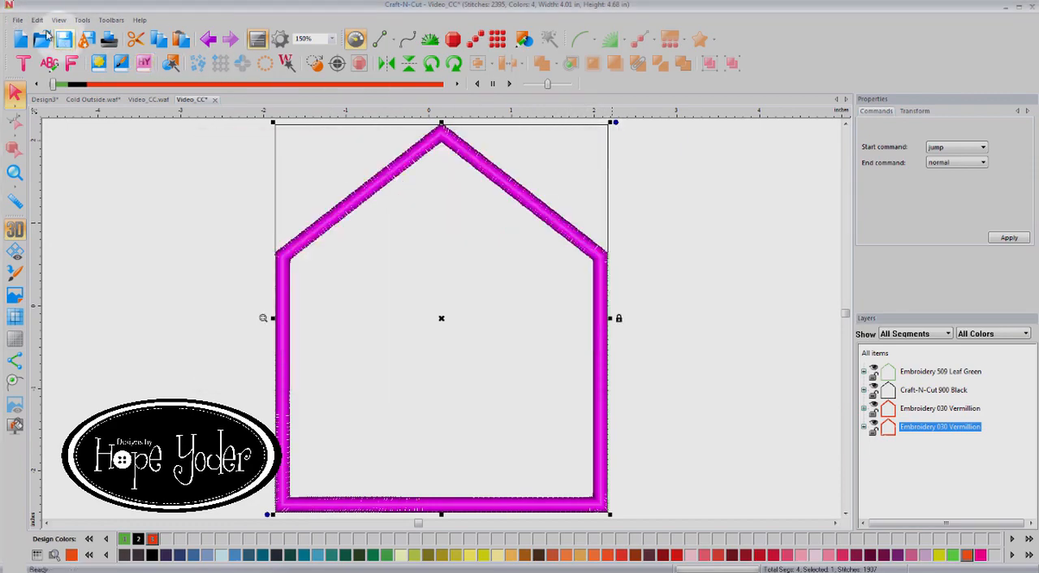
click(17, 19)
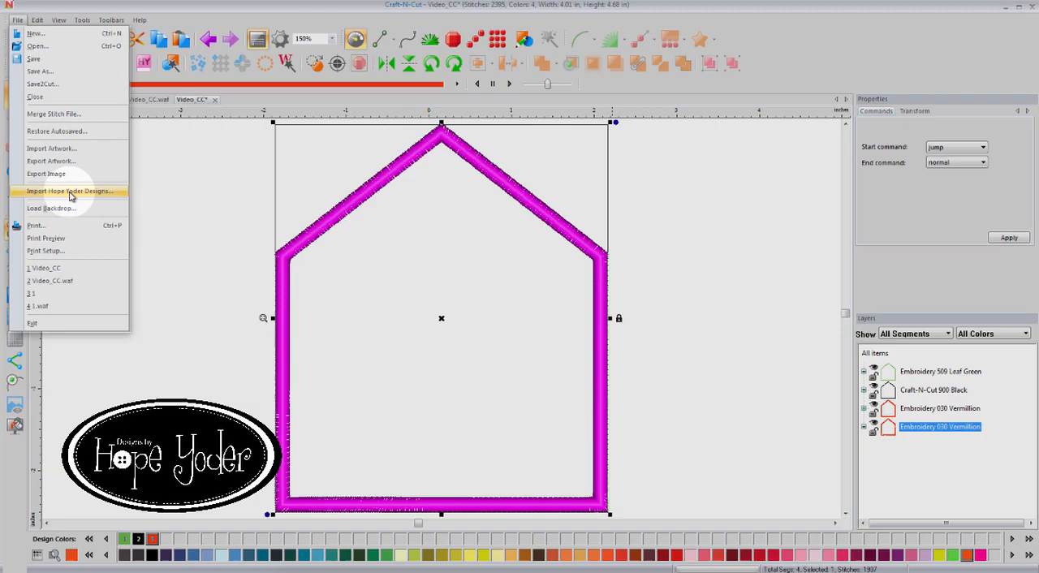
click(68, 191)
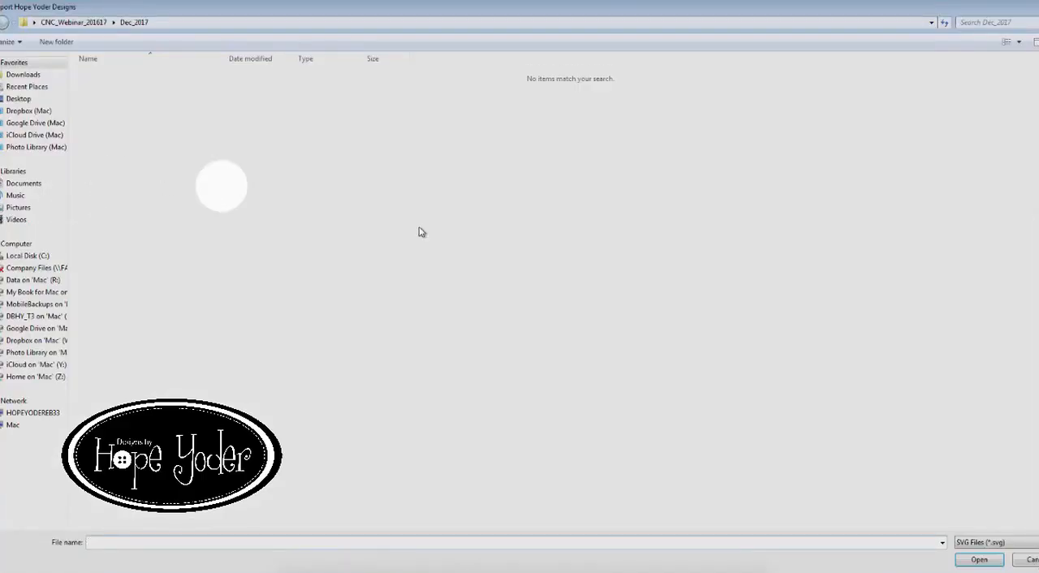
click(978, 559)
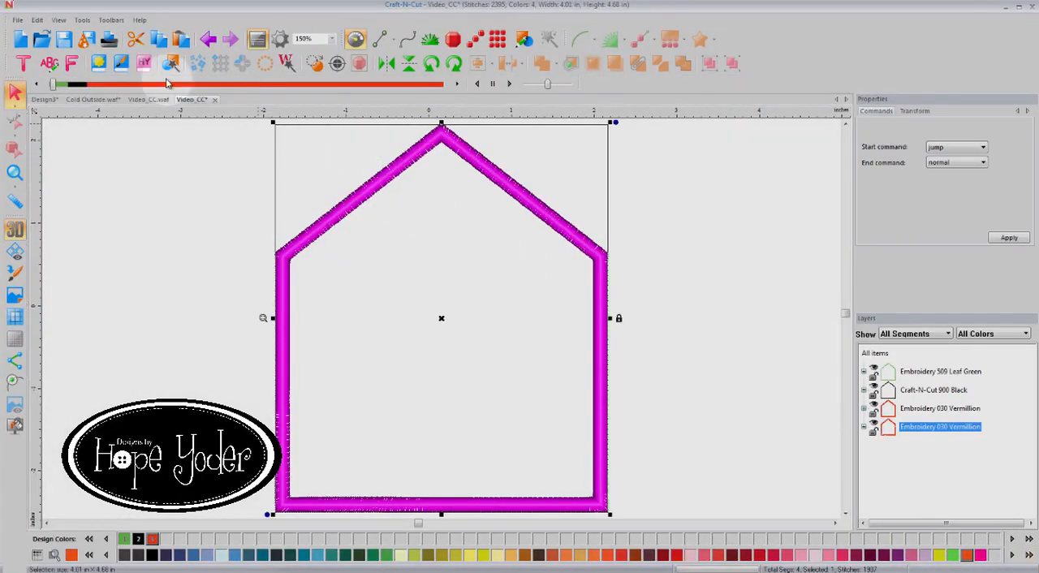
click(143, 64)
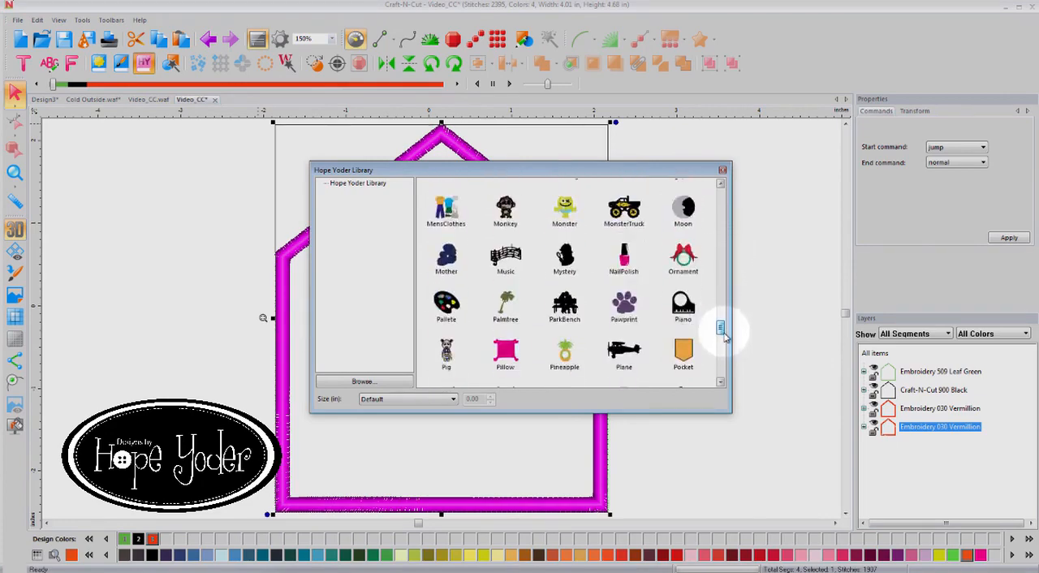
scroll(down, 3)
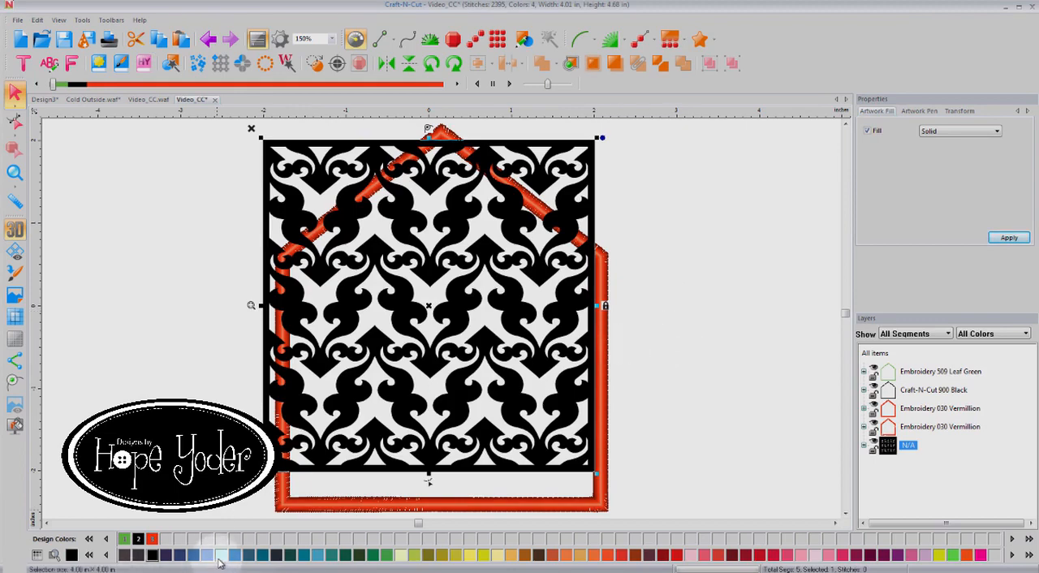
click(220, 555)
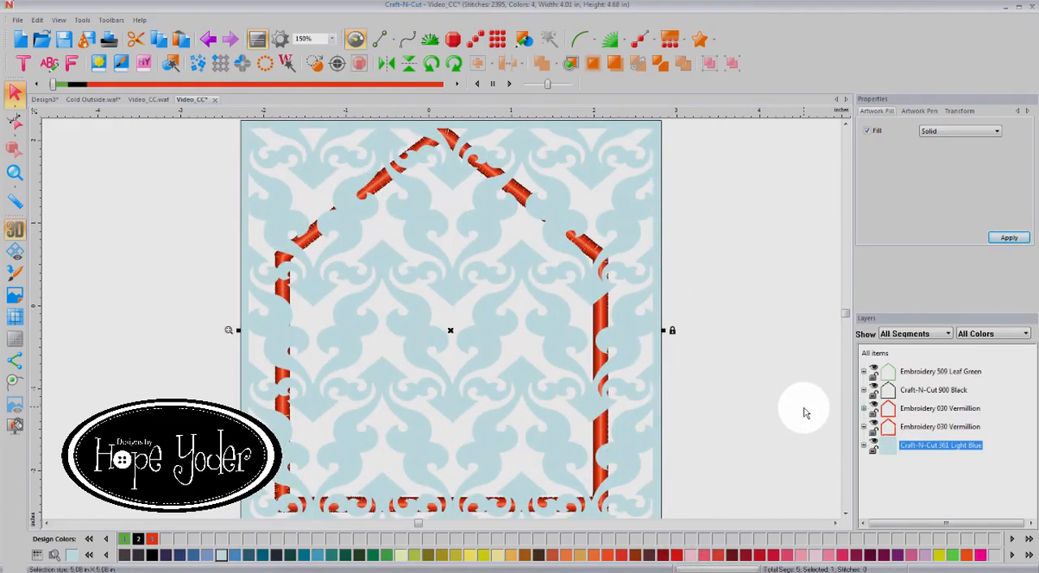
click(873, 354)
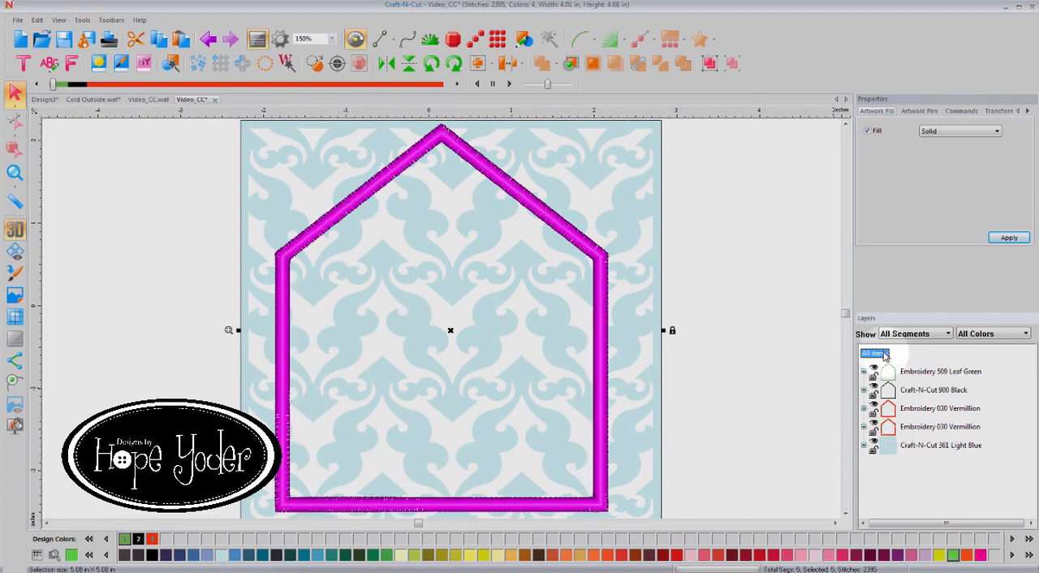
click(479, 63)
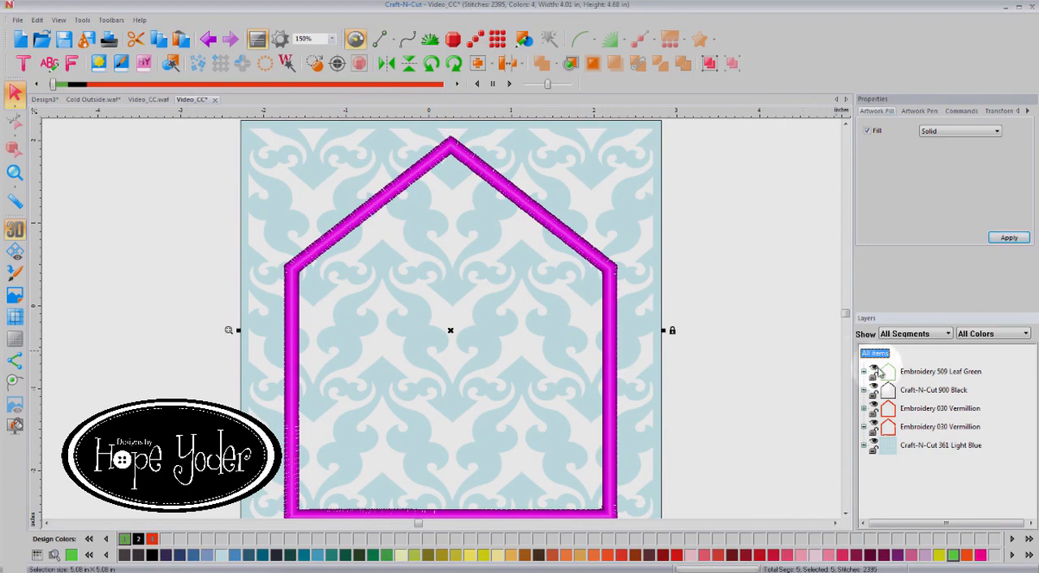
mouse_move(925, 169)
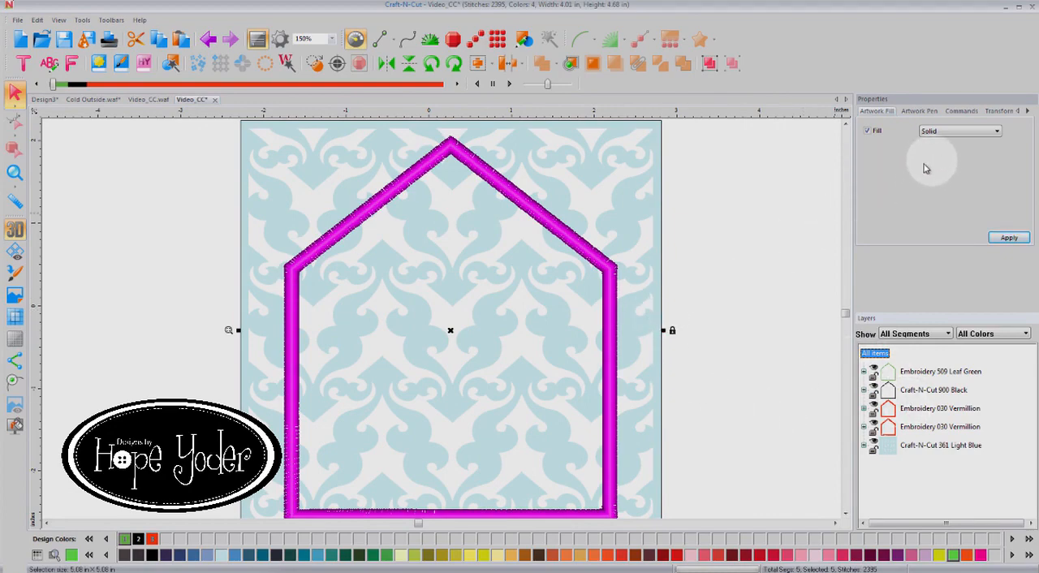
click(331, 39)
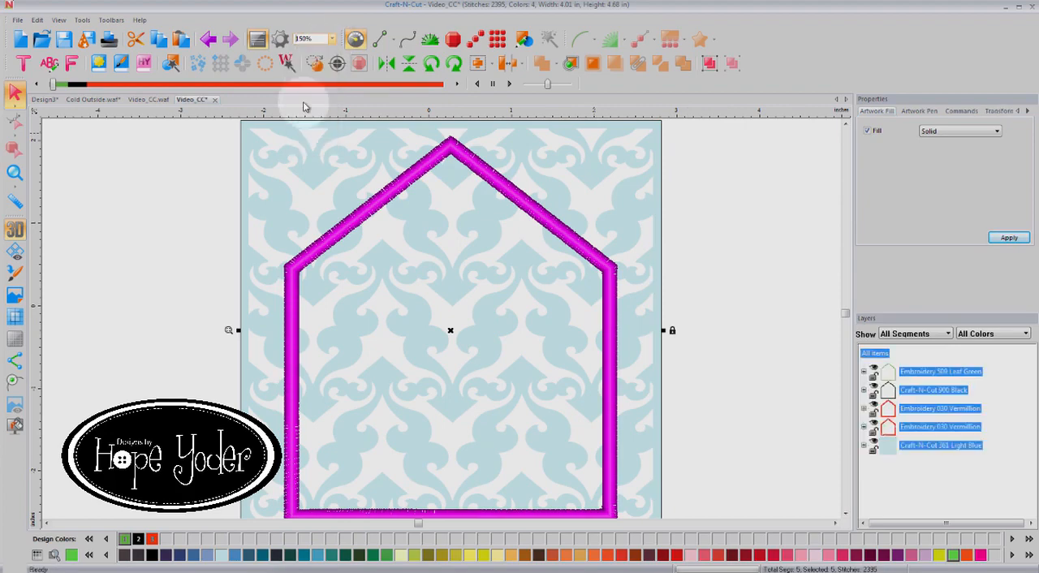
mouse_move(36, 219)
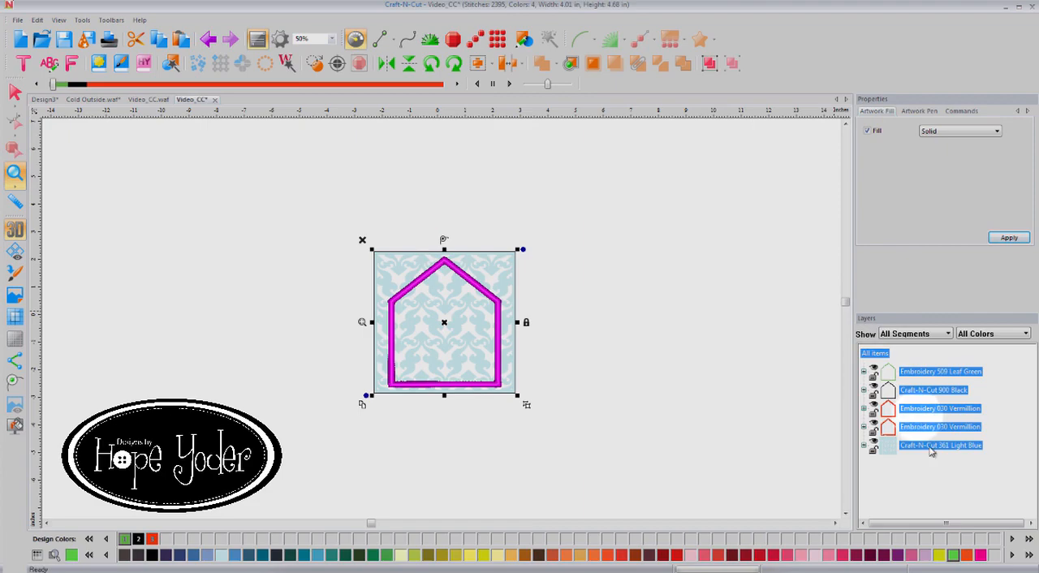
click(940, 445)
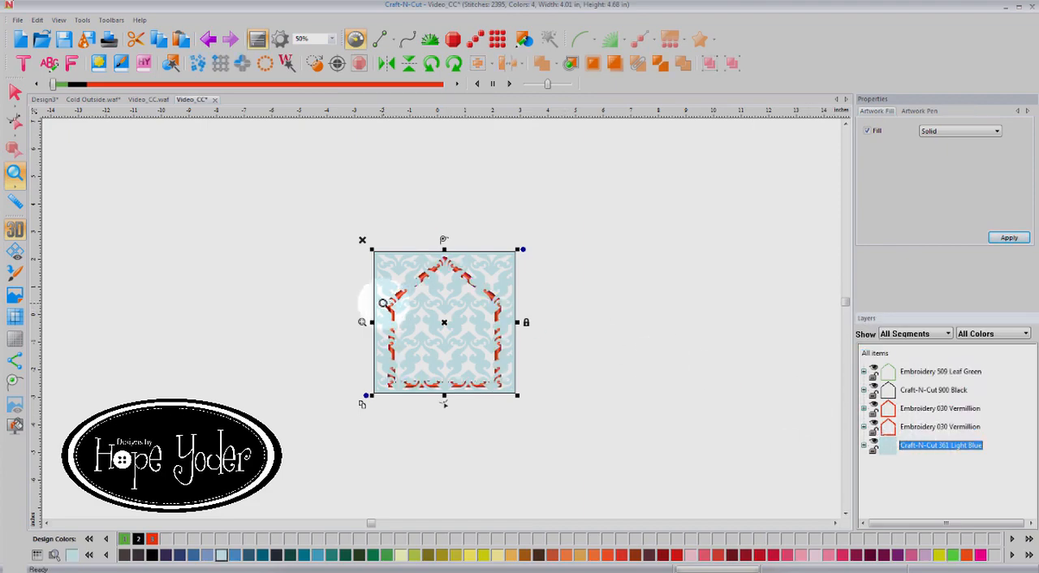
mouse_move(88, 39)
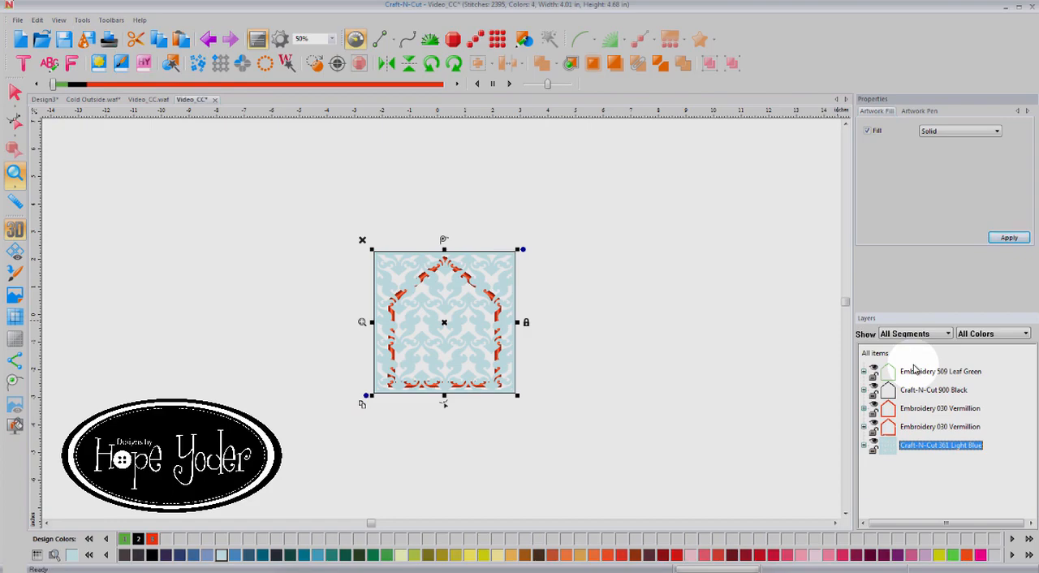
mouse_move(964, 445)
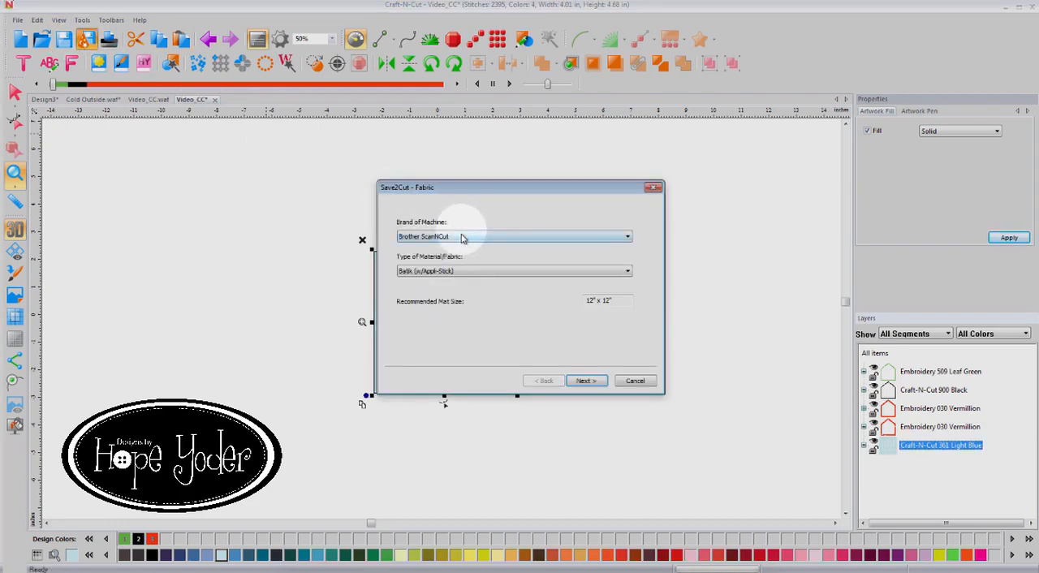
mouse_move(464, 240)
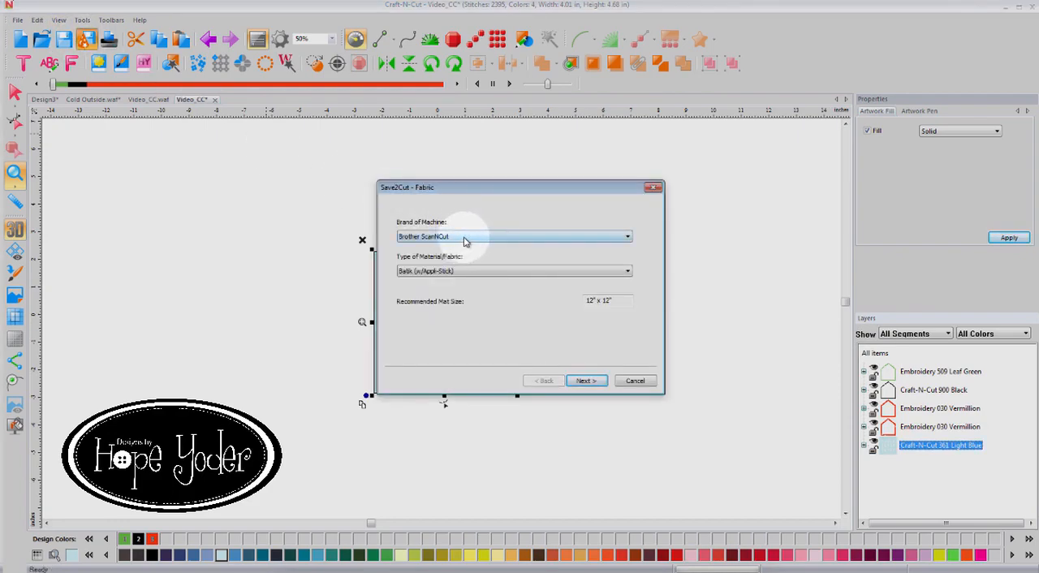
Set Save2Cut material to Heat Transfer Vinyl for Brother ScanNCut and name the FCM file Video_CC_HTV.
click(625, 269)
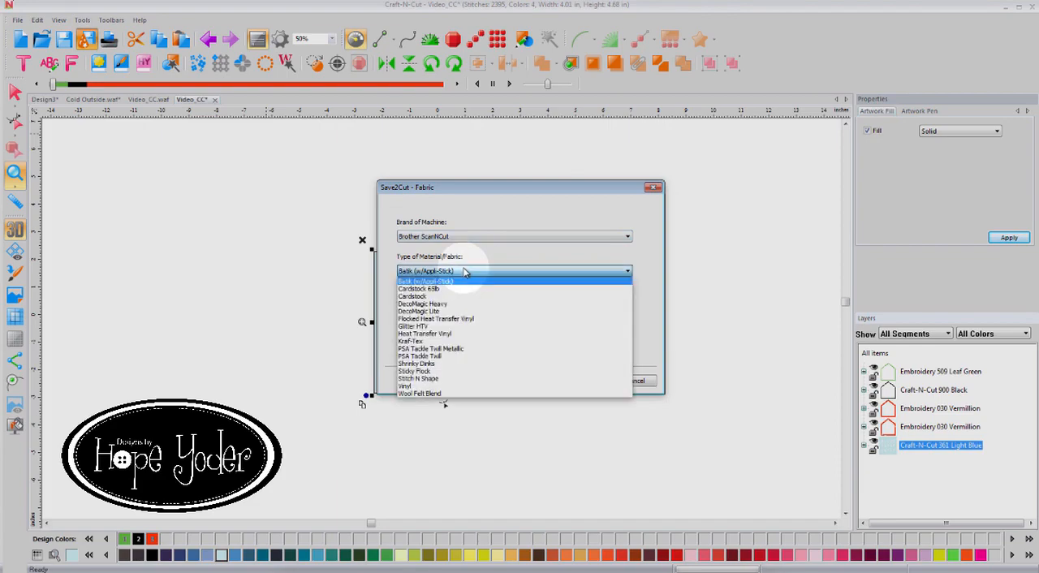
mouse_move(435, 364)
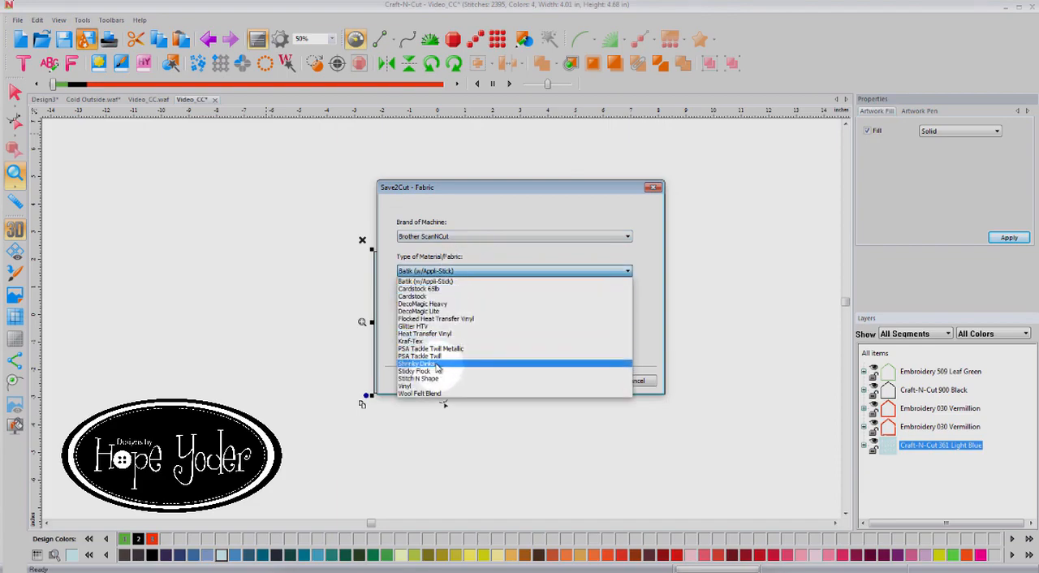
click(425, 334)
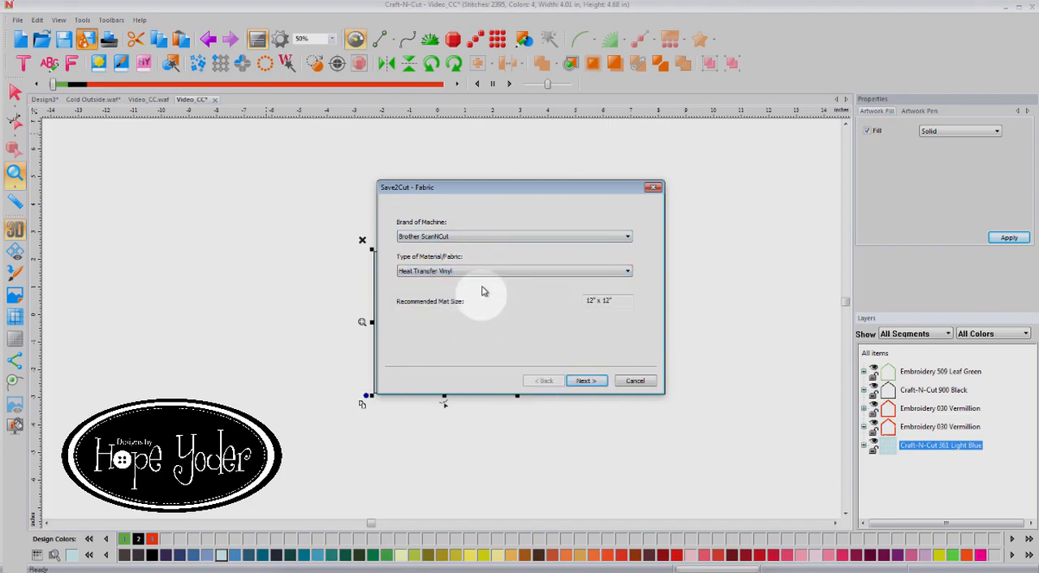
click(584, 380)
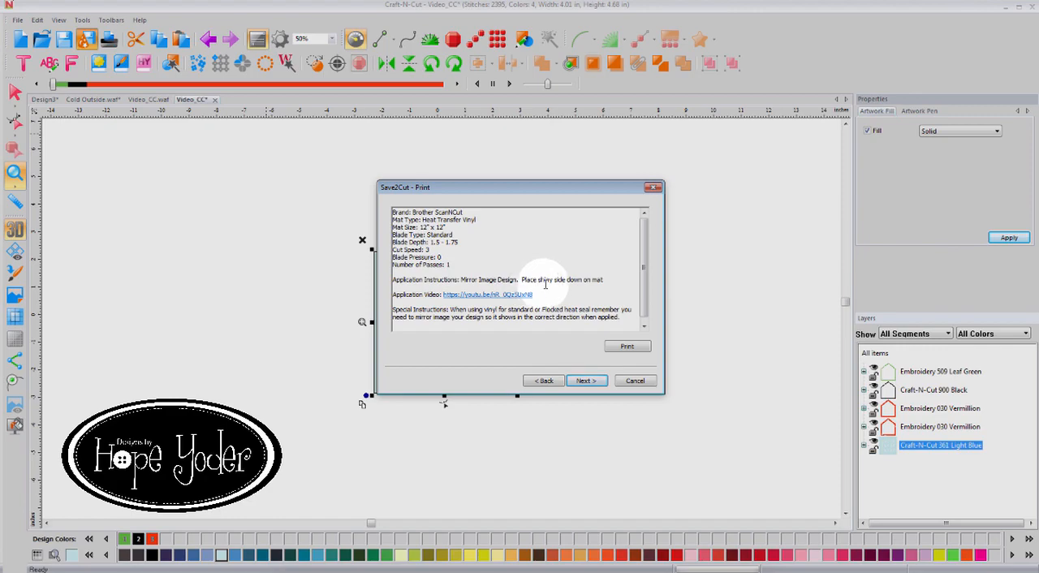
click(584, 380)
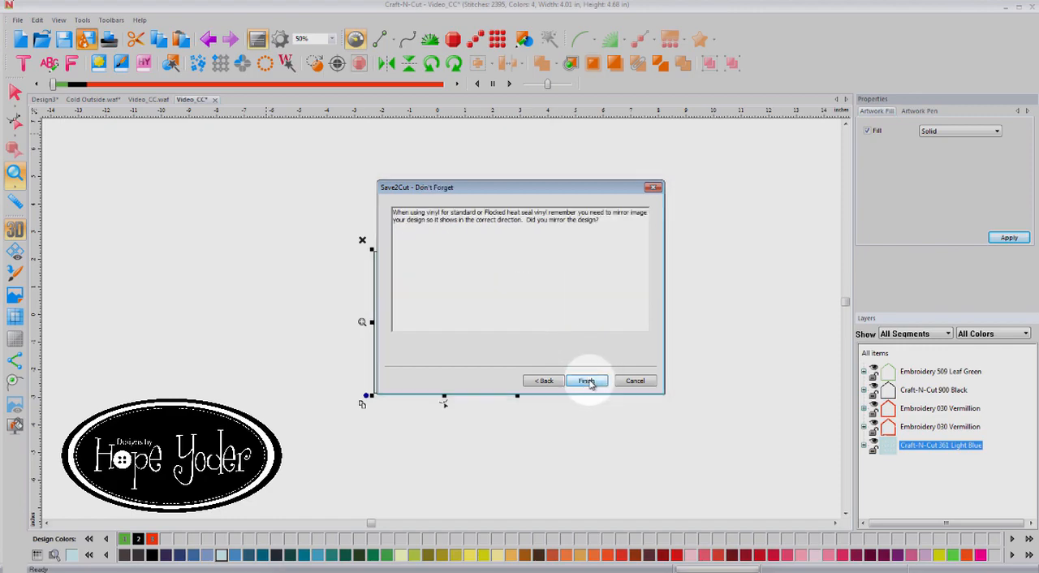
click(584, 380)
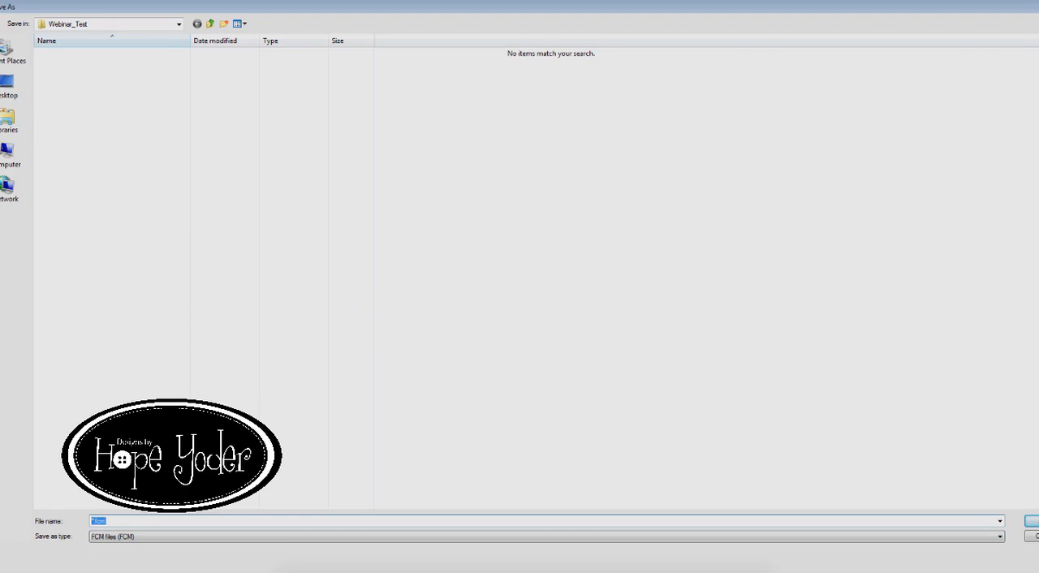
text(Video_CC_HTV)
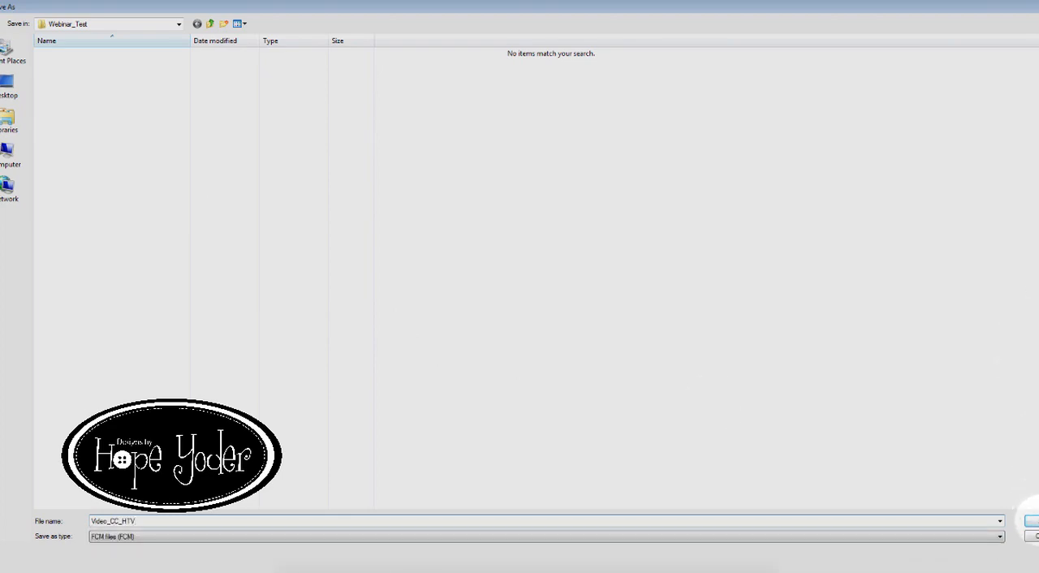
Save the Video_CC_HTV cut file and close its heat transfer vinyl summary page.
click(1030, 521)
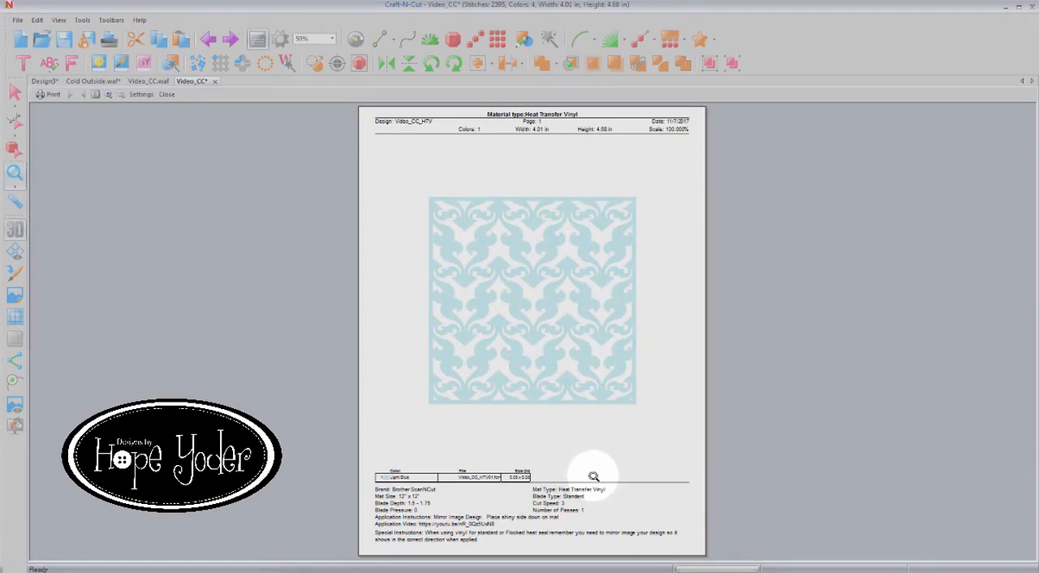
mouse_move(646, 175)
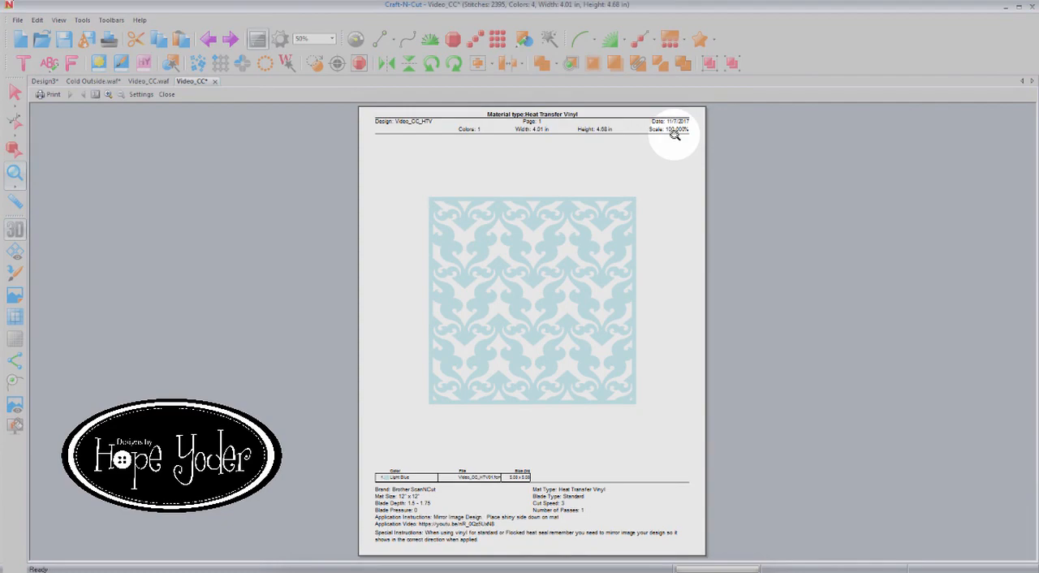
mouse_move(644, 286)
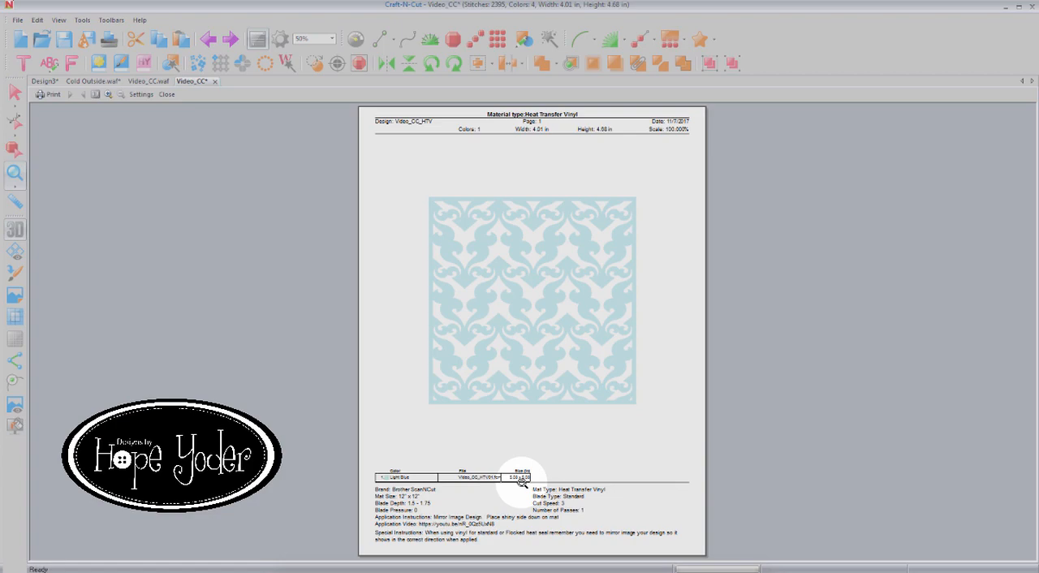
click(165, 94)
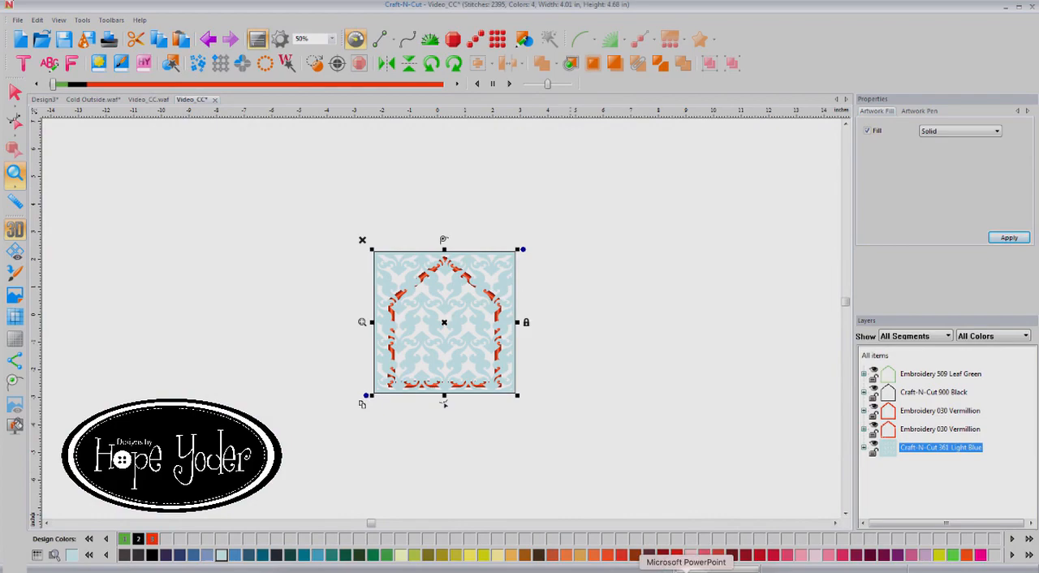
Switch to the CNCWebinar PowerPoint deck and show slide 9 with the lace cut photos.
click(685, 561)
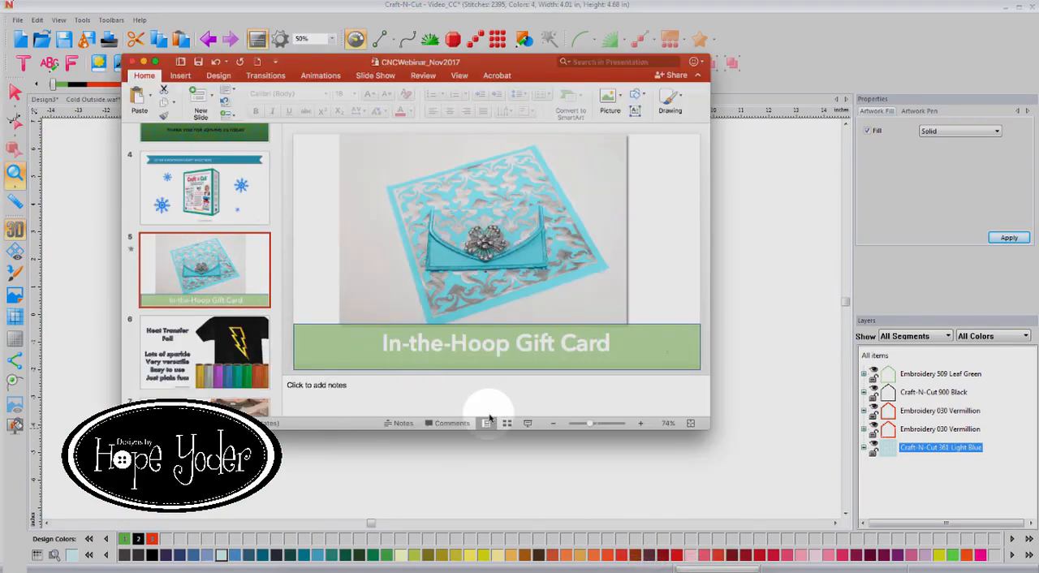
scroll(down, 3)
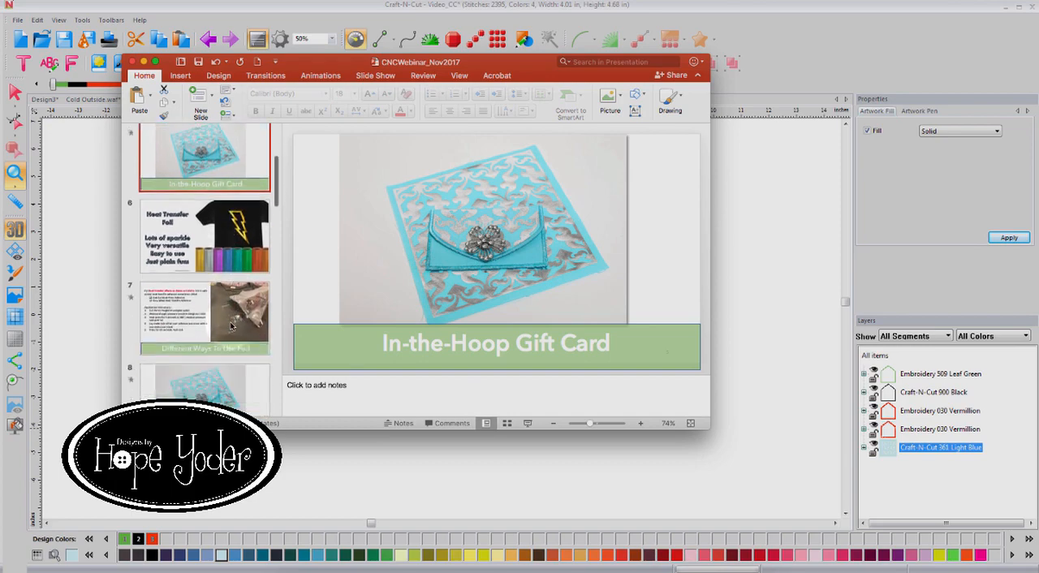
scroll(down, 3)
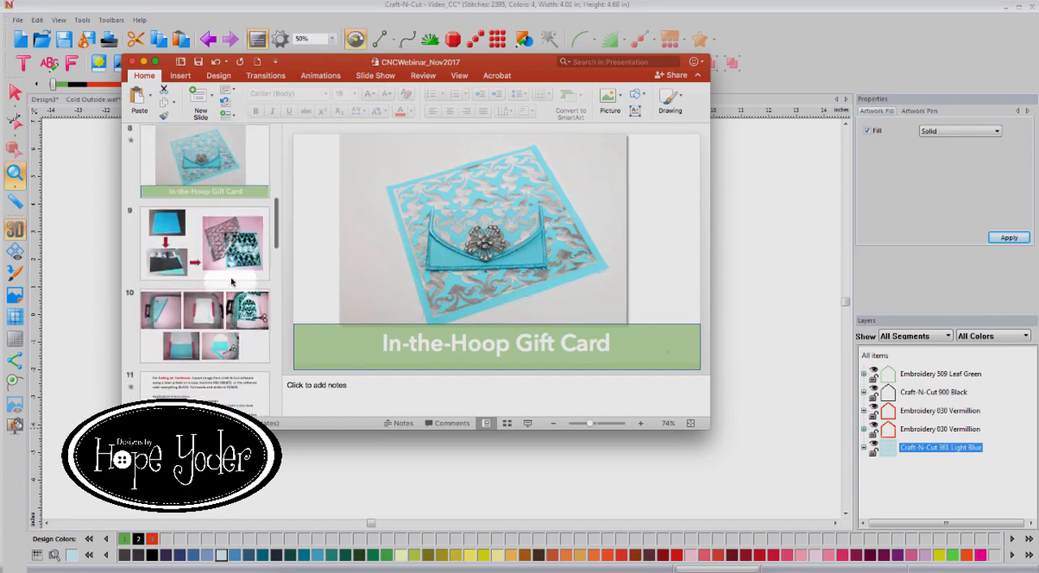
click(203, 243)
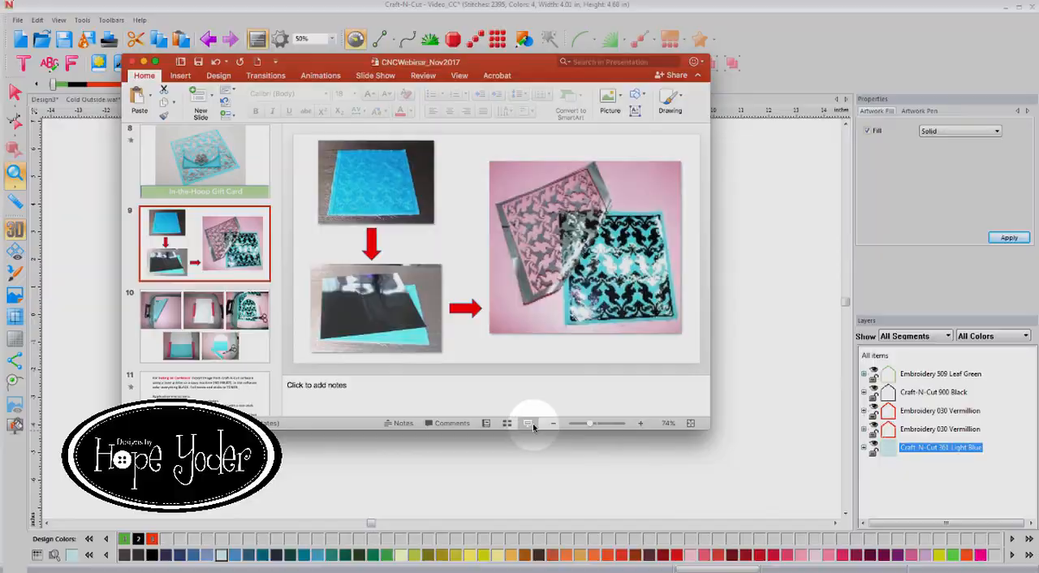